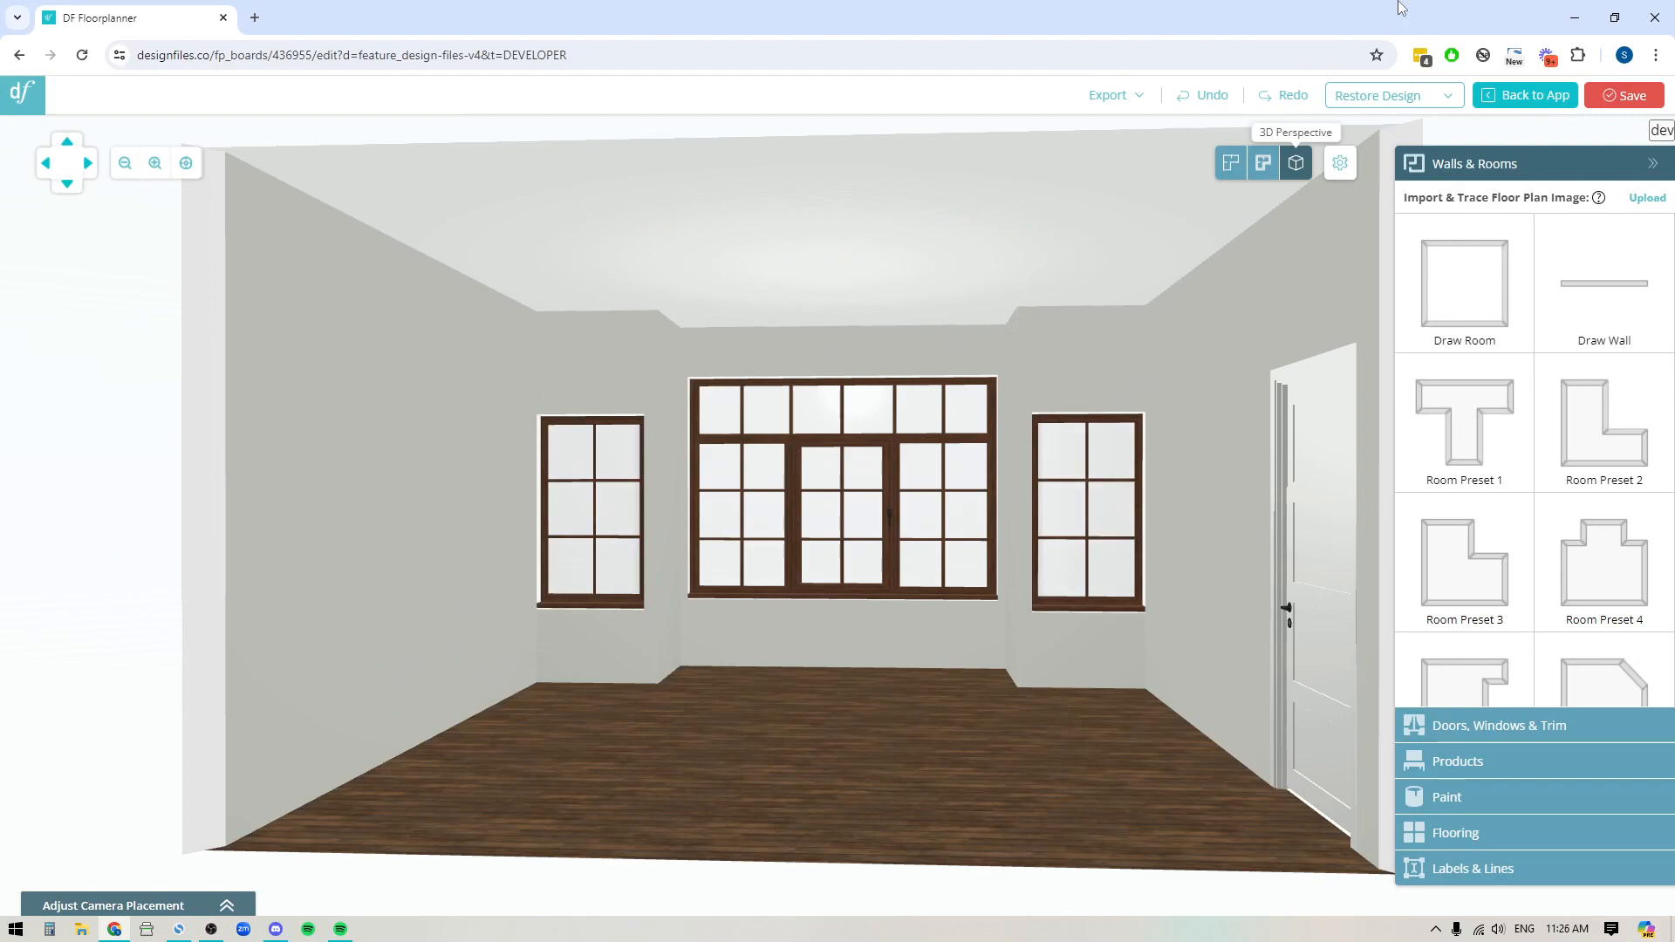
mouse_move(1247, 33)
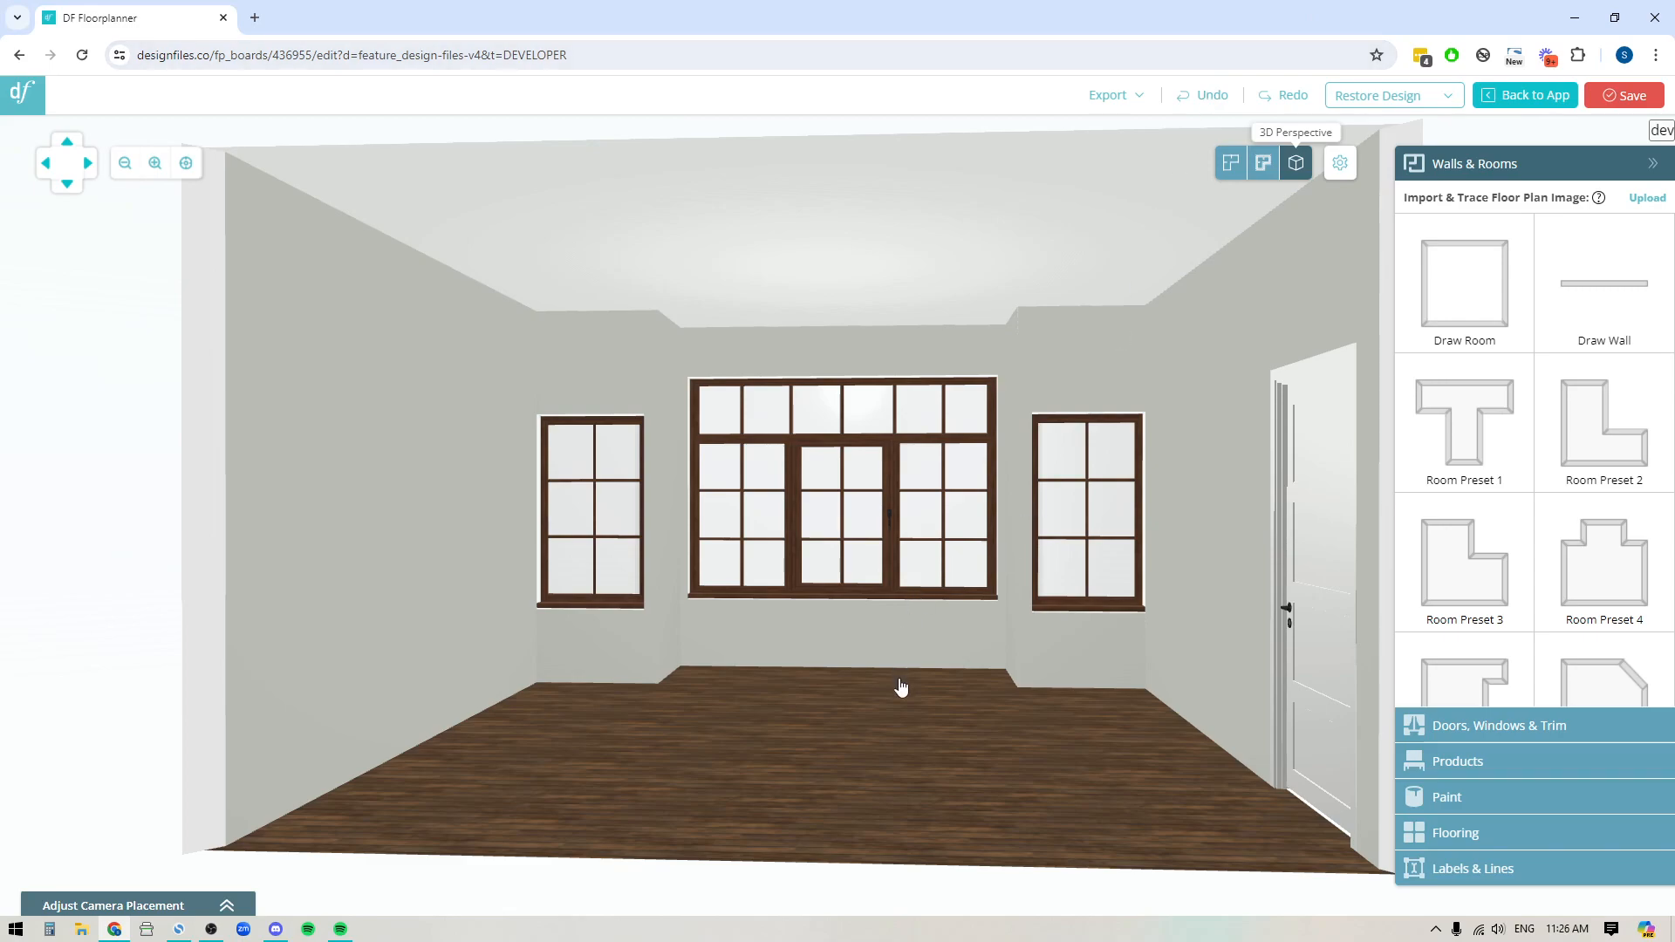
mouse_move(687, 281)
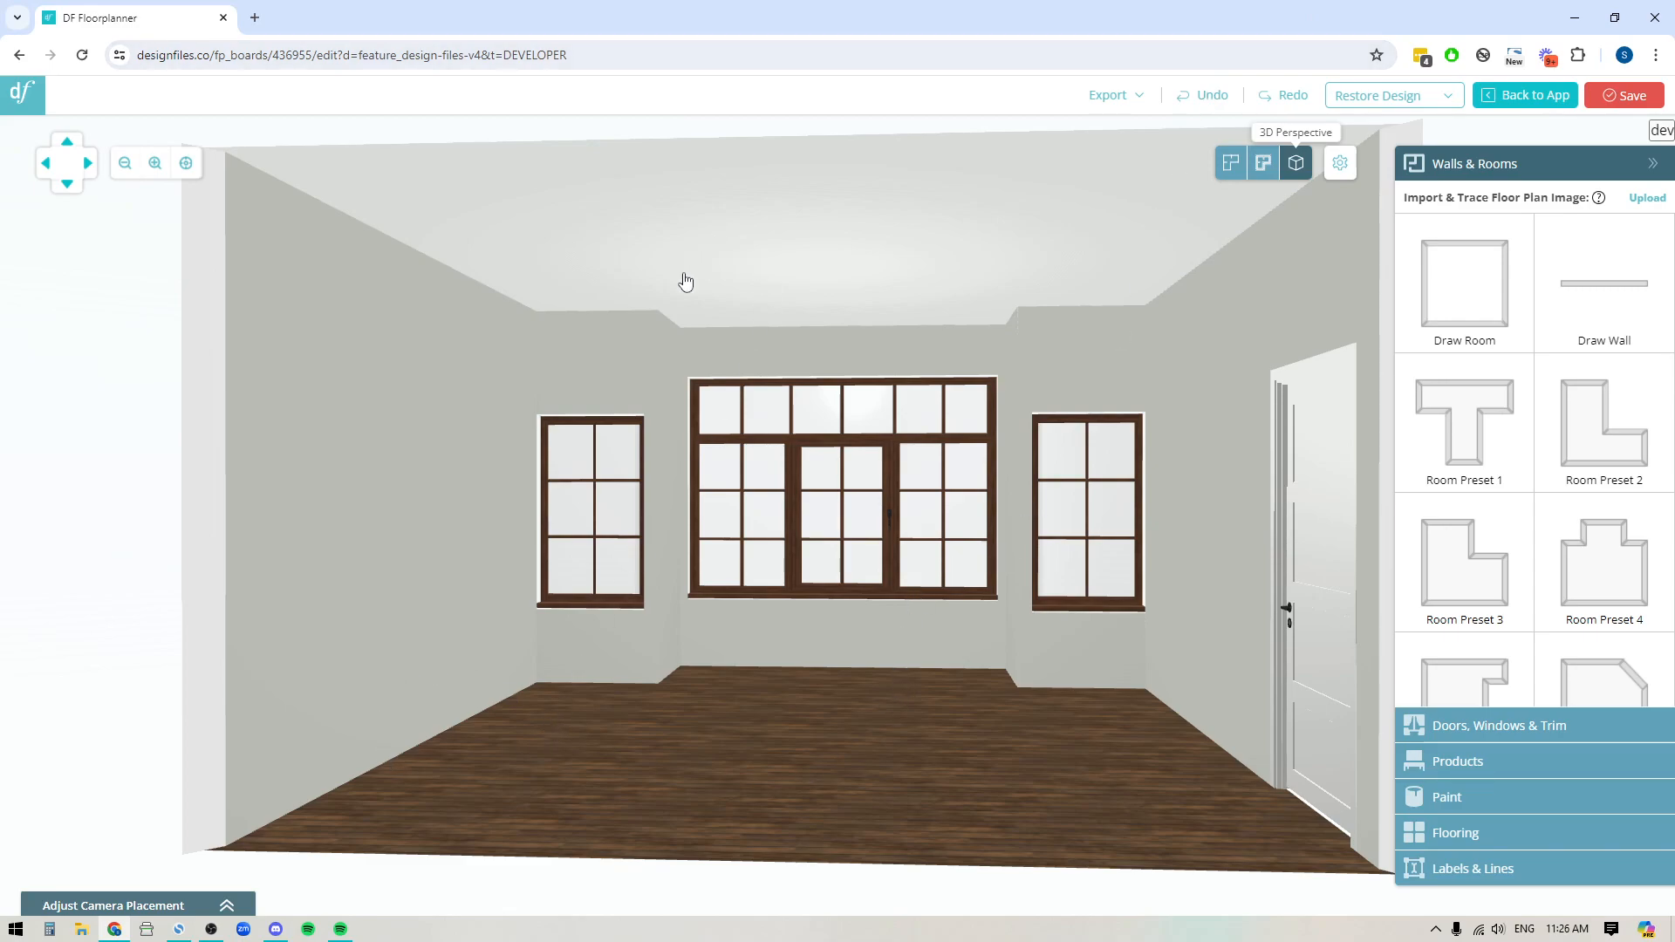
mouse_move(599, 574)
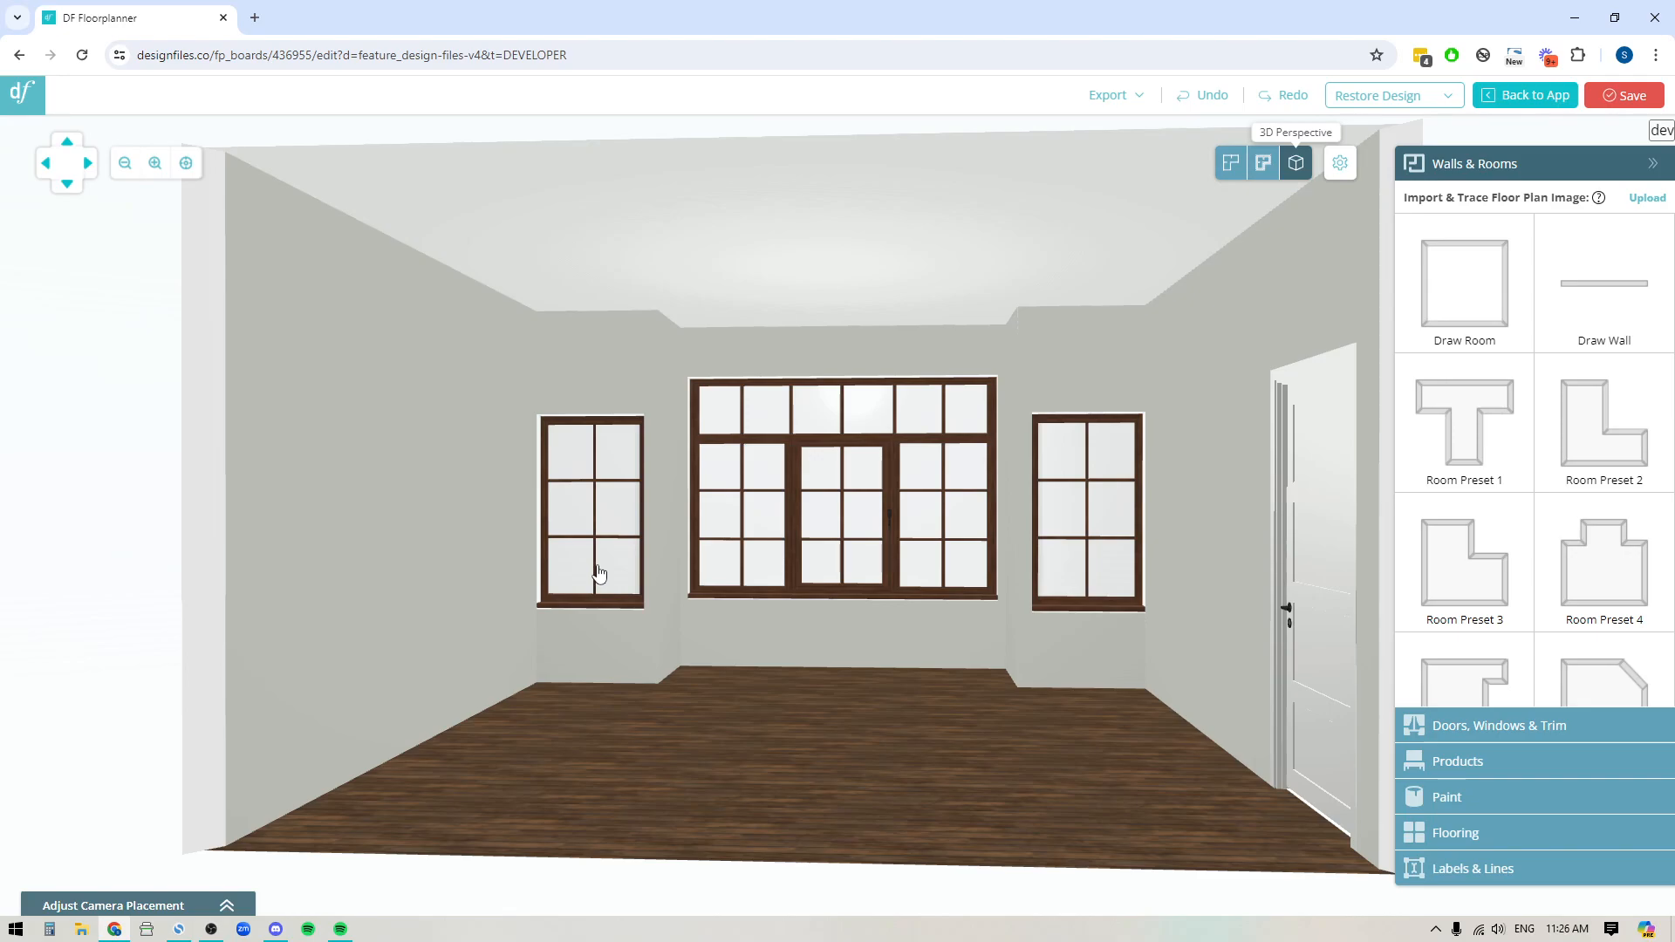
mouse_move(749, 487)
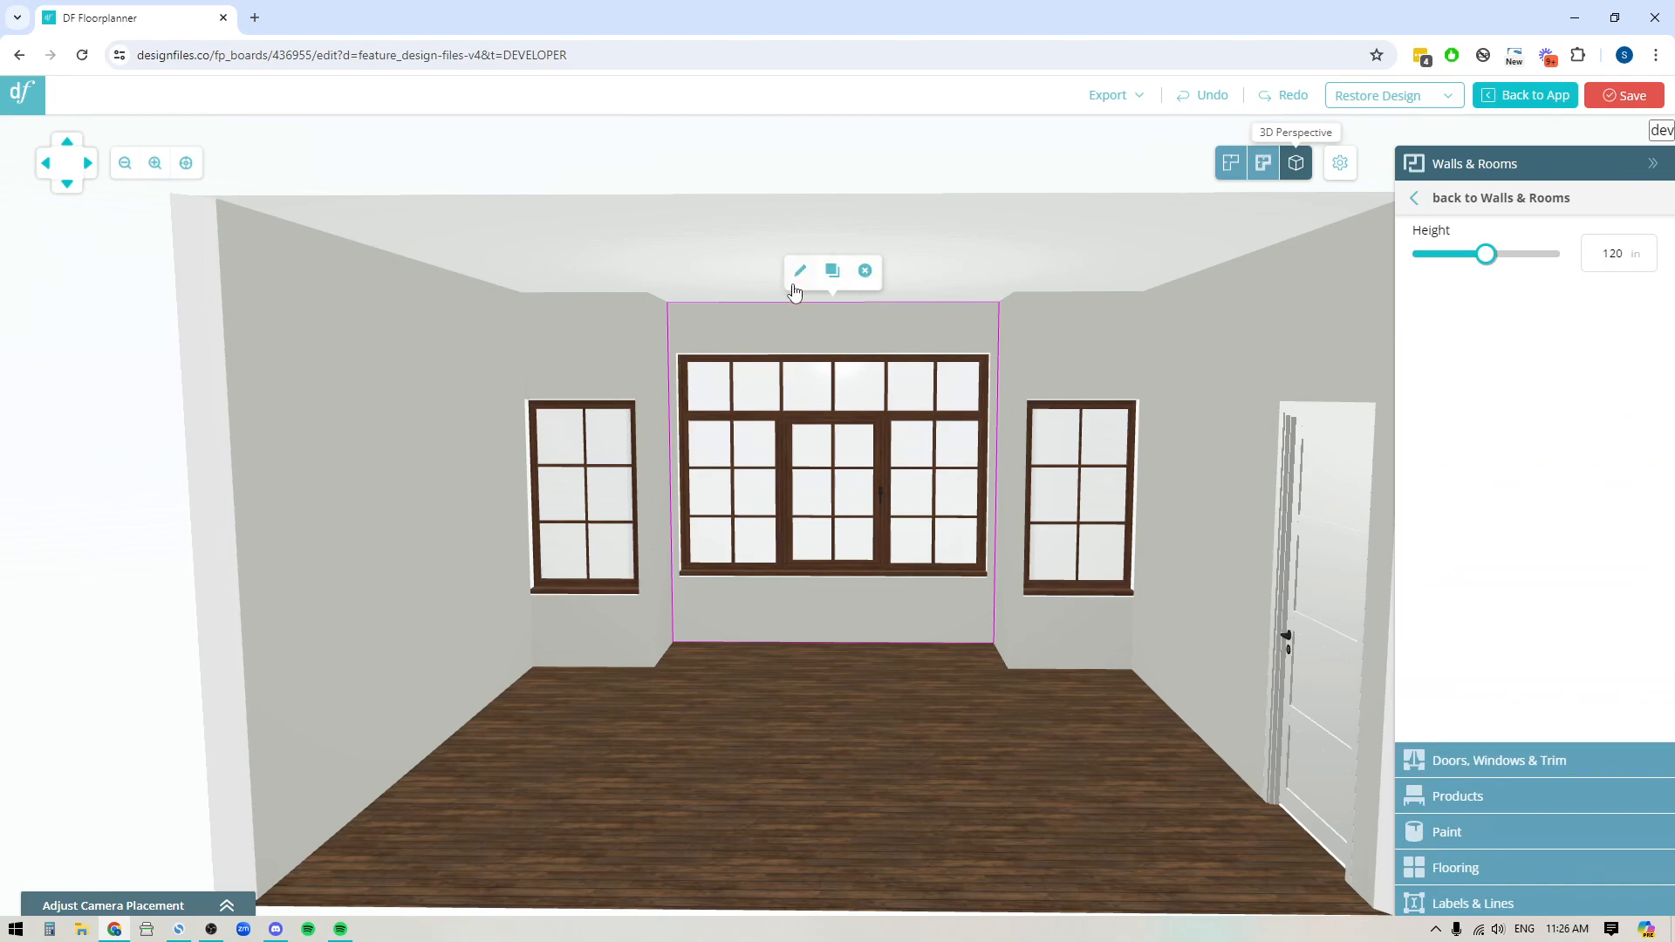
Step: Open the back wall in the Wall Editor and select its Light Blue wall surface
click(799, 270)
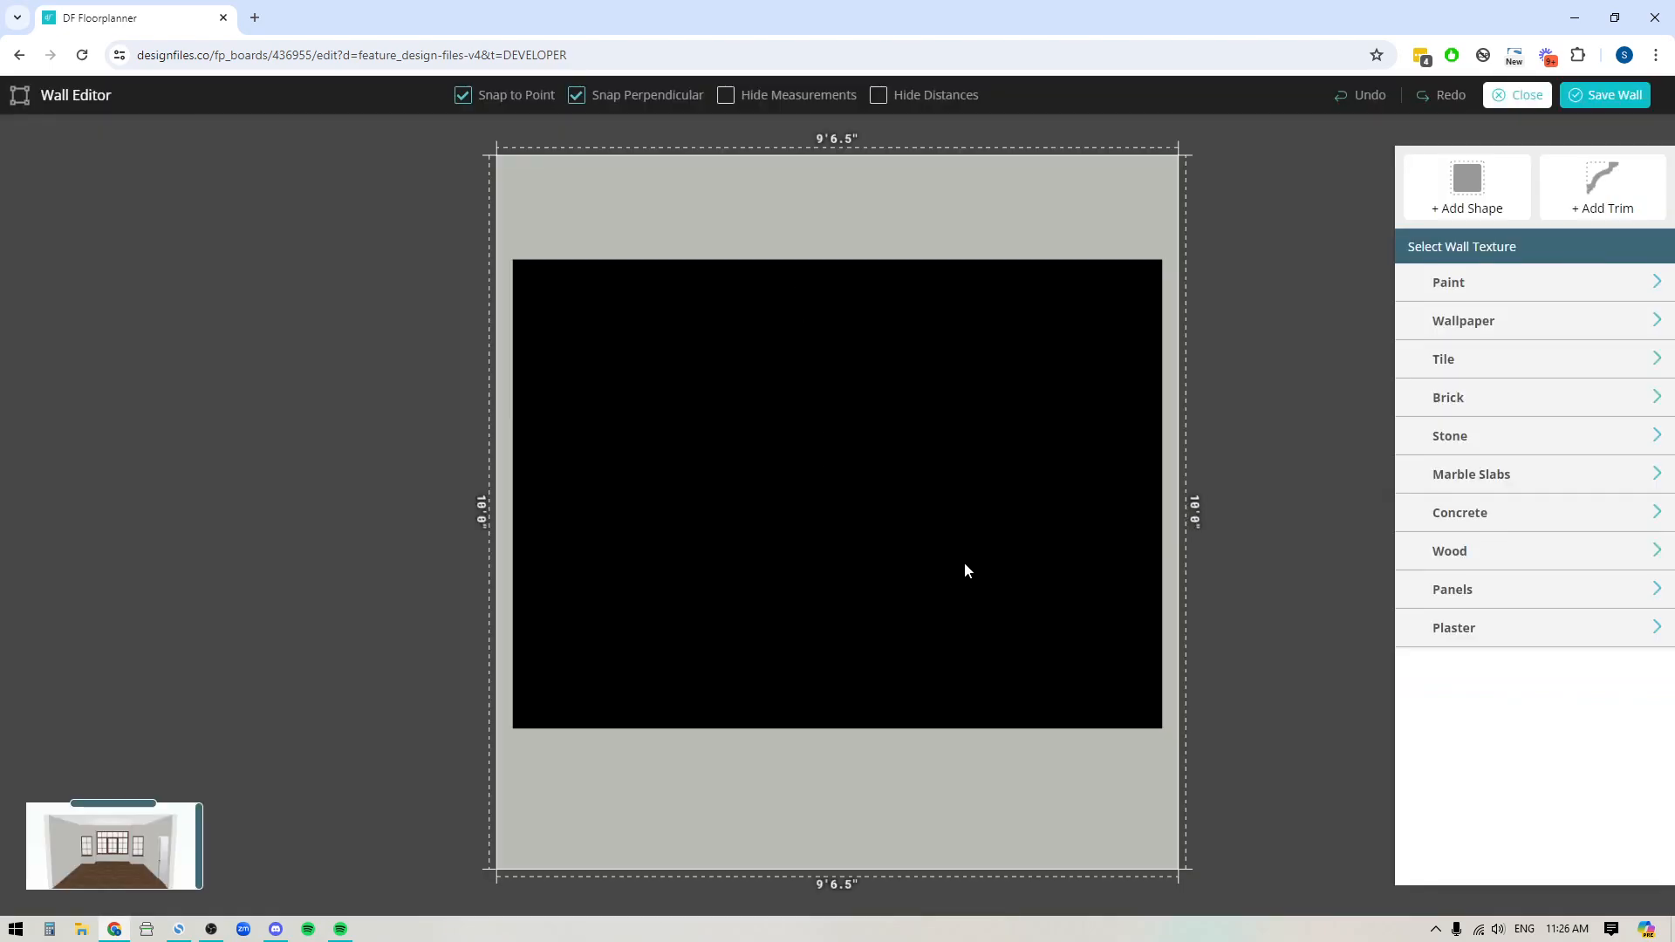
mouse_move(72, 114)
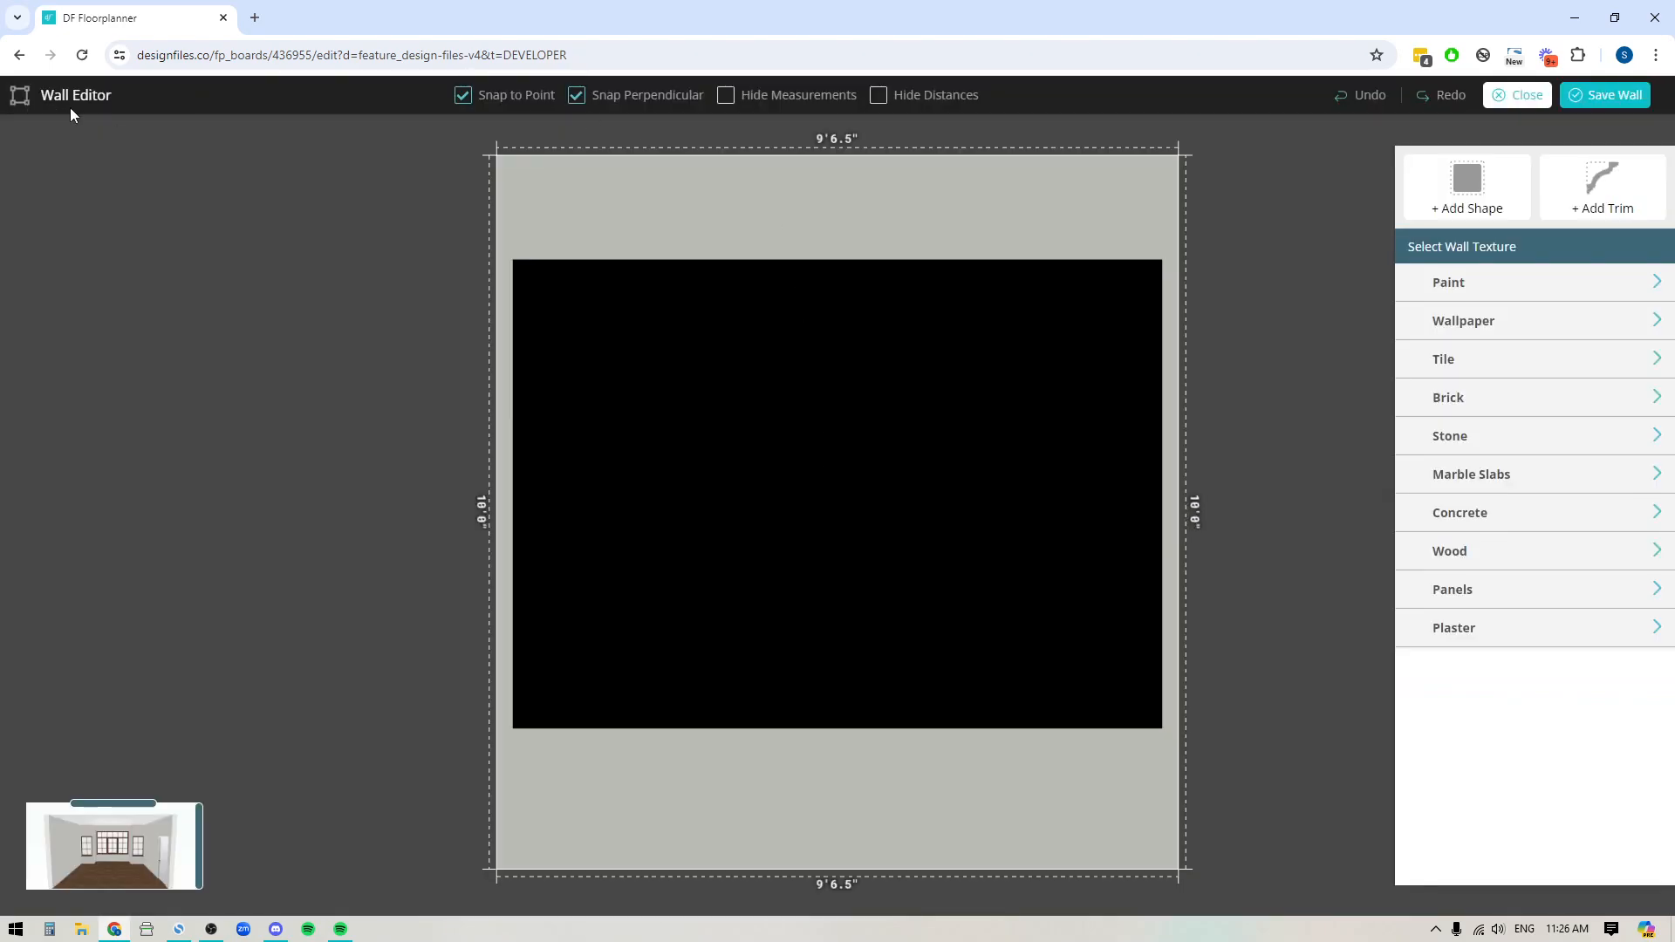
mouse_move(1253, 436)
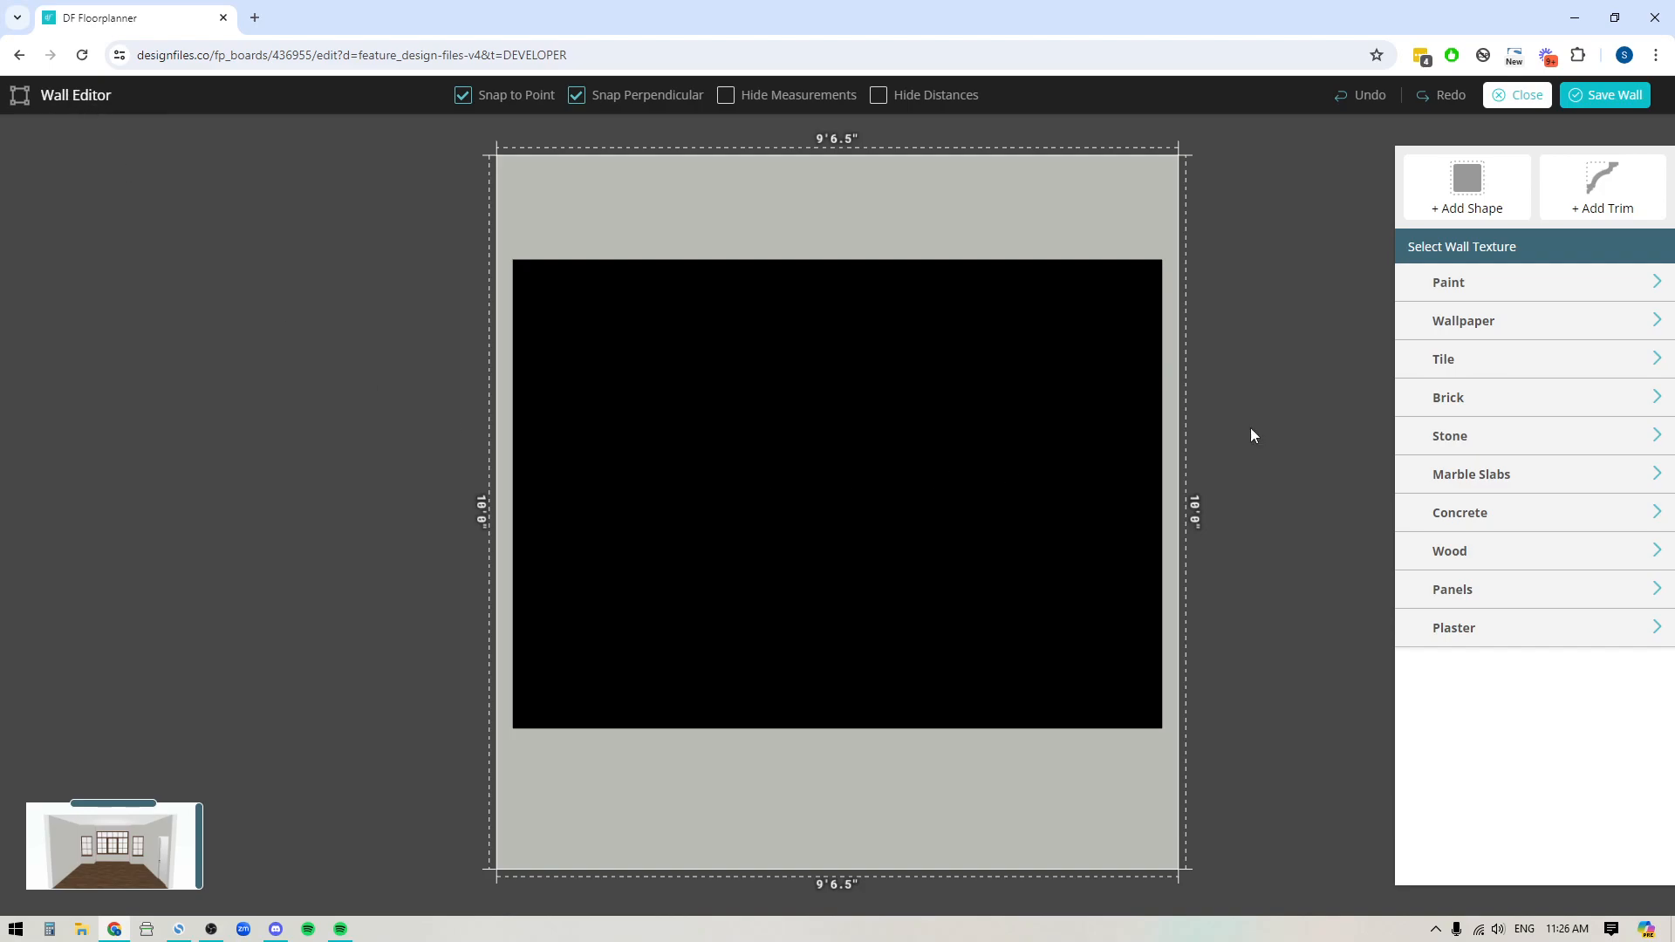
mouse_move(899, 742)
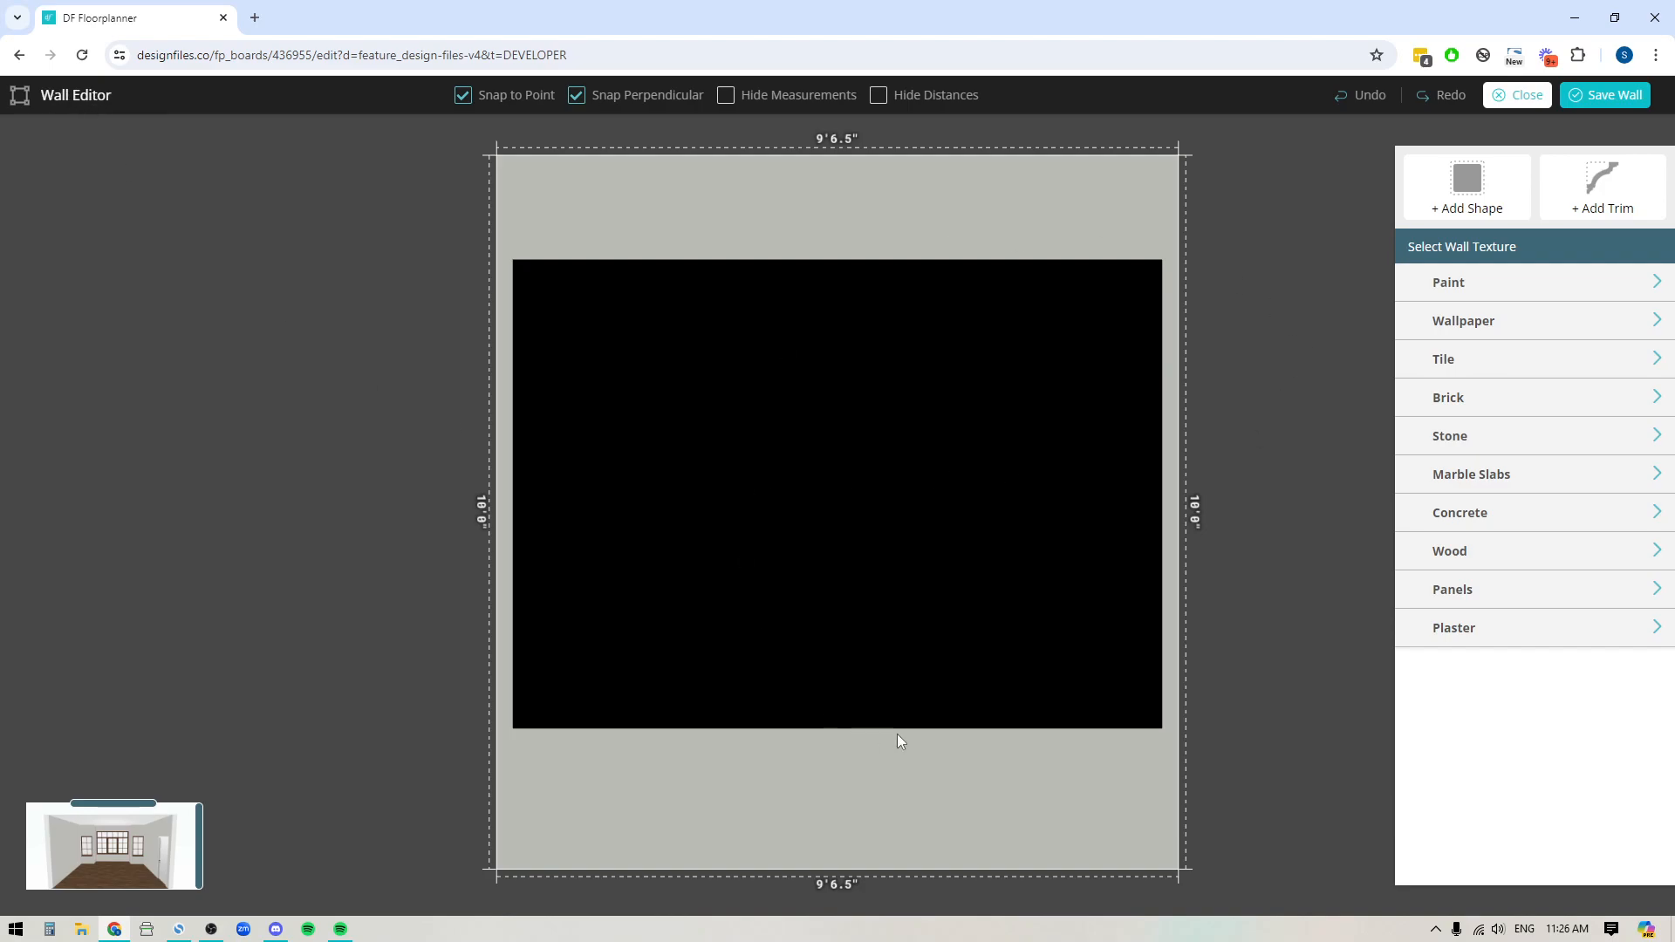
mouse_move(833, 769)
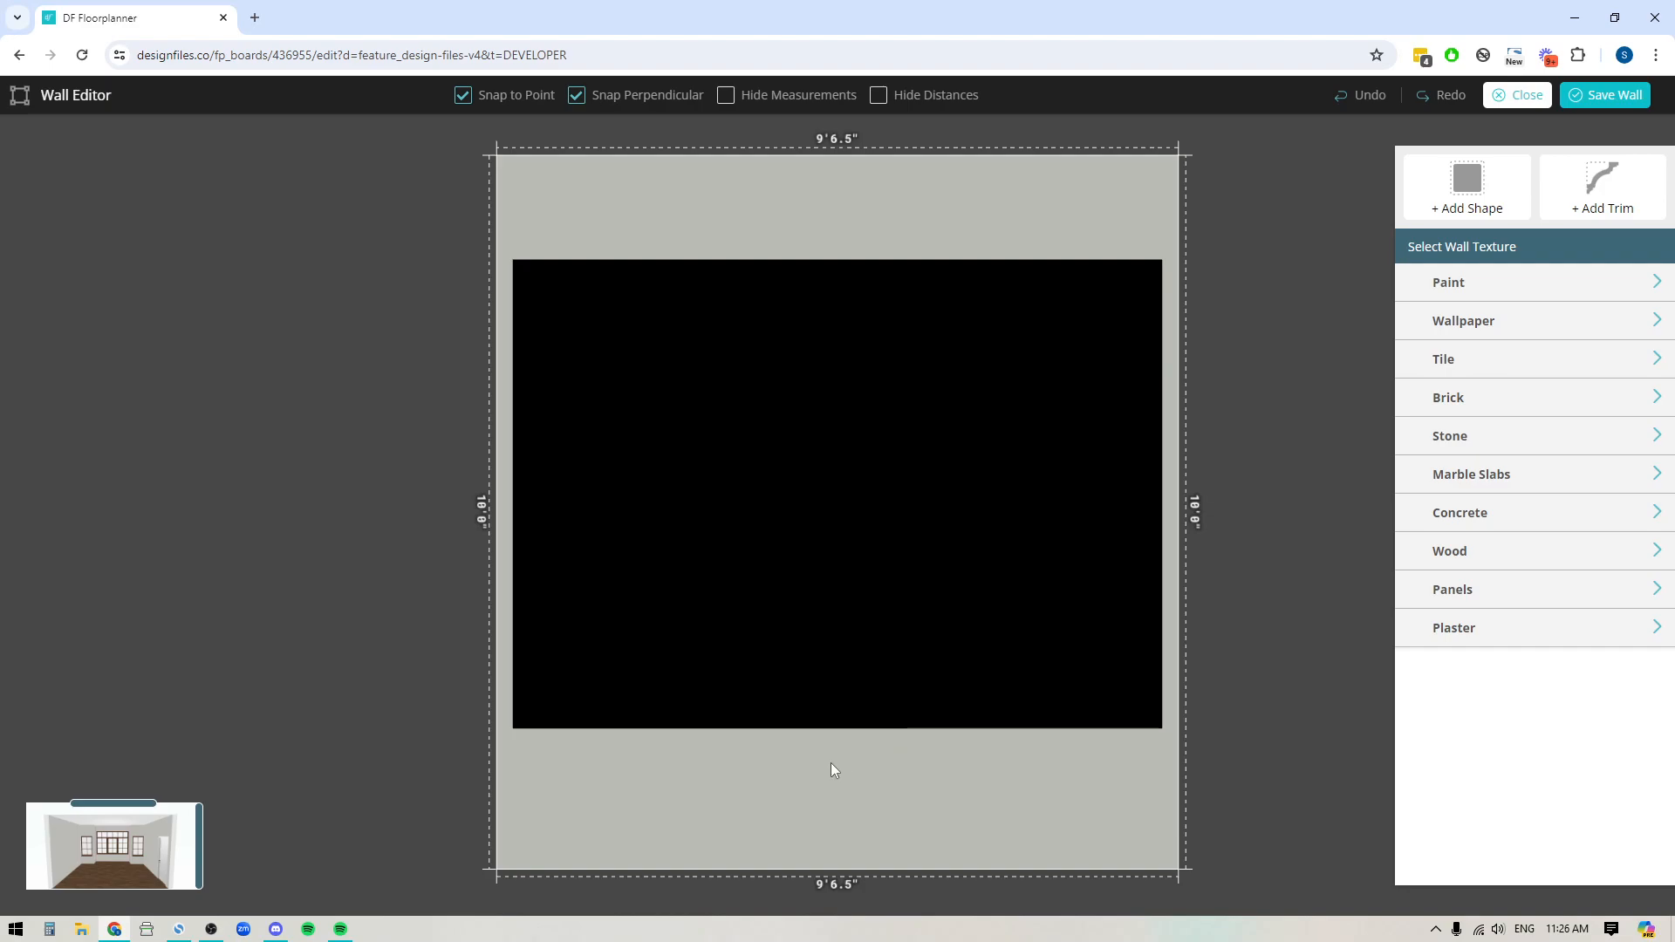
mouse_move(1603, 208)
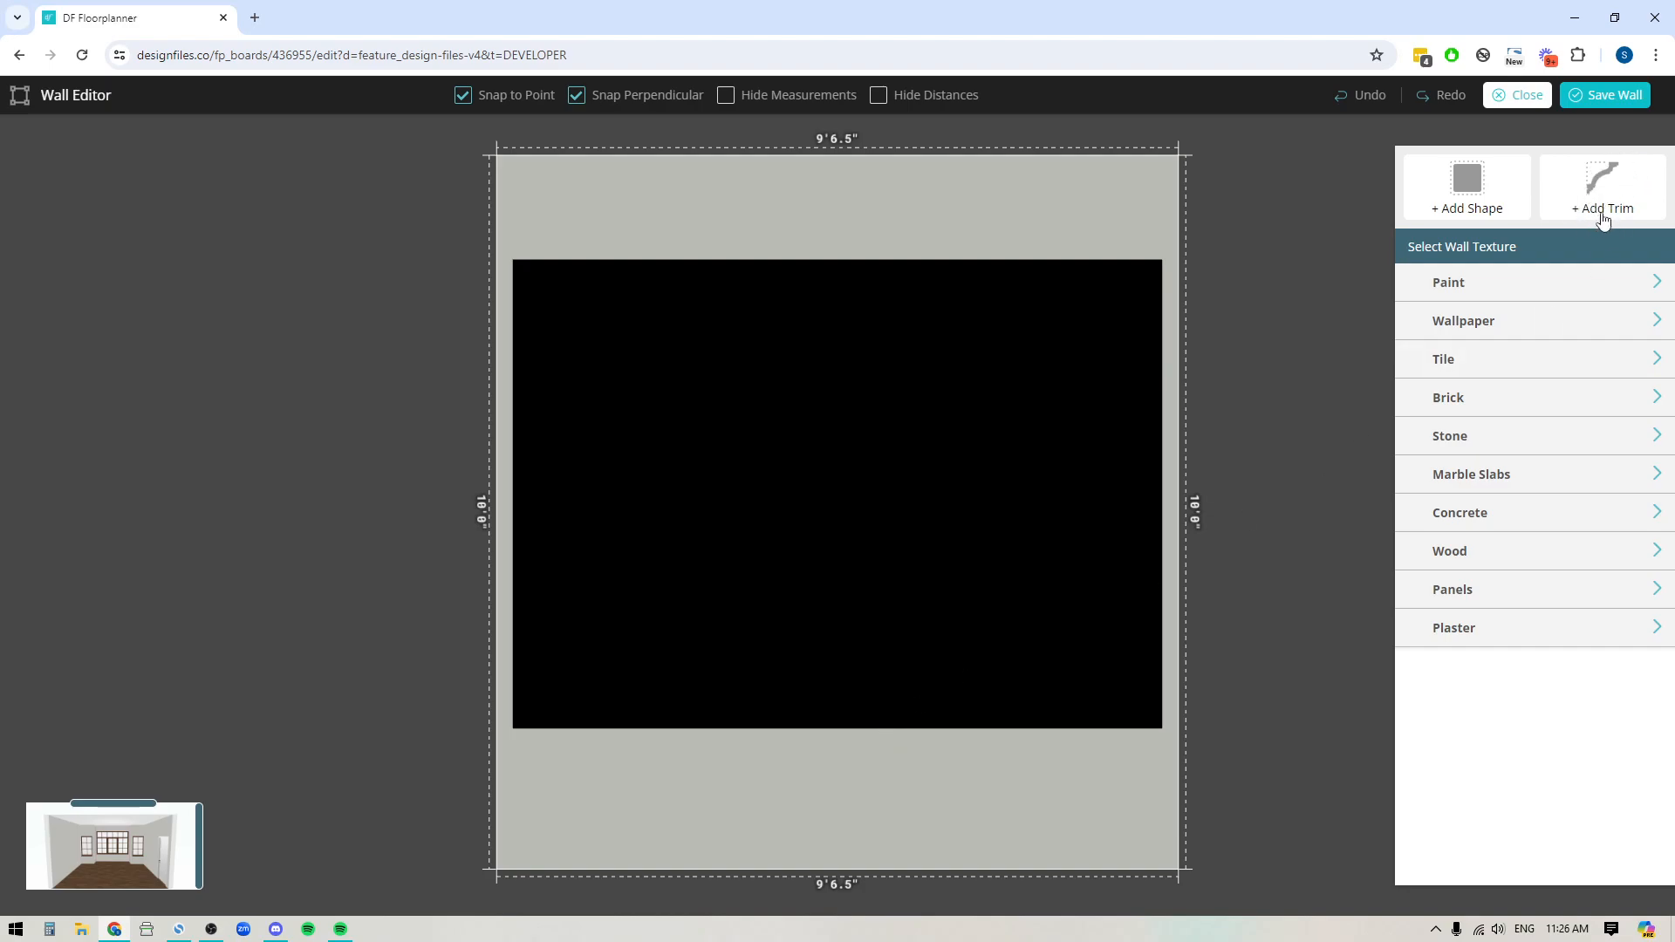
mouse_move(1631, 198)
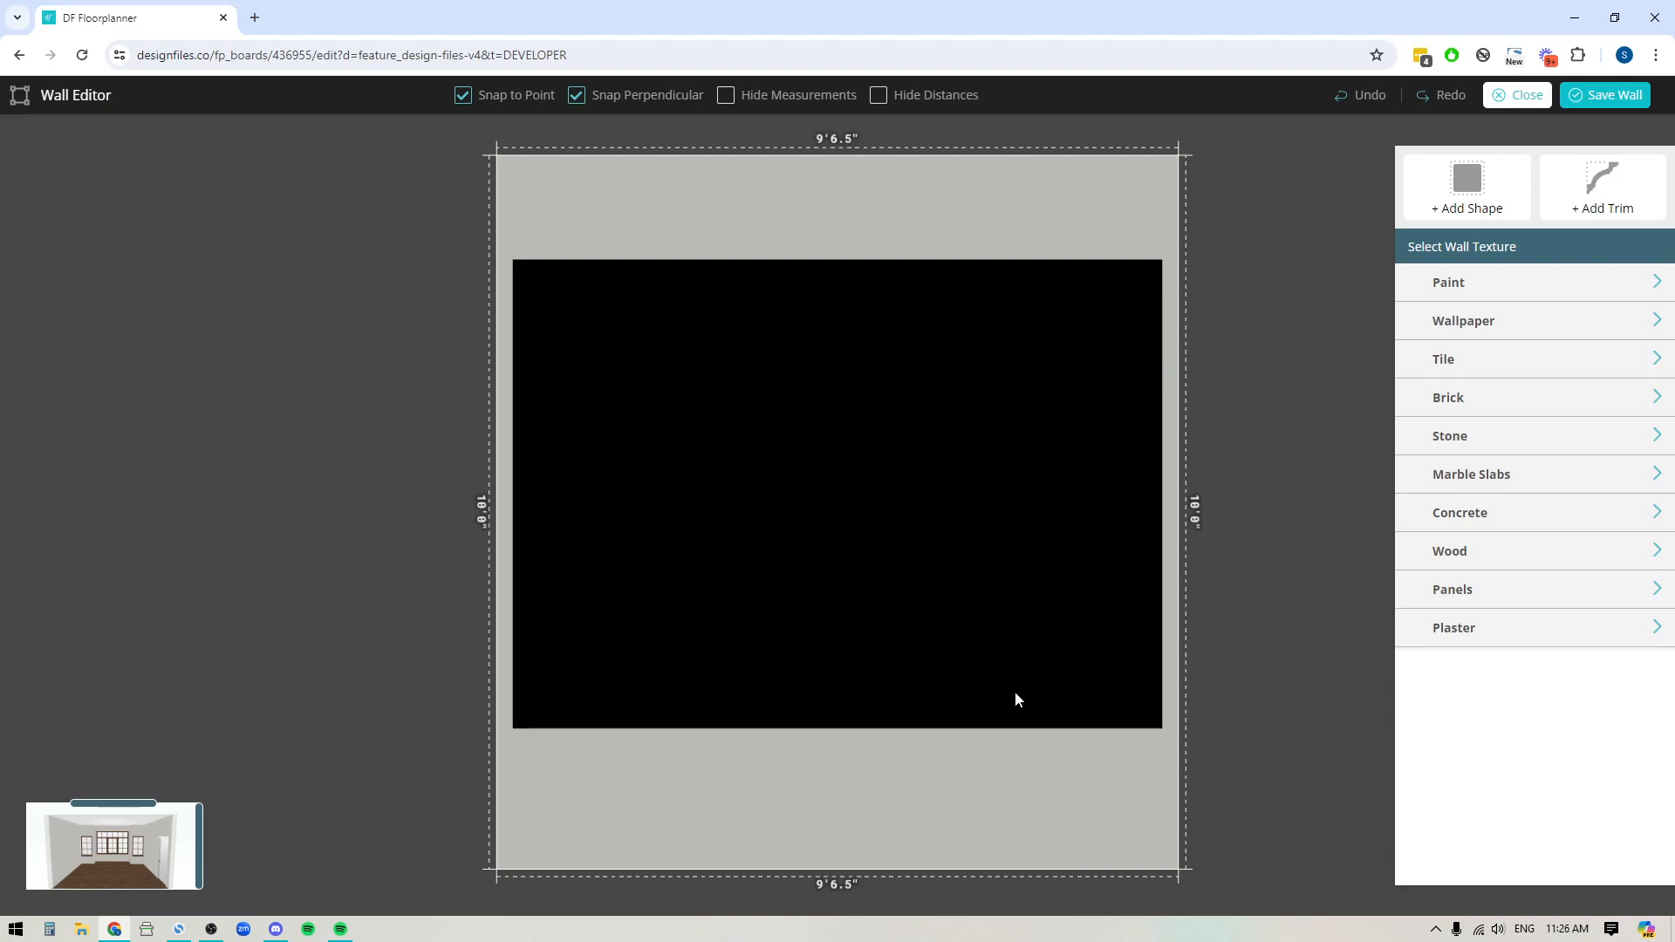
mouse_move(993, 396)
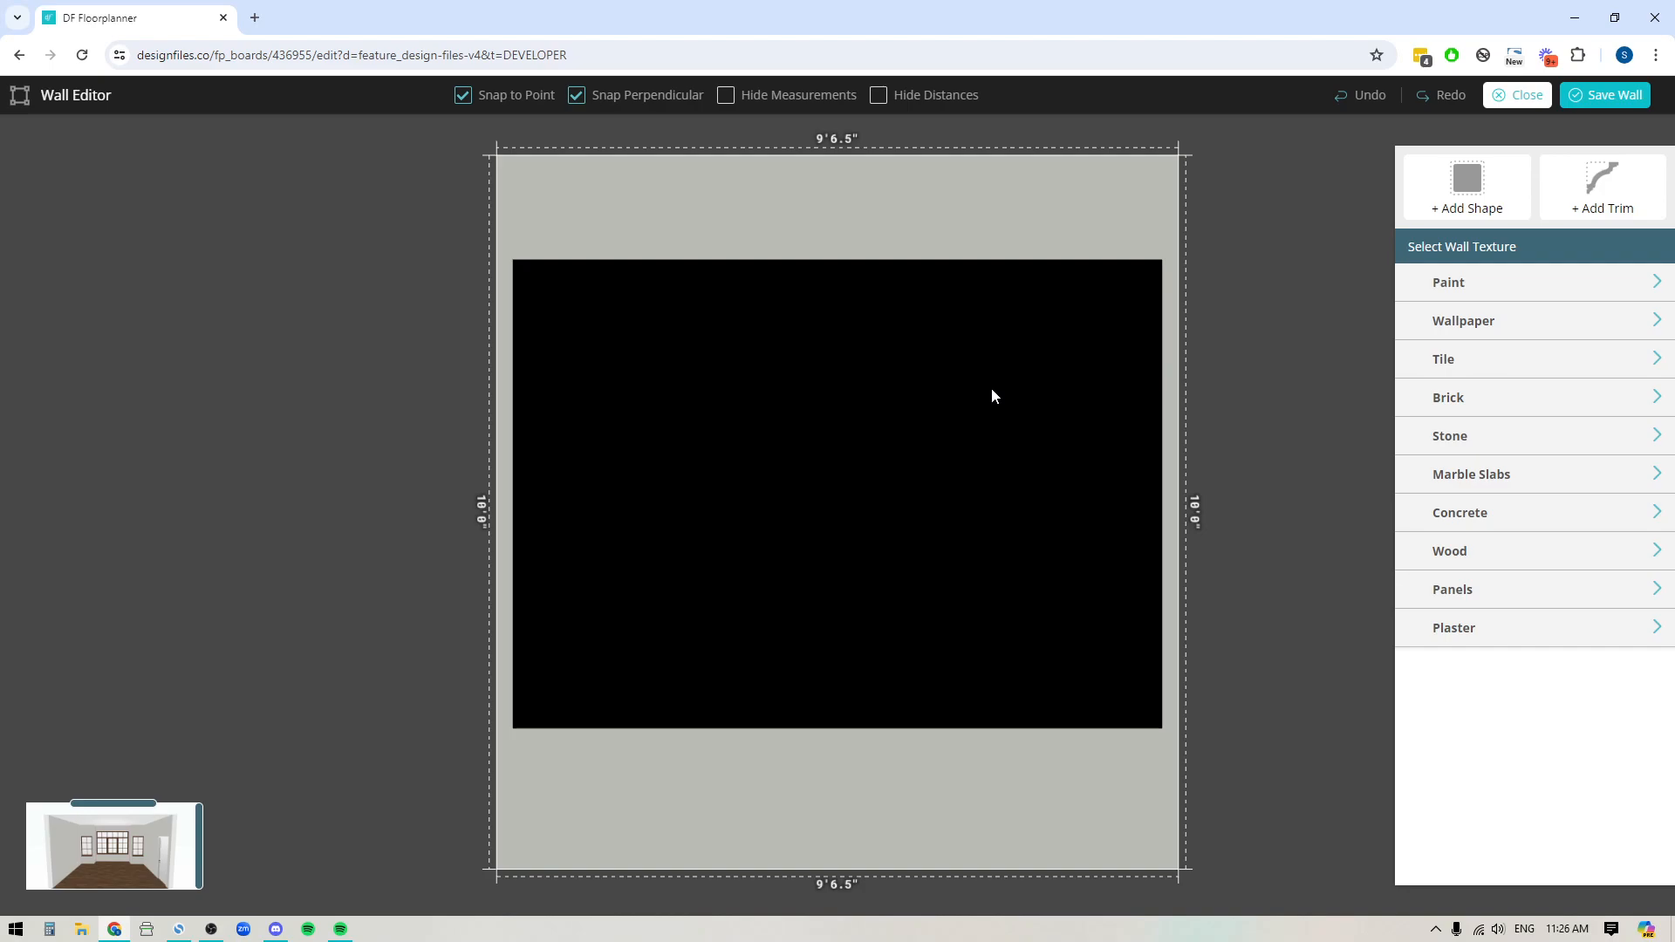
mouse_move(665, 767)
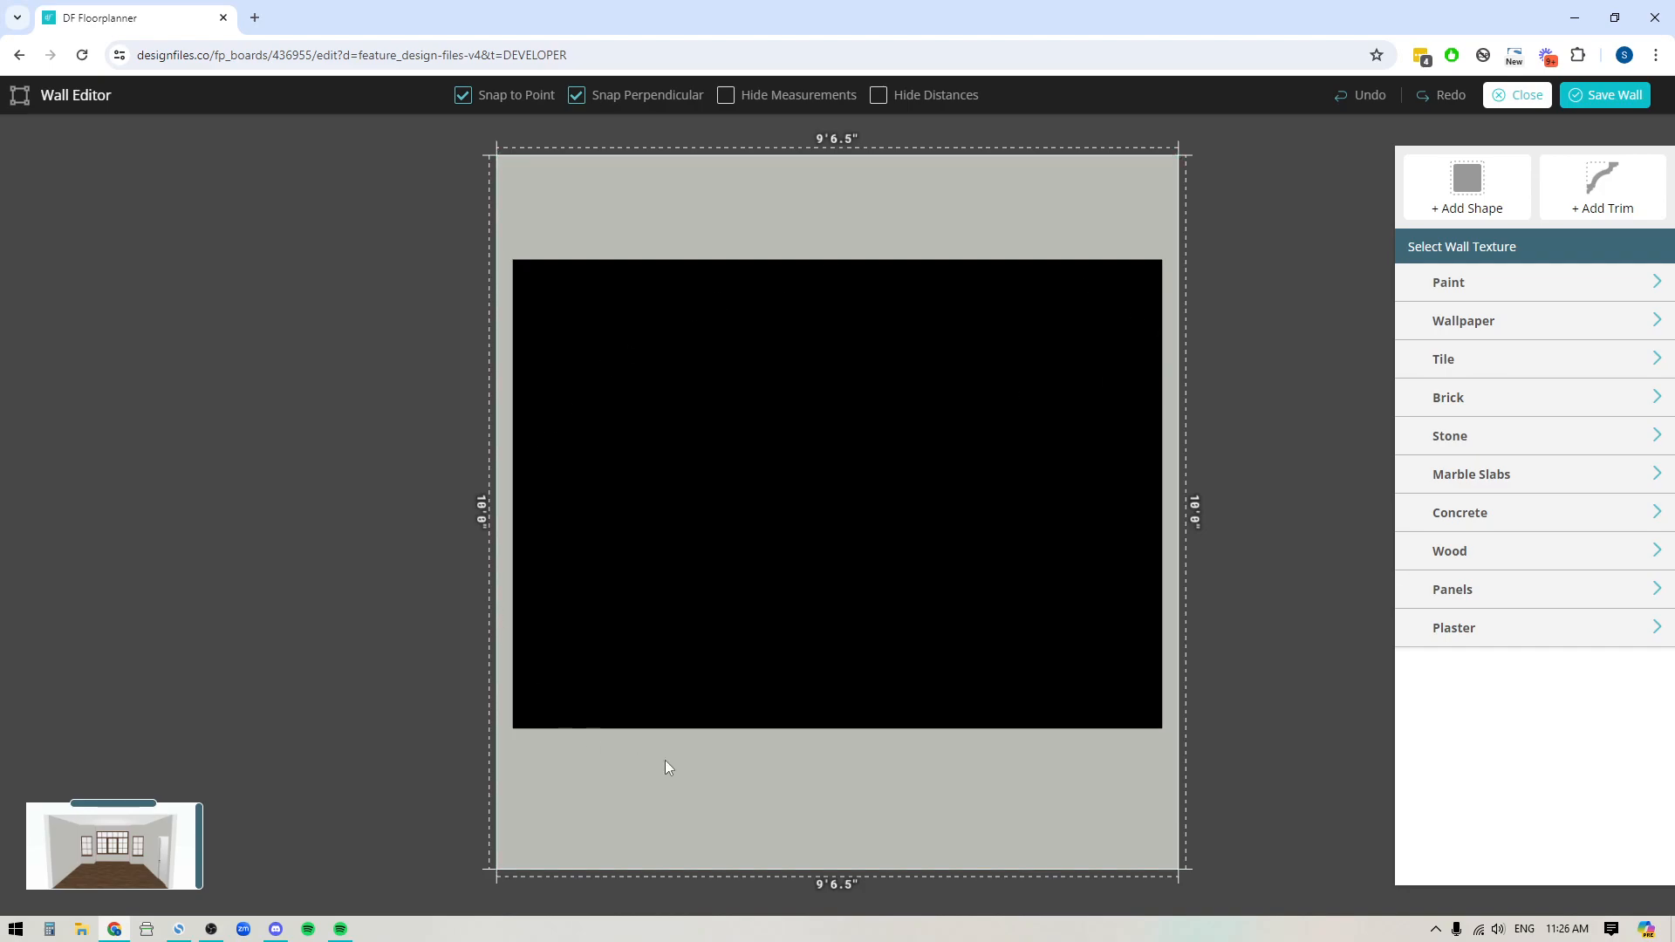
mouse_move(965, 705)
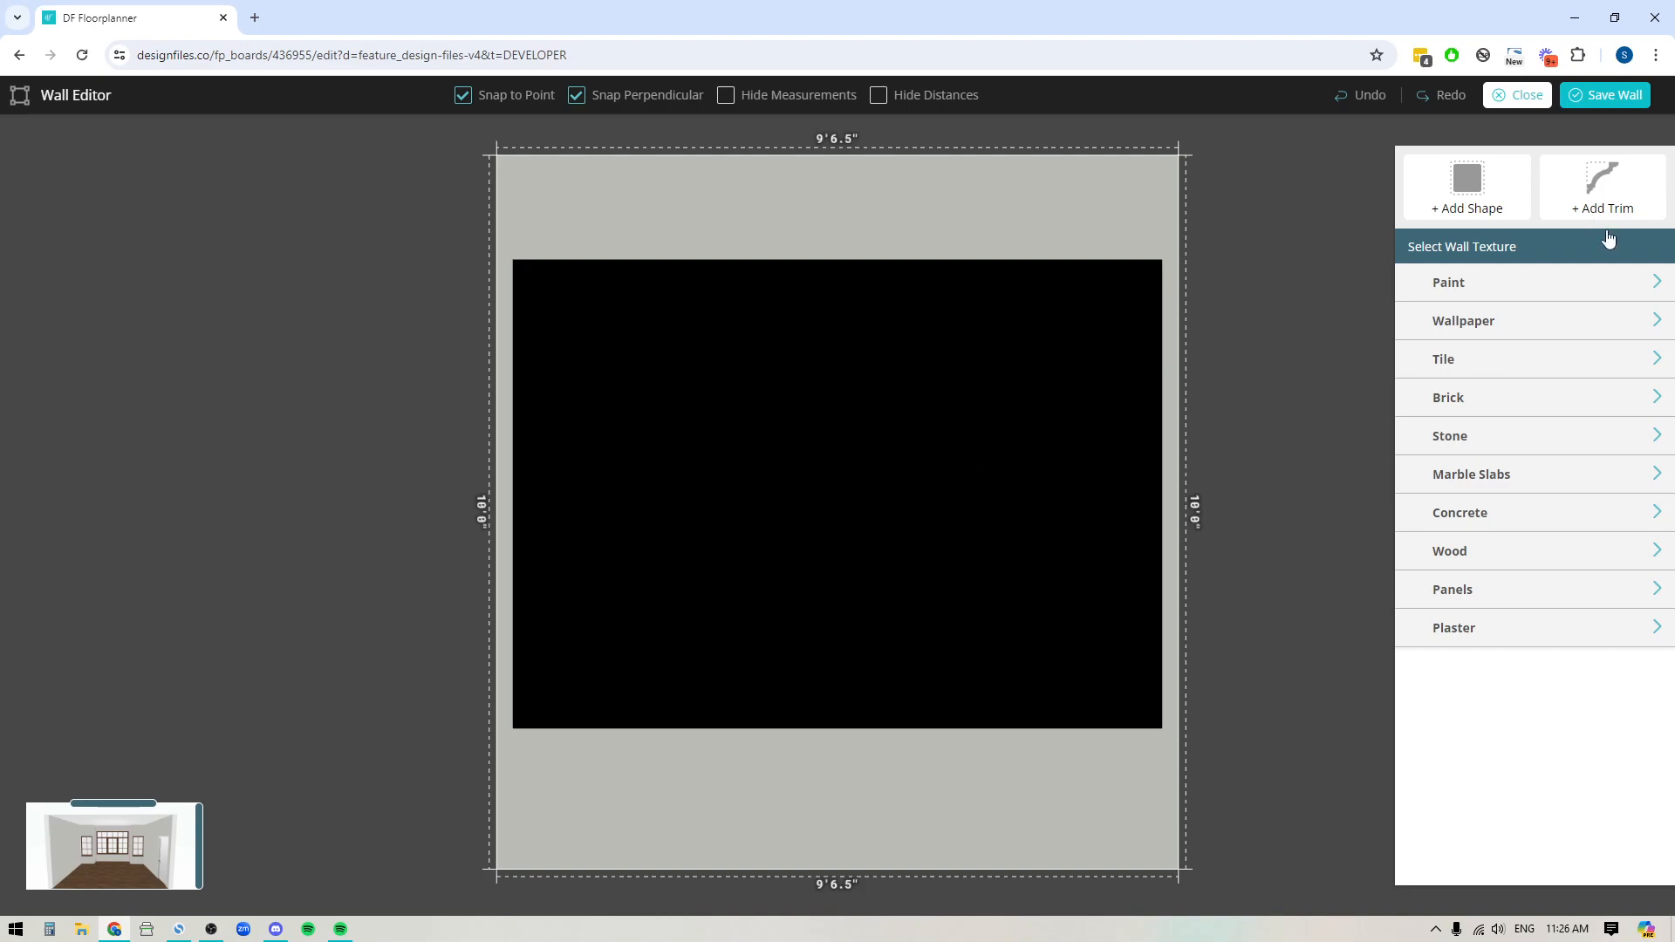
click(1448, 282)
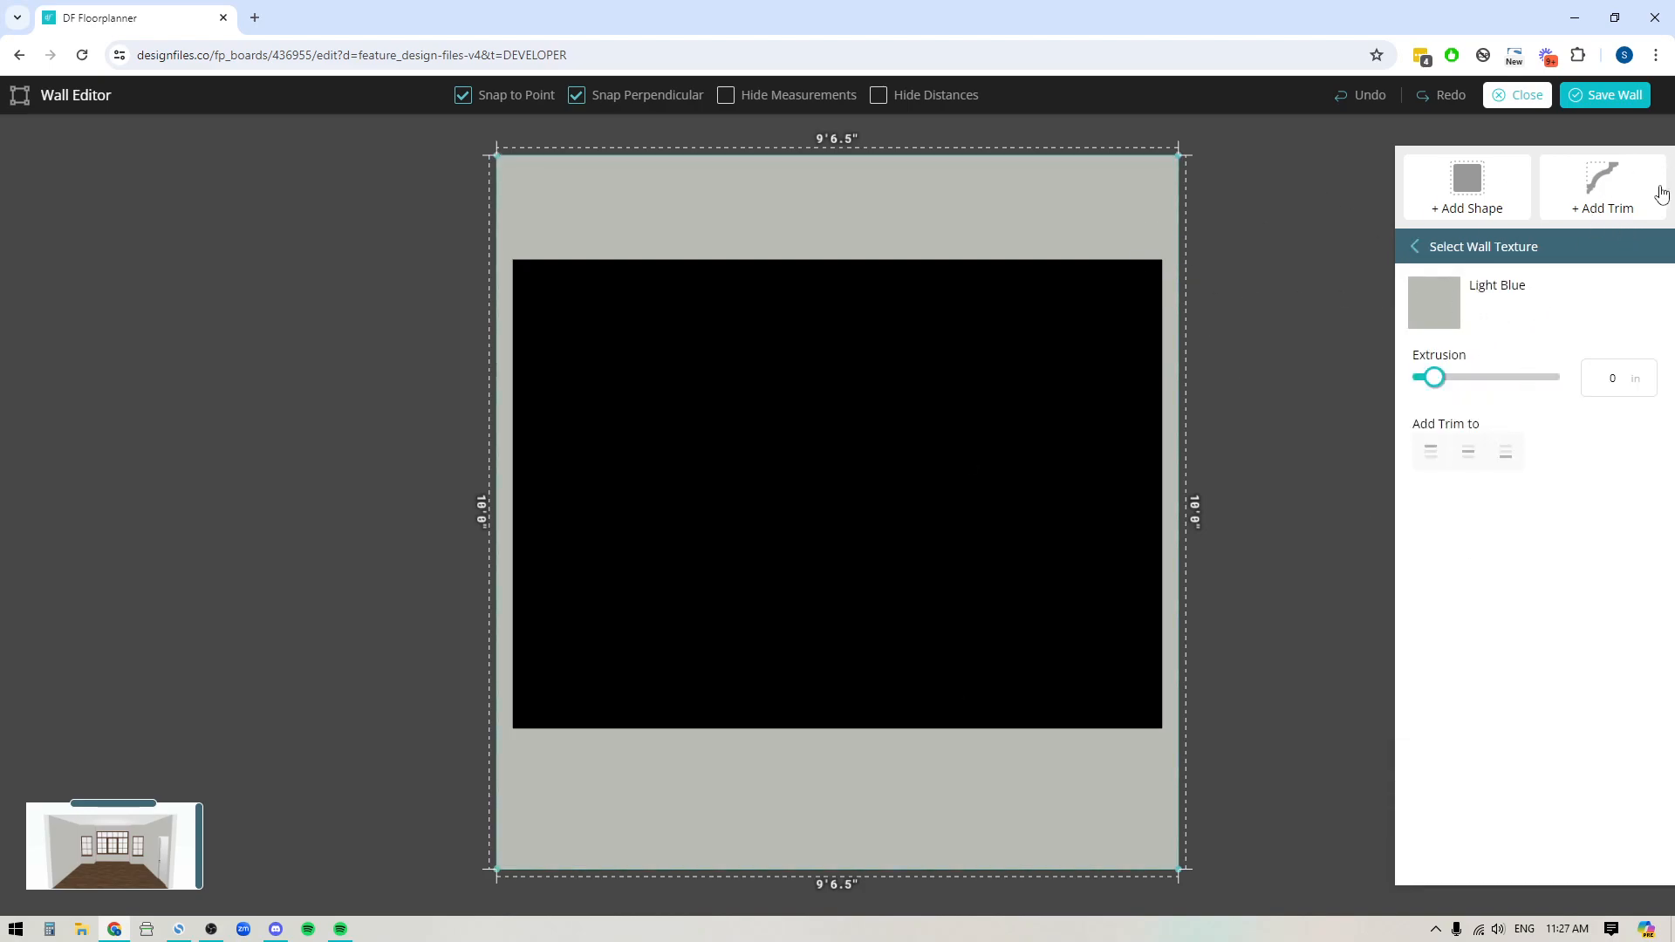
Step: Add Crownmolding 1 along the top of the back wall via Add Trim > Crown
click(1603, 192)
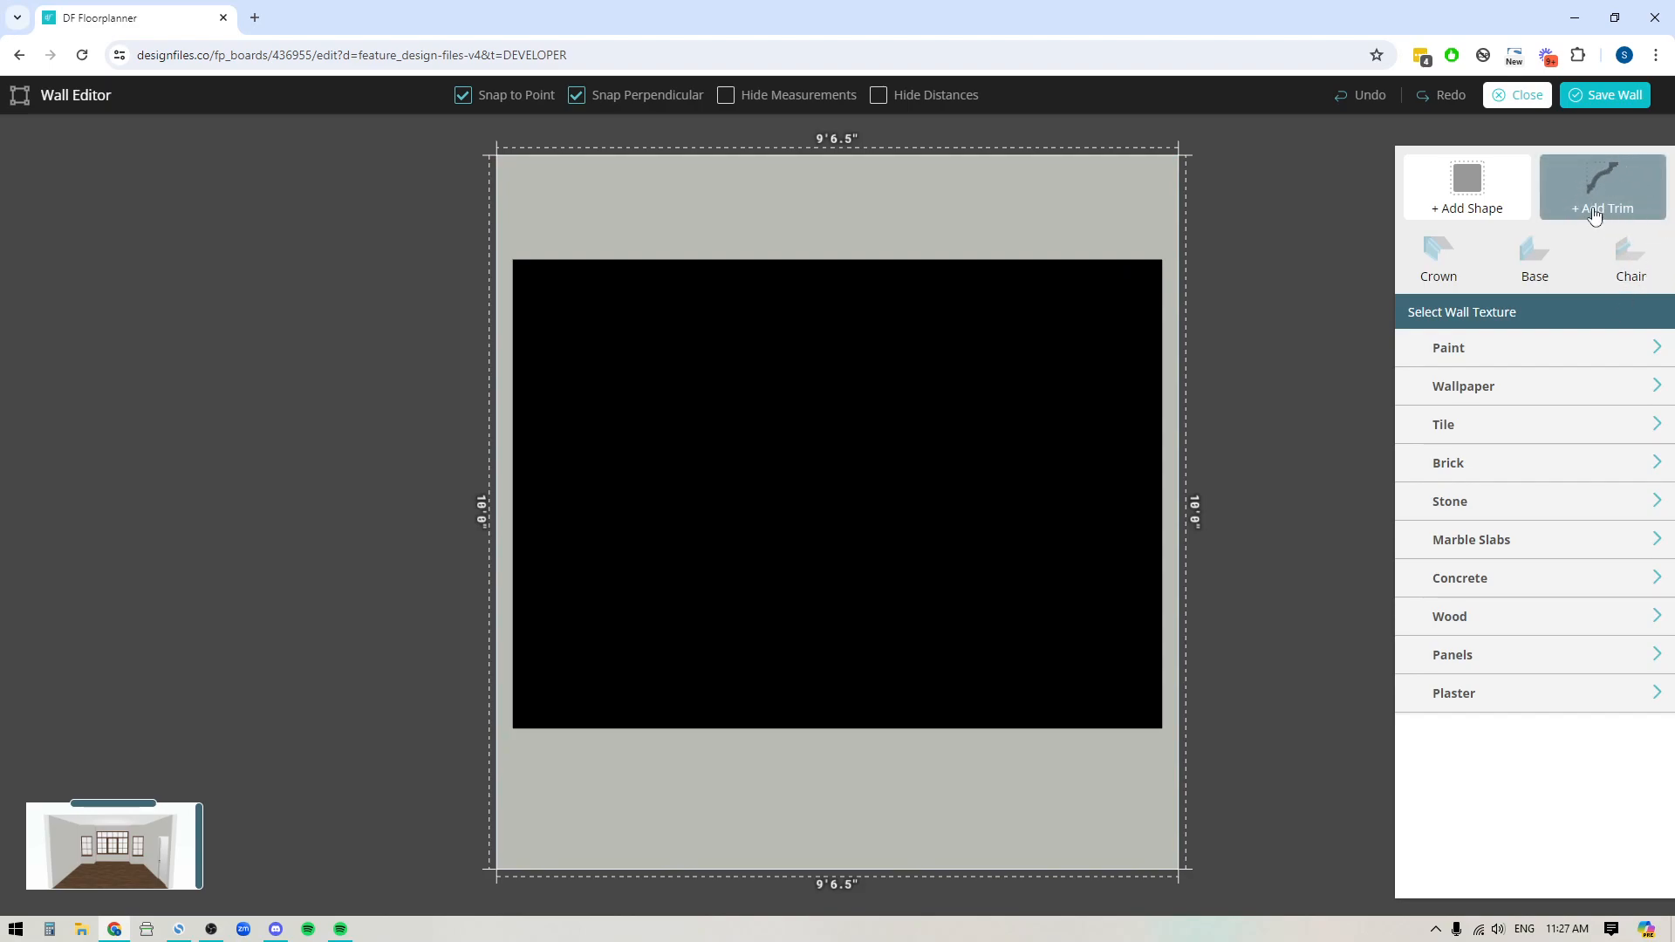
mouse_move(1650, 176)
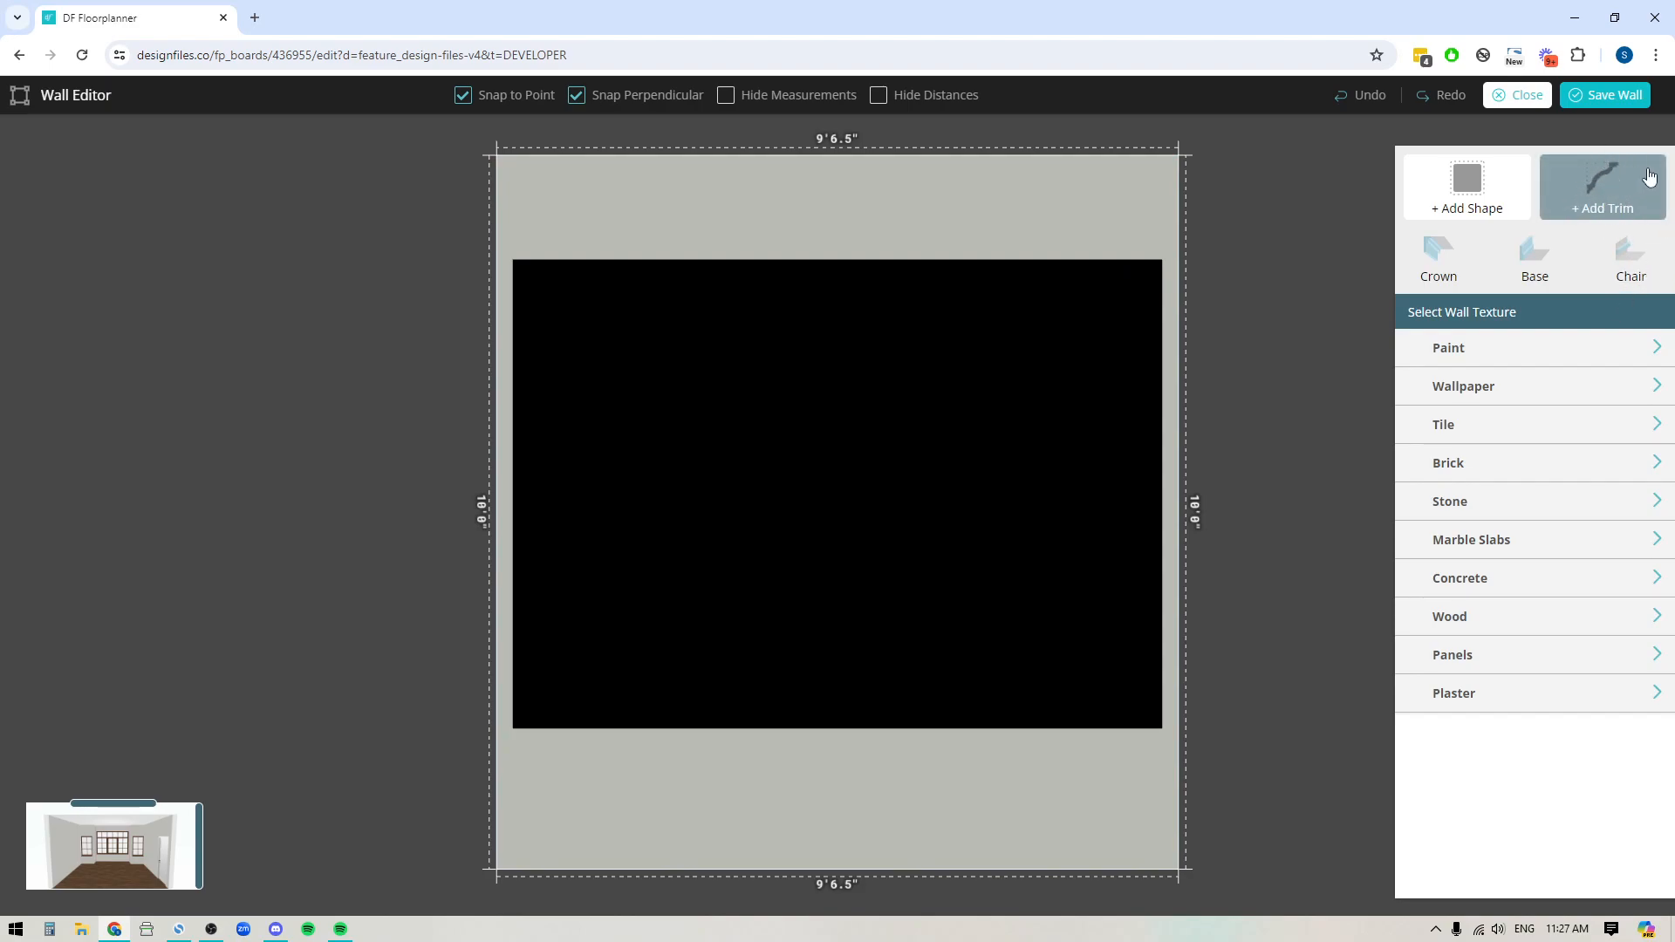
mouse_move(1438, 276)
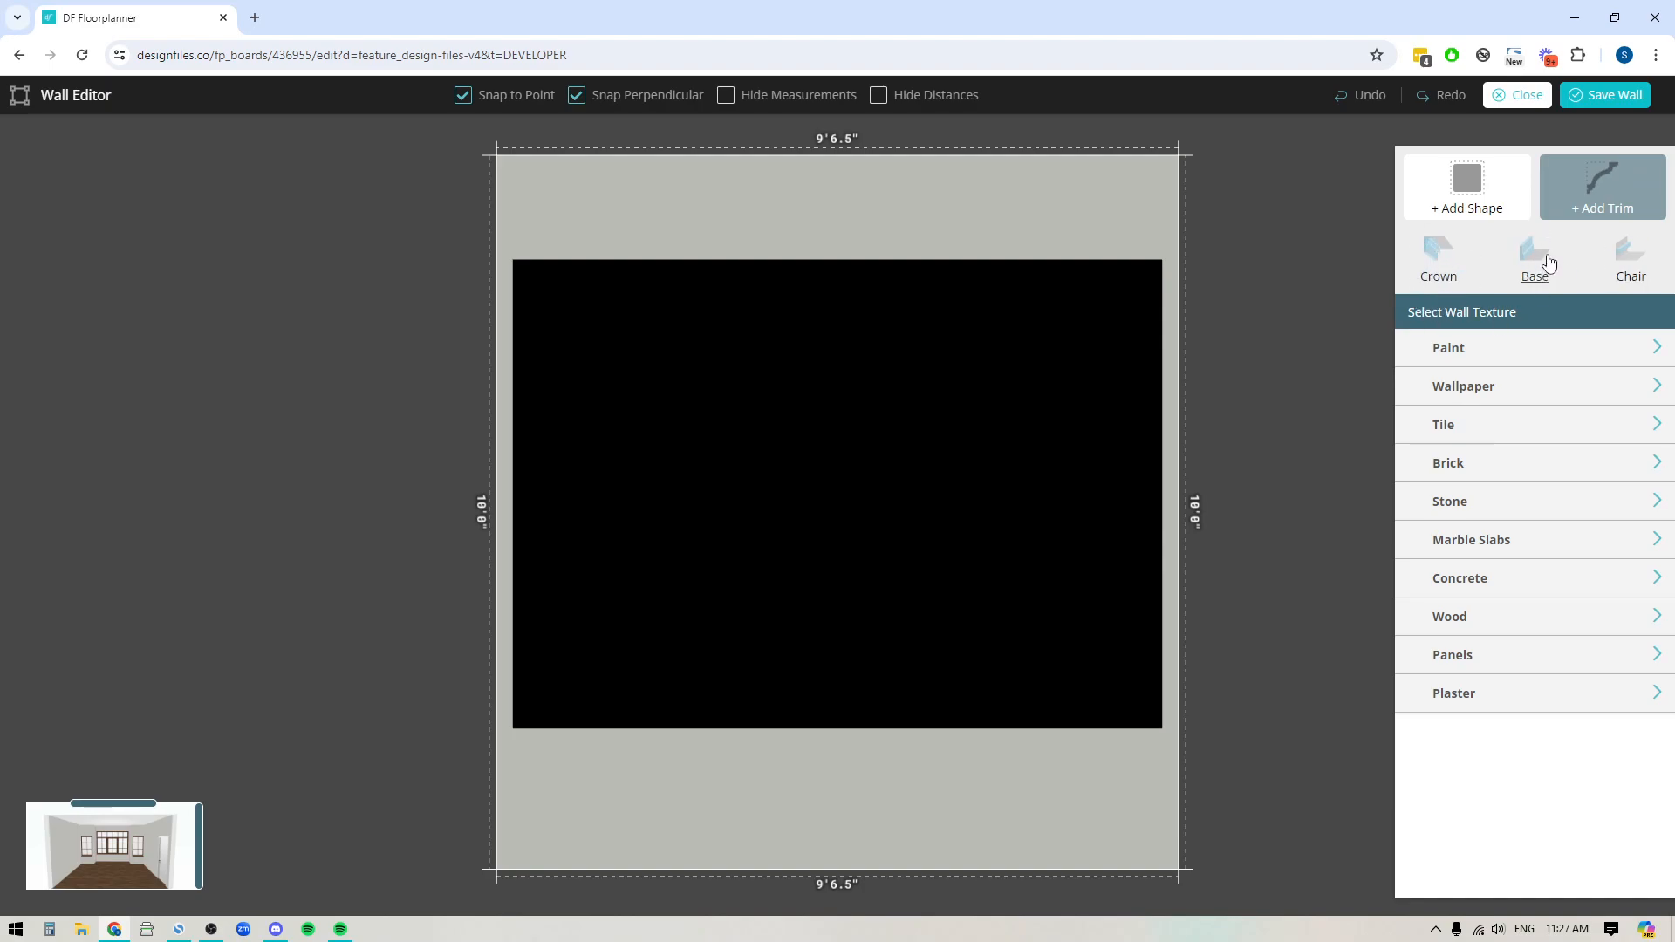
click(1437, 257)
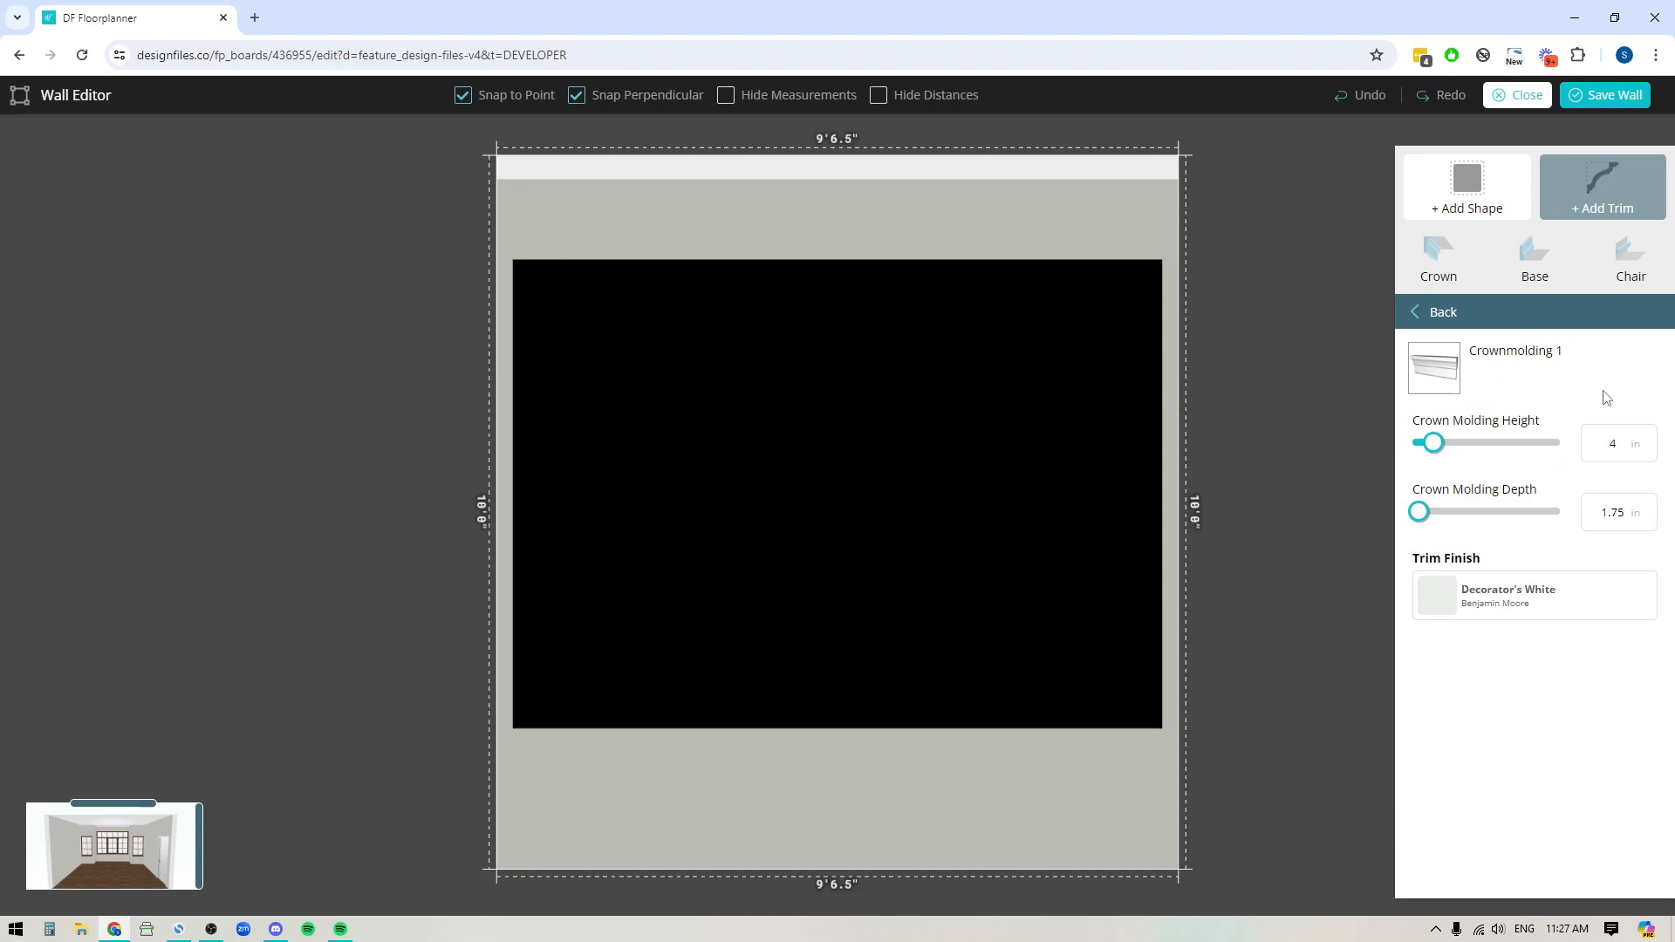
mouse_move(799, 152)
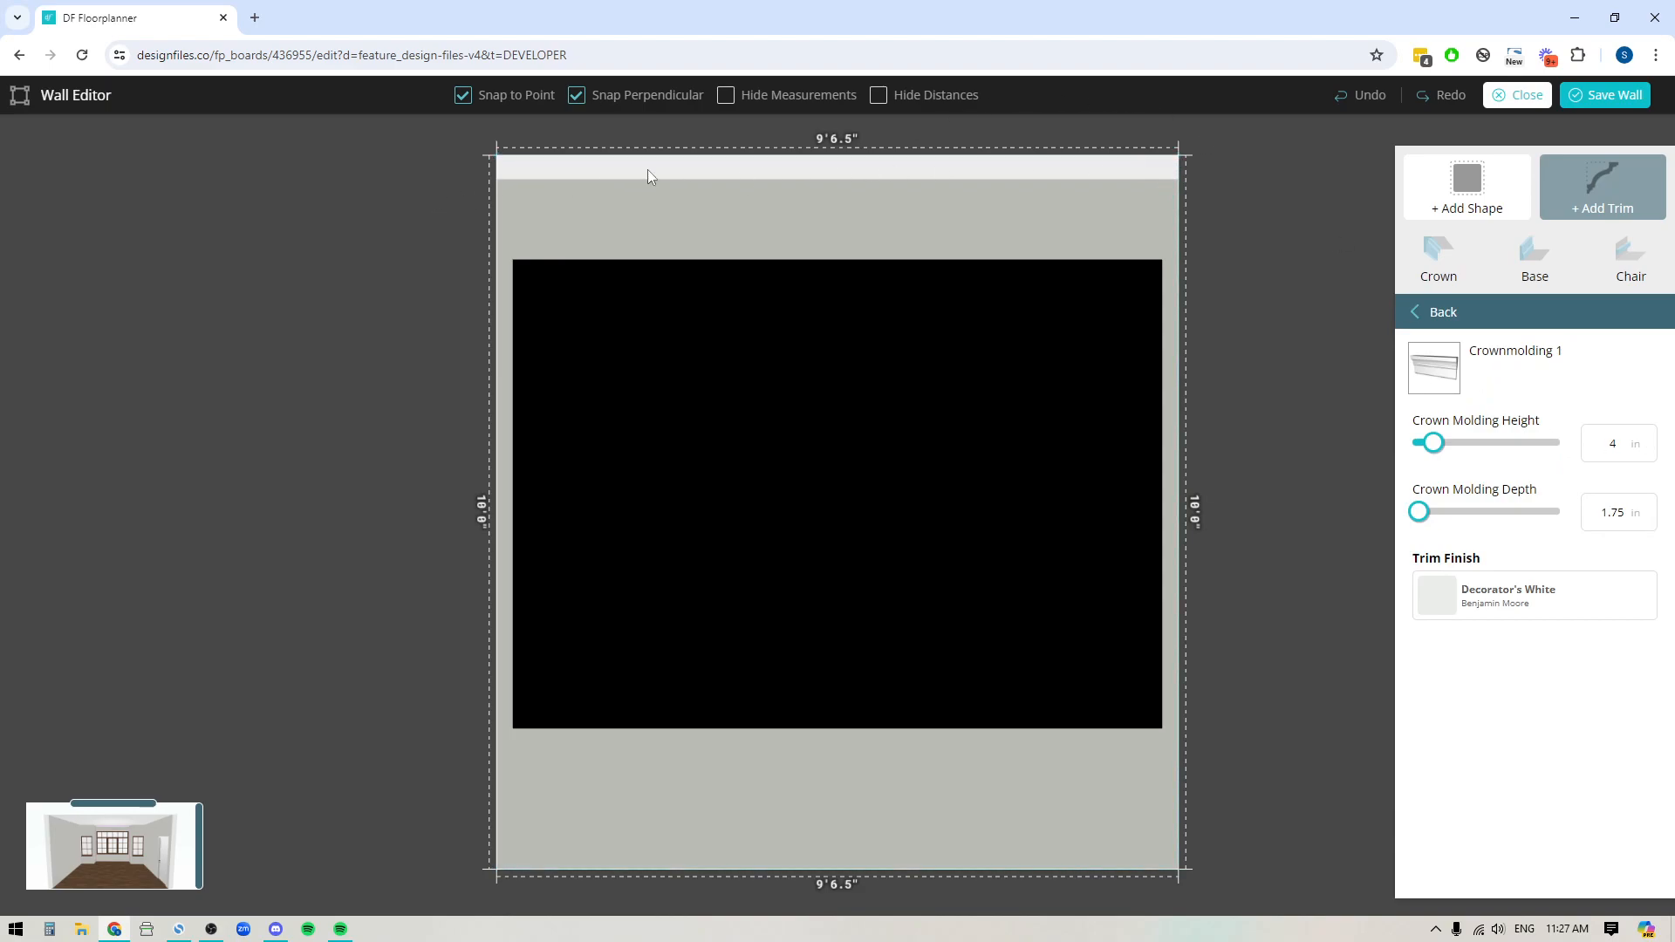
mouse_move(718, 187)
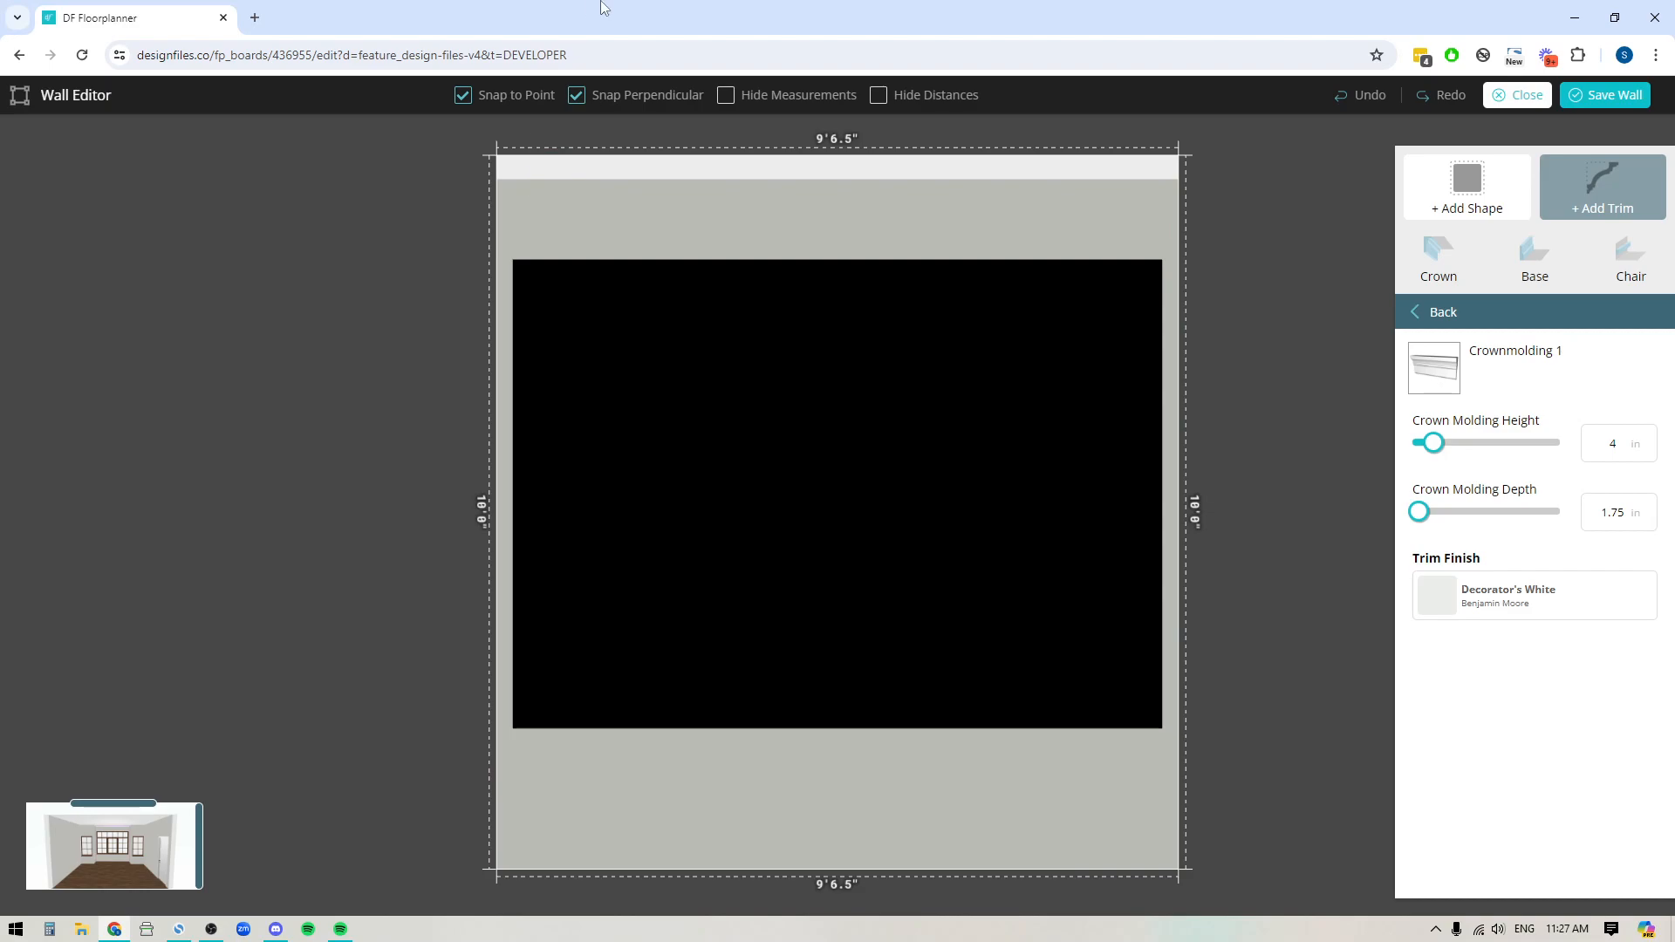
Step: Select the crown molding height field, currently 4 in high and 1.75 in deep
click(1619, 444)
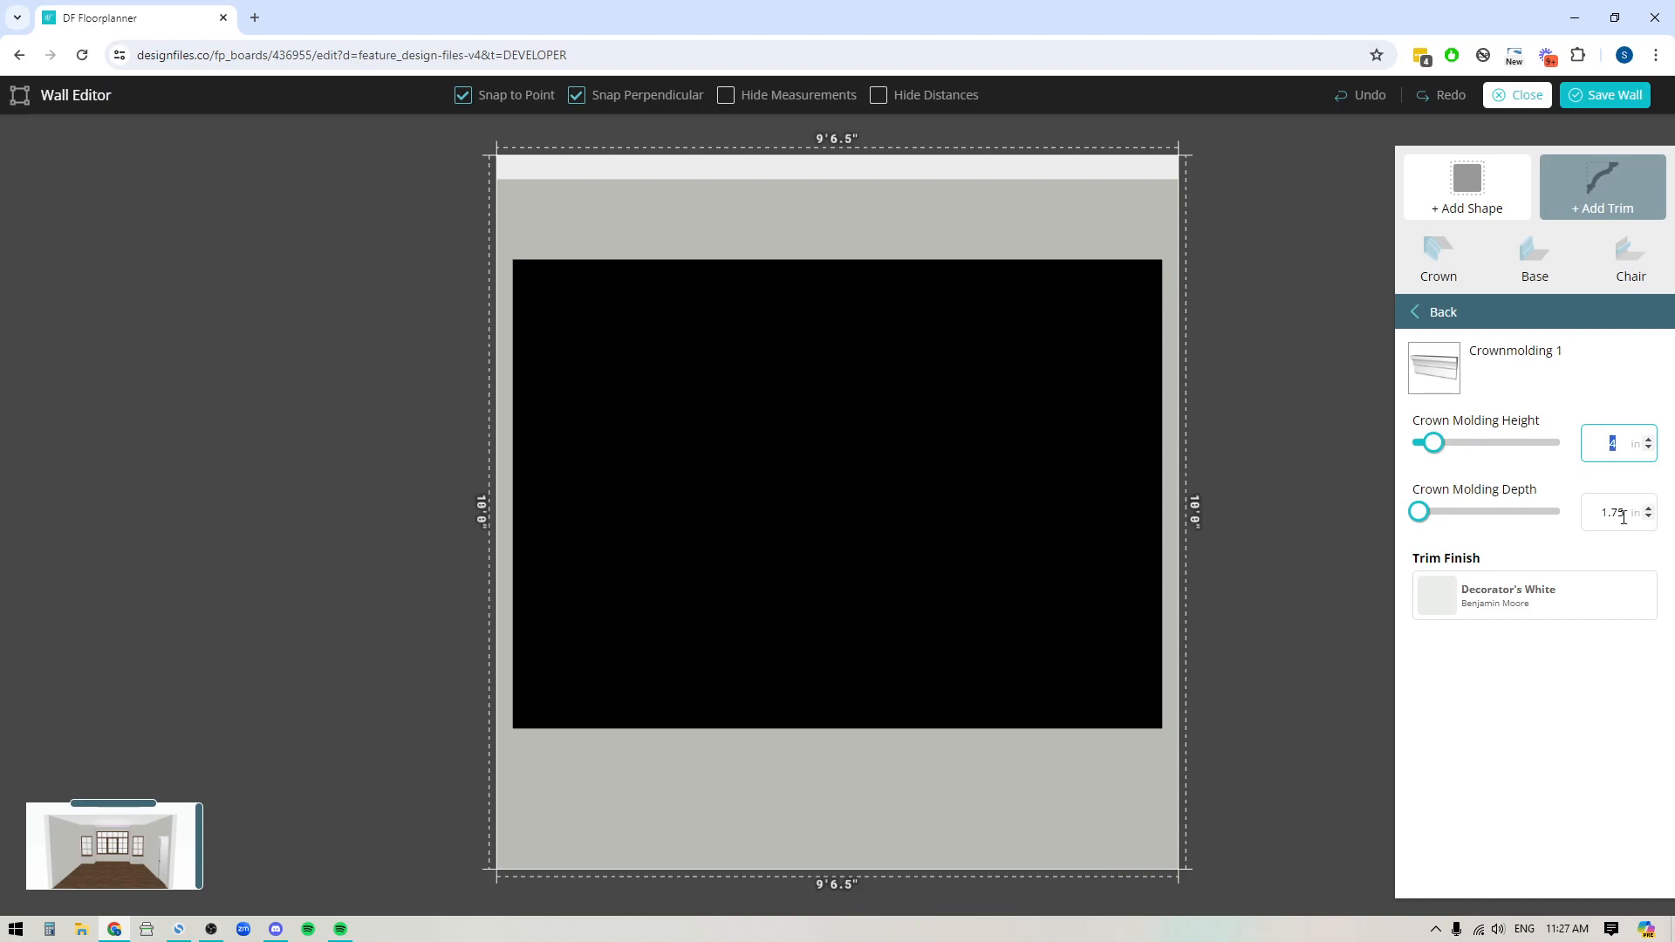
mouse_move(1624, 602)
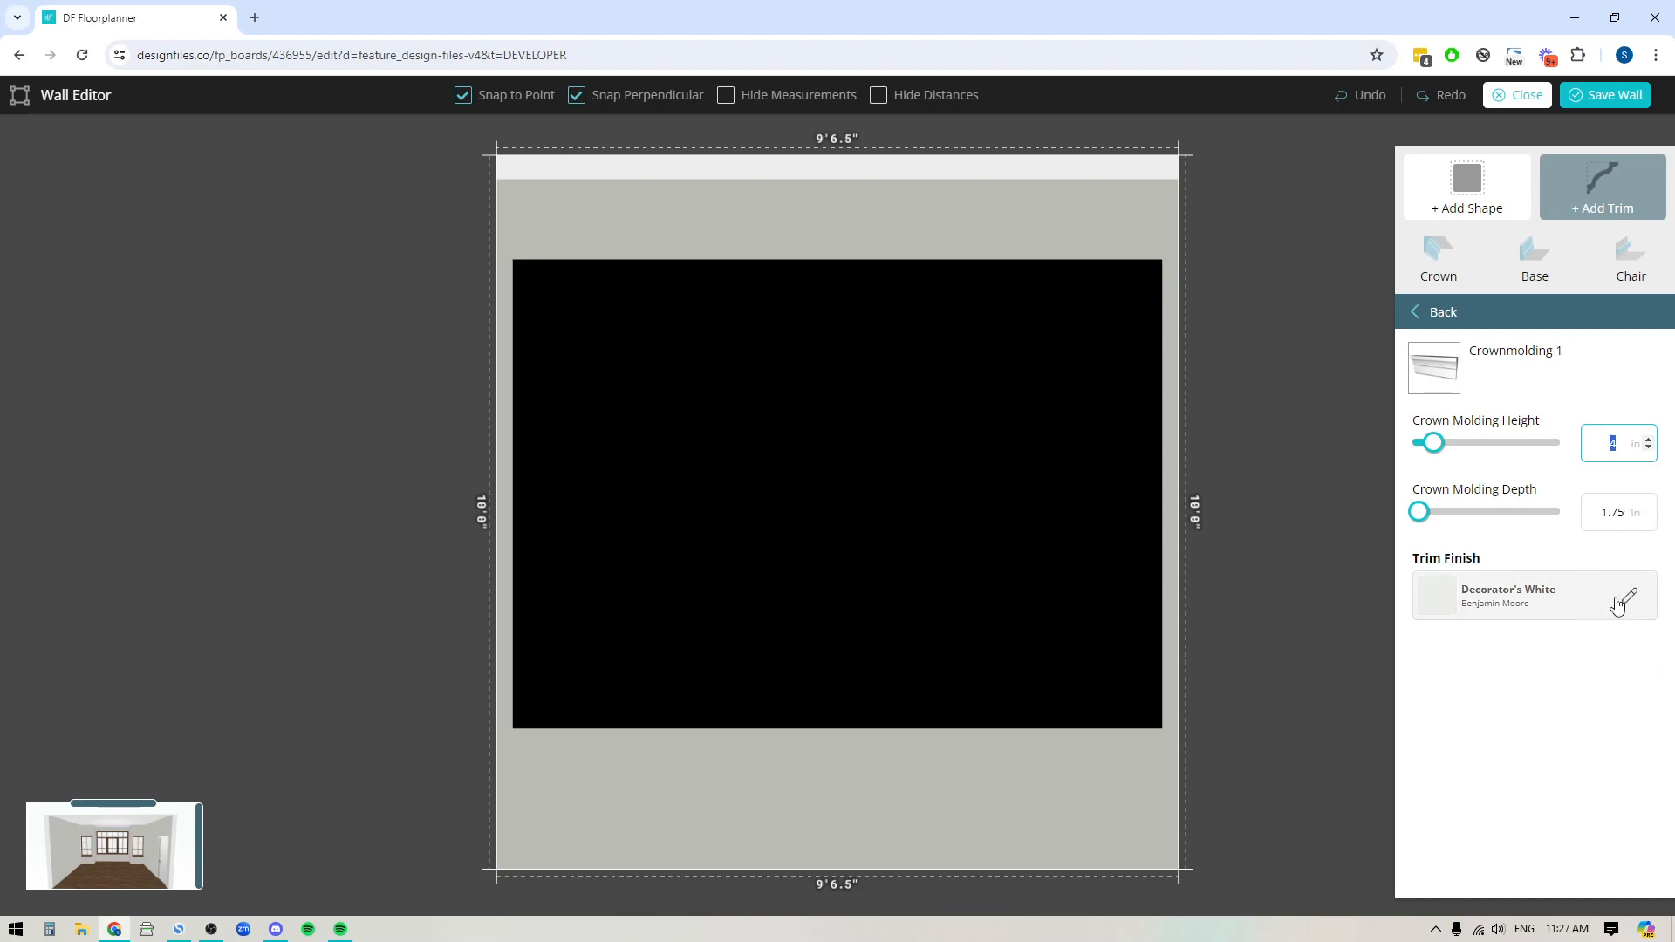
mouse_move(1603, 608)
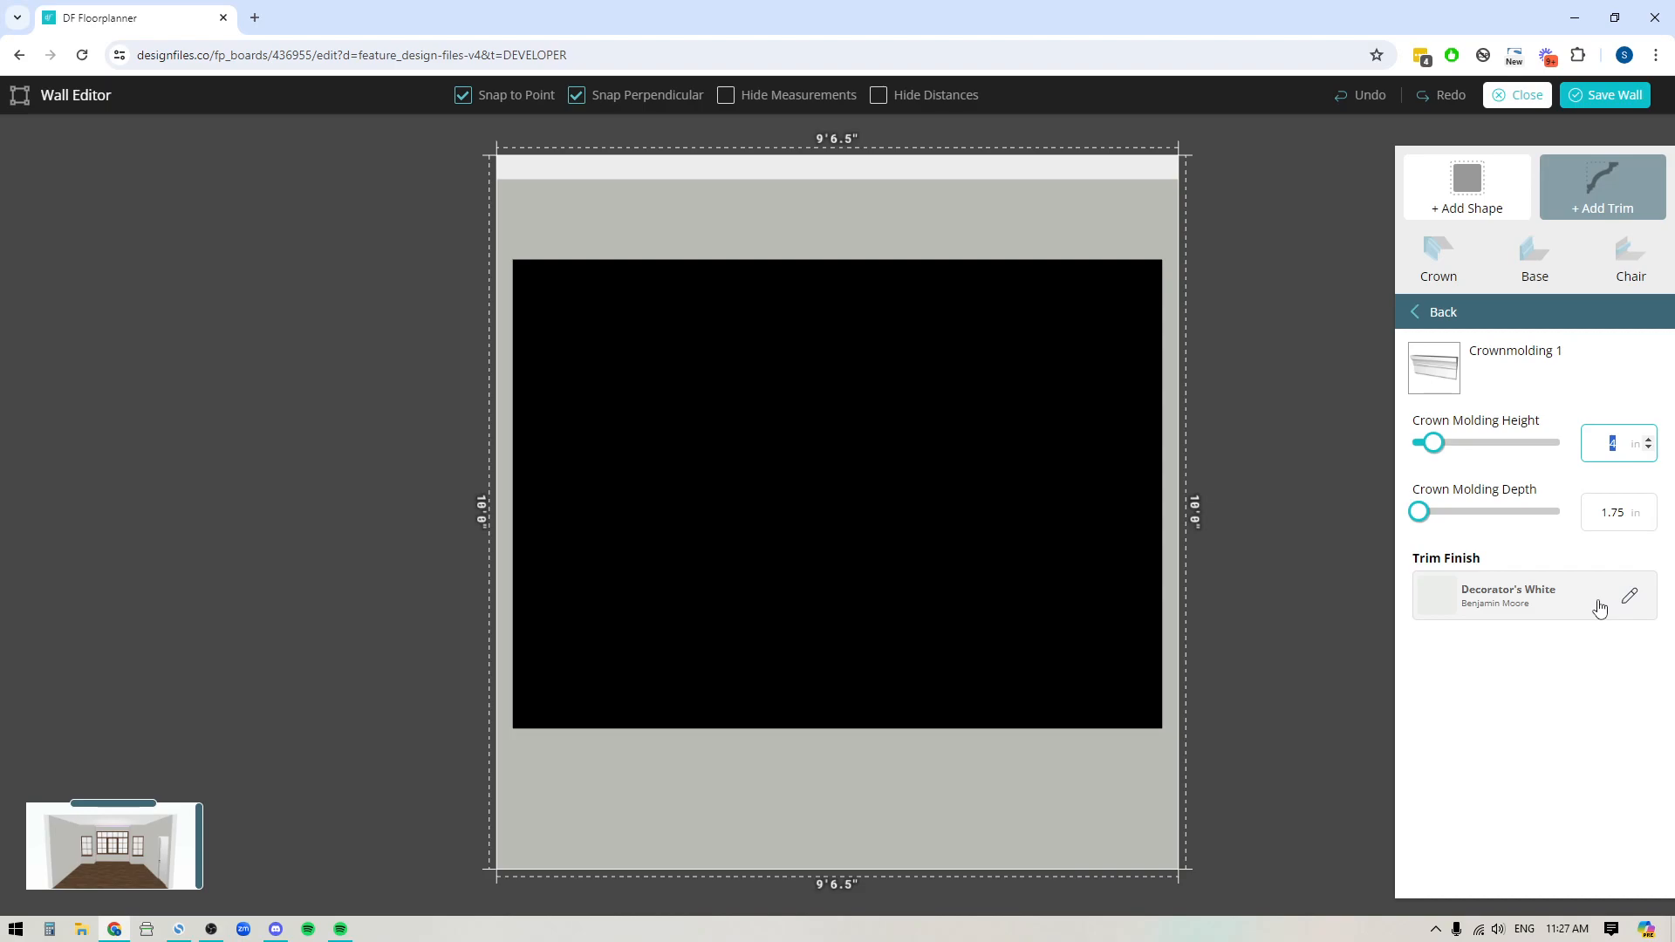
mouse_move(1631, 603)
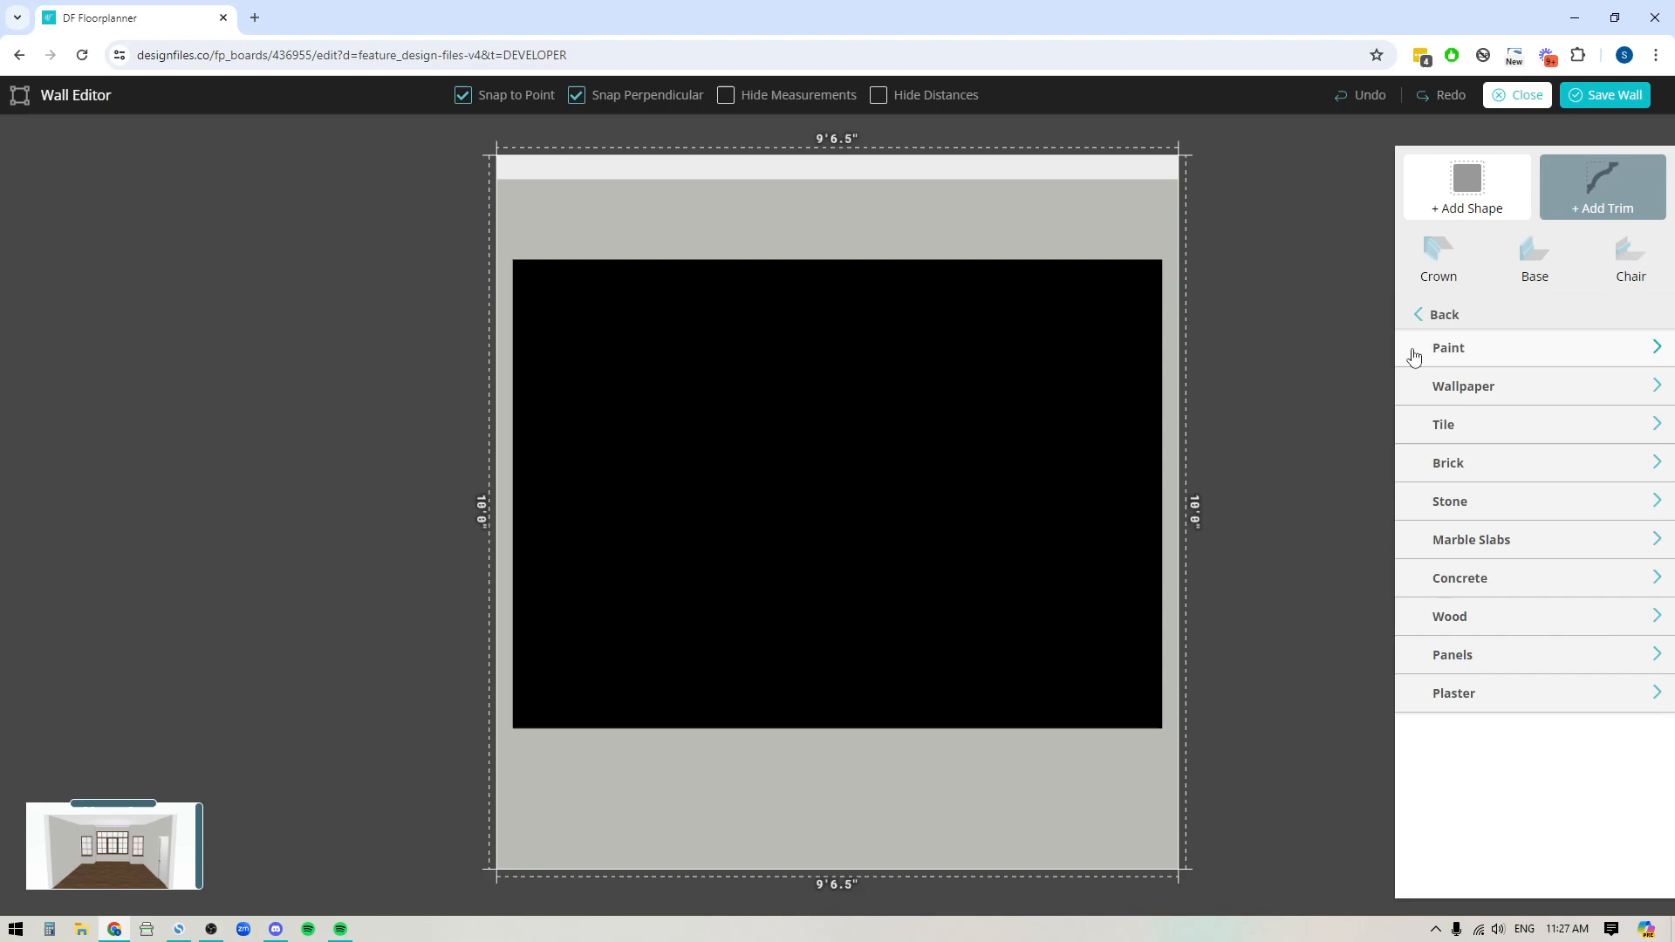
mouse_move(1458, 696)
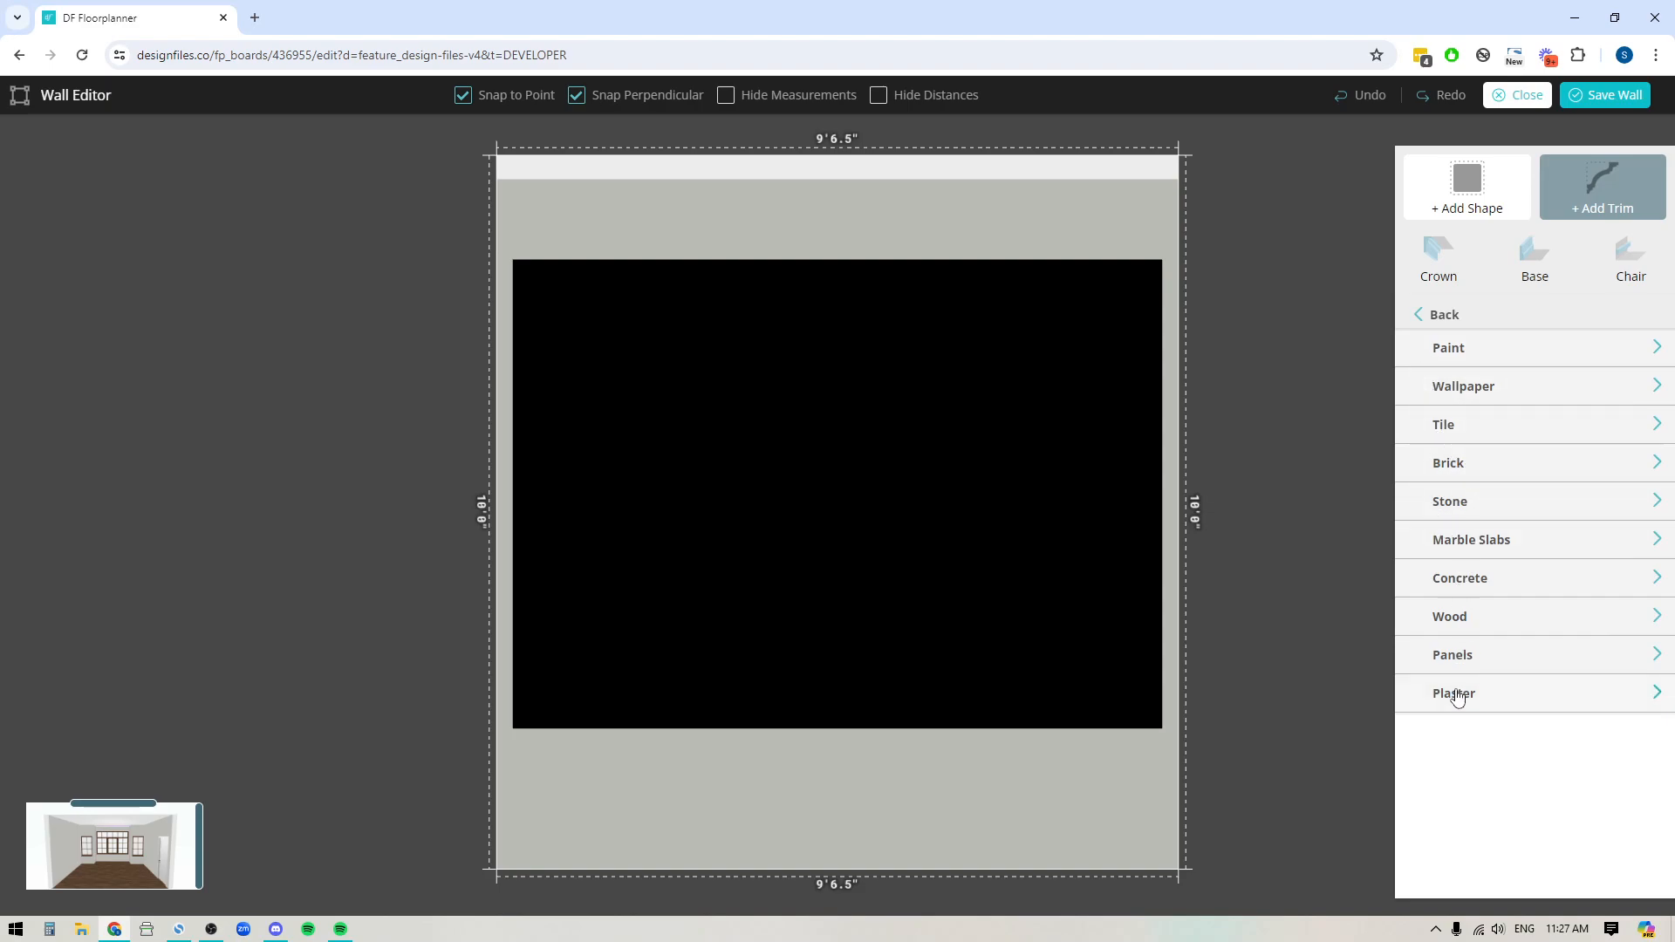
Step: Browse the Wood texture category for the trim finish
click(1449, 348)
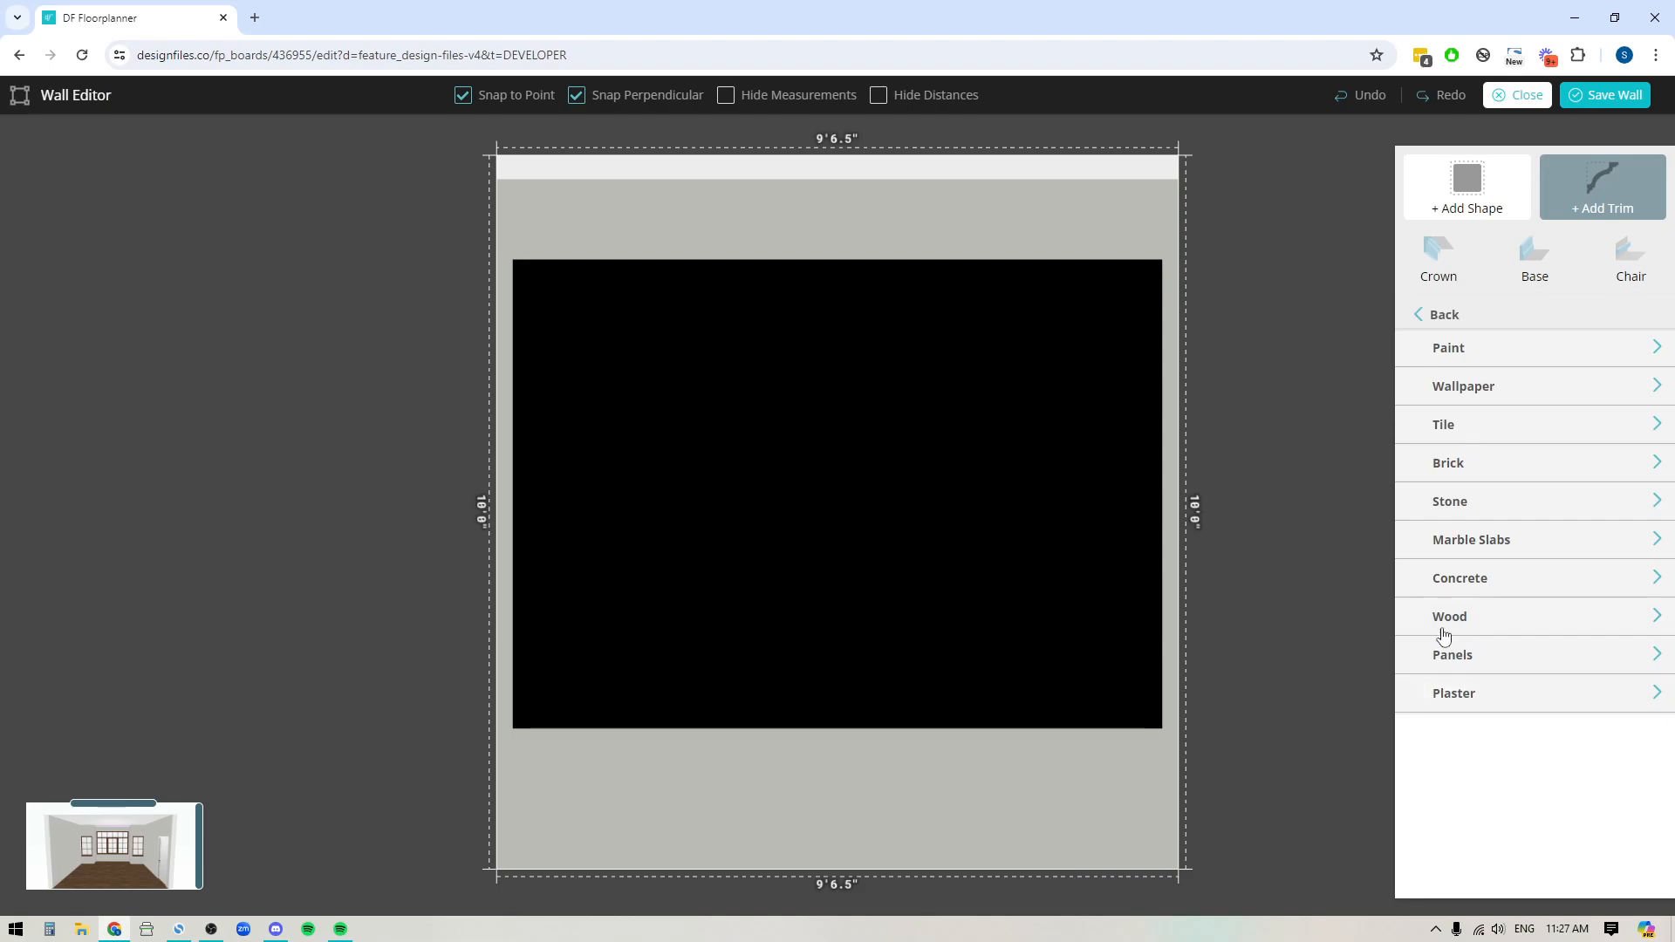
click(1450, 616)
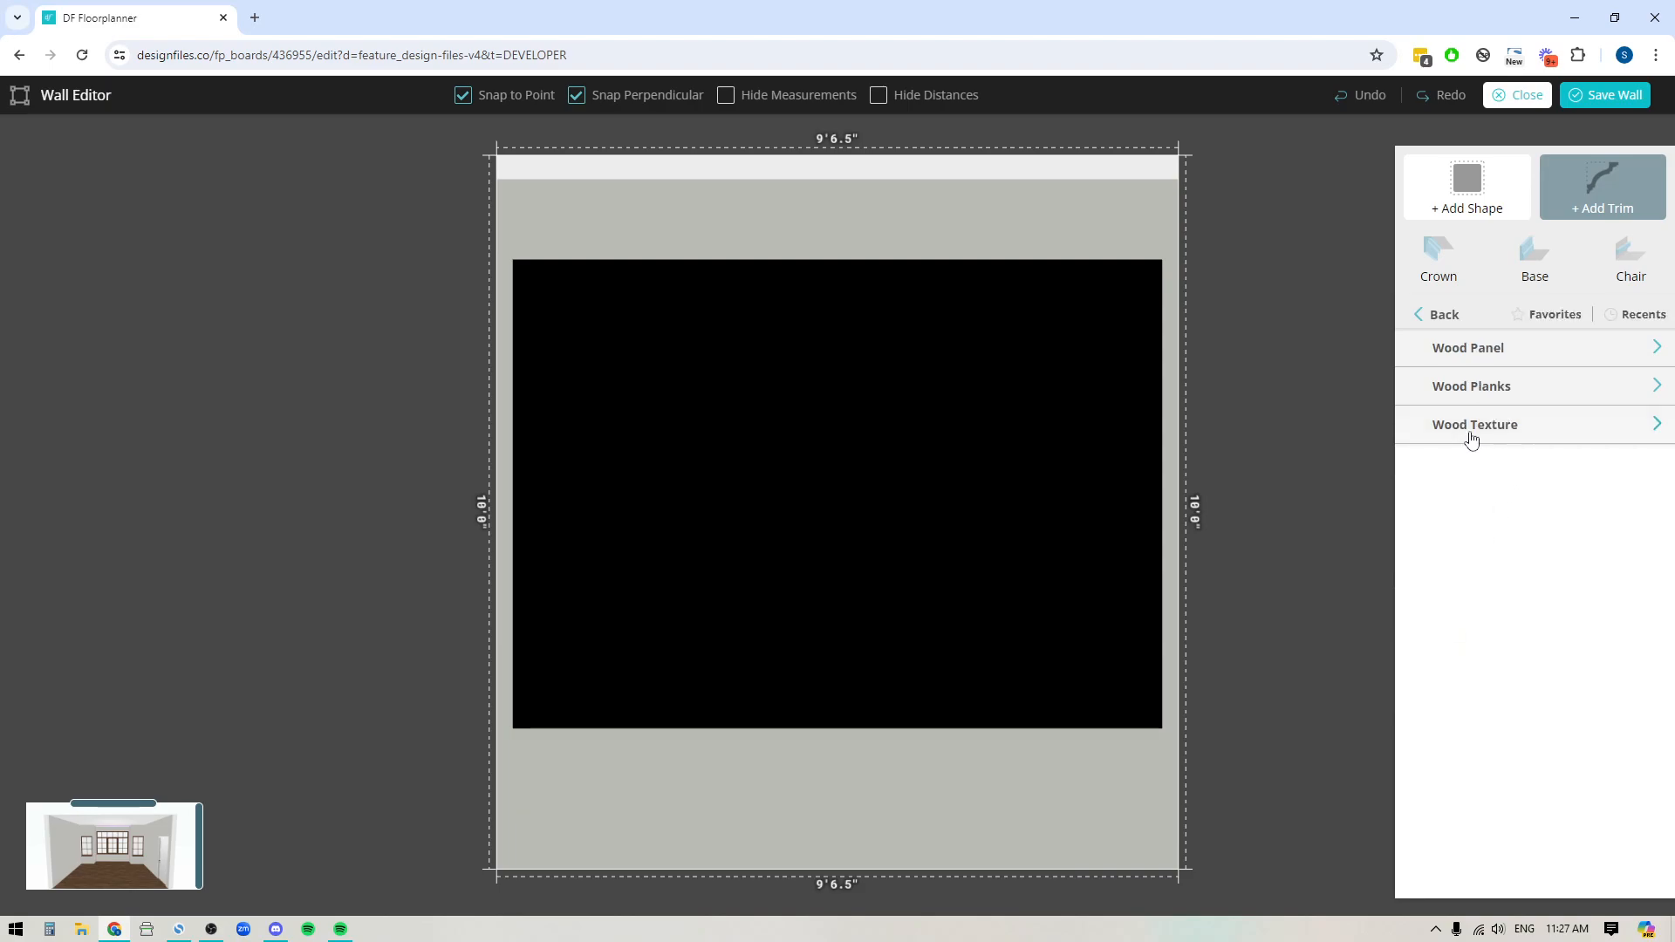
click(1475, 424)
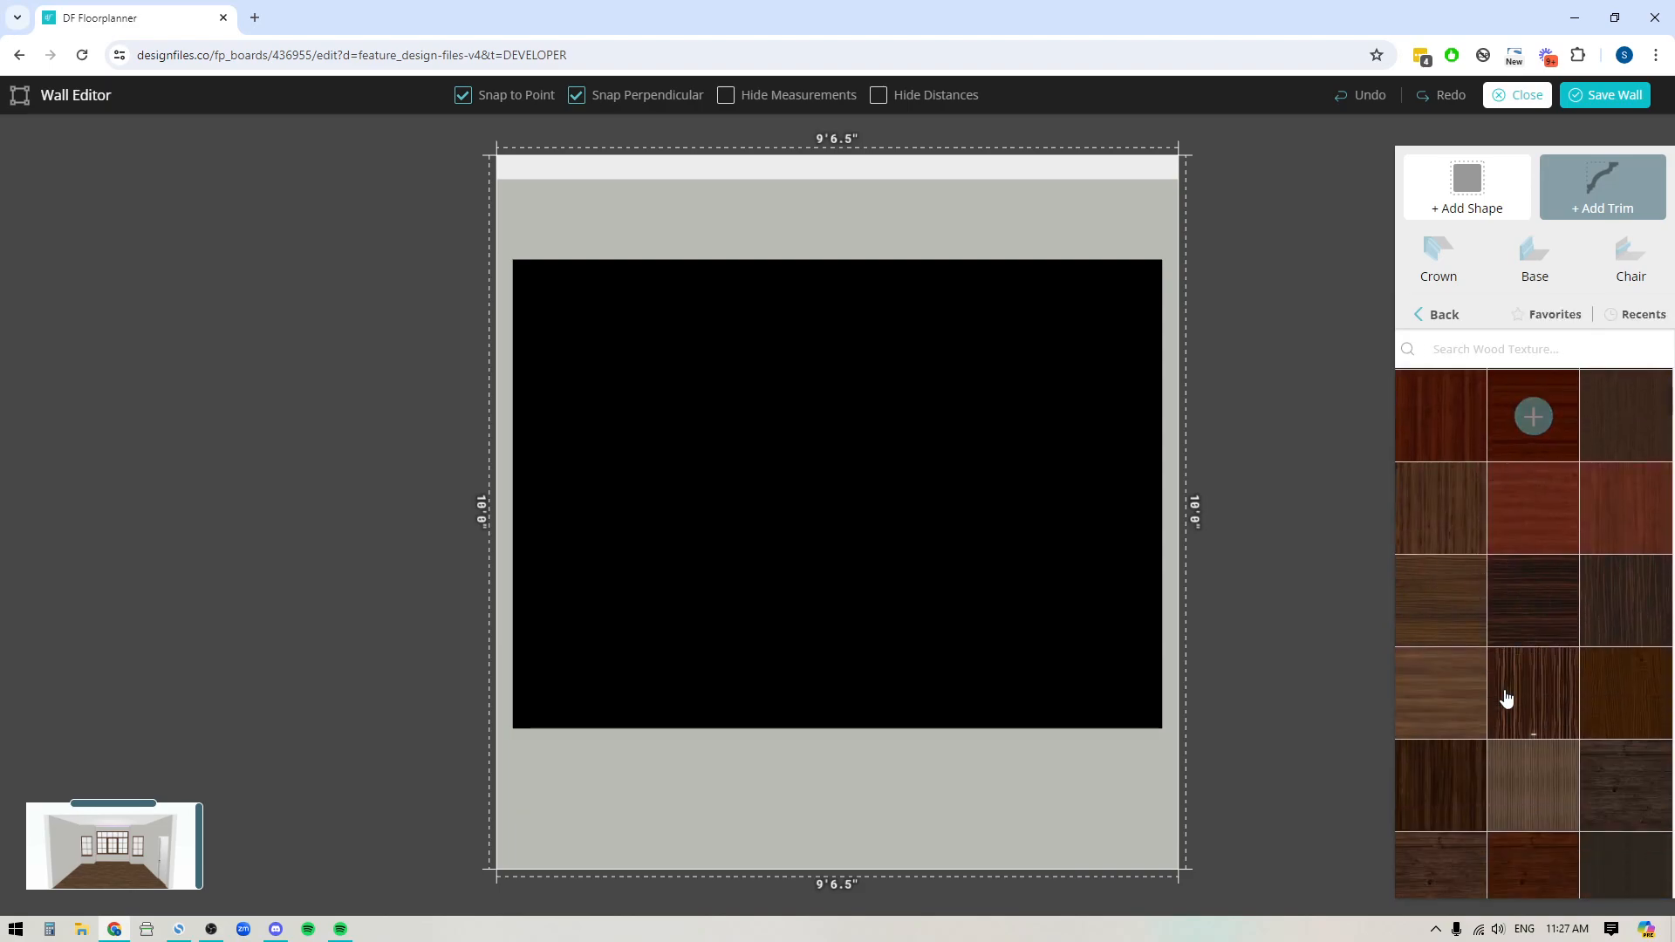
scroll(down, 3)
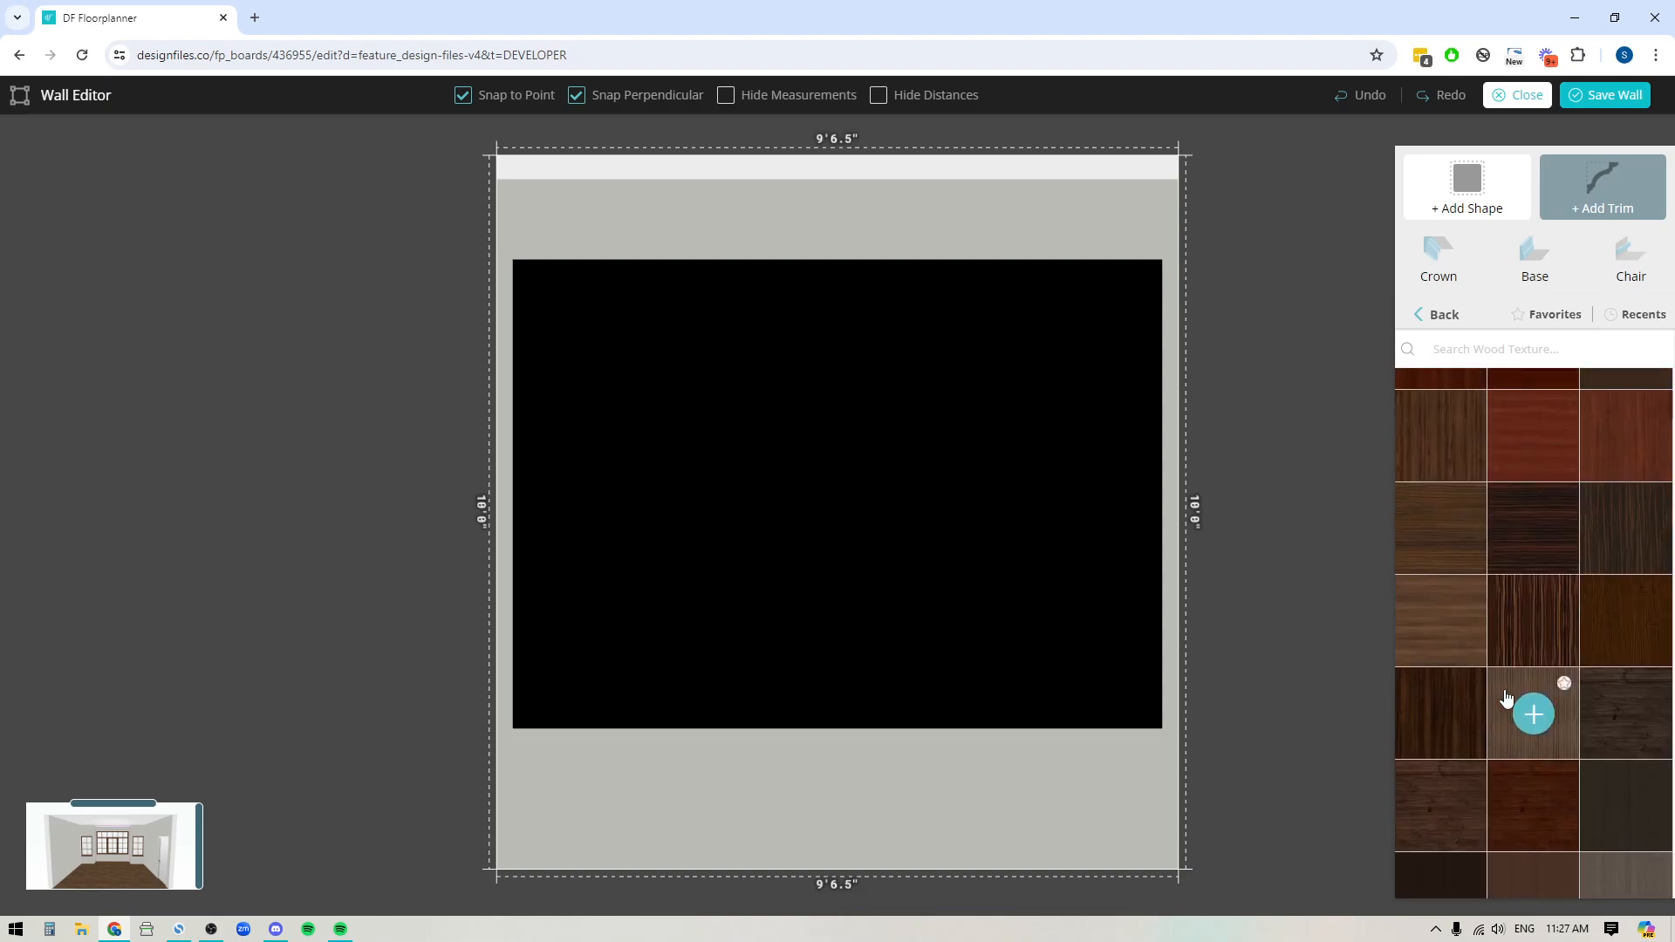
scroll(down, 3)
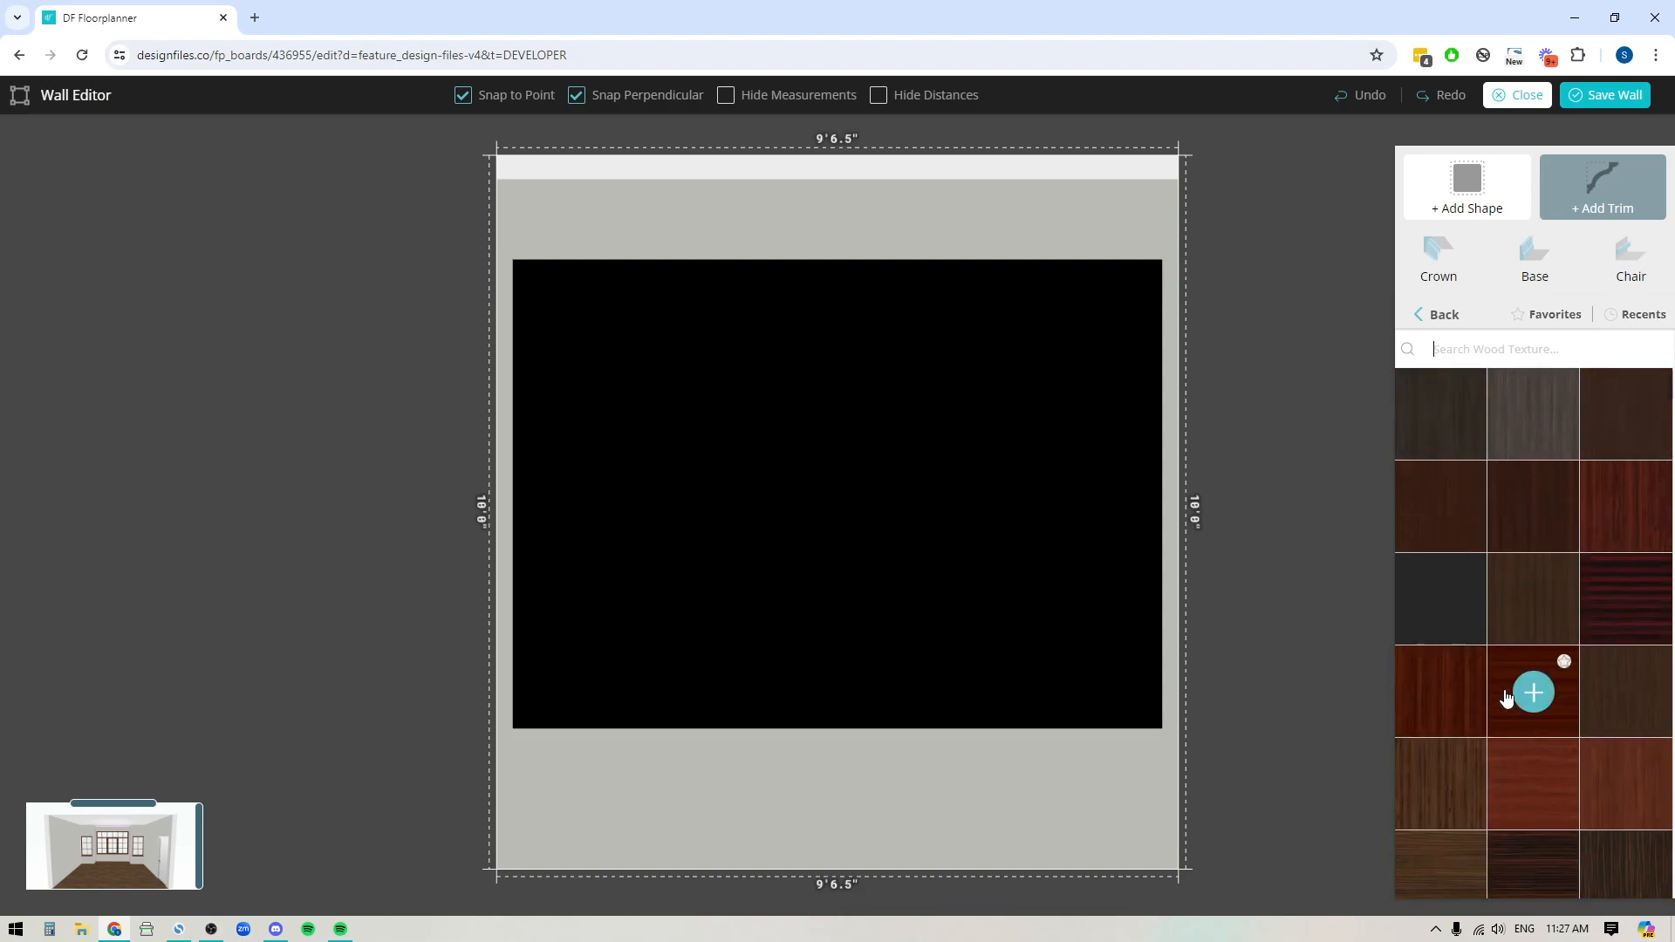
mouse_move(1272, 130)
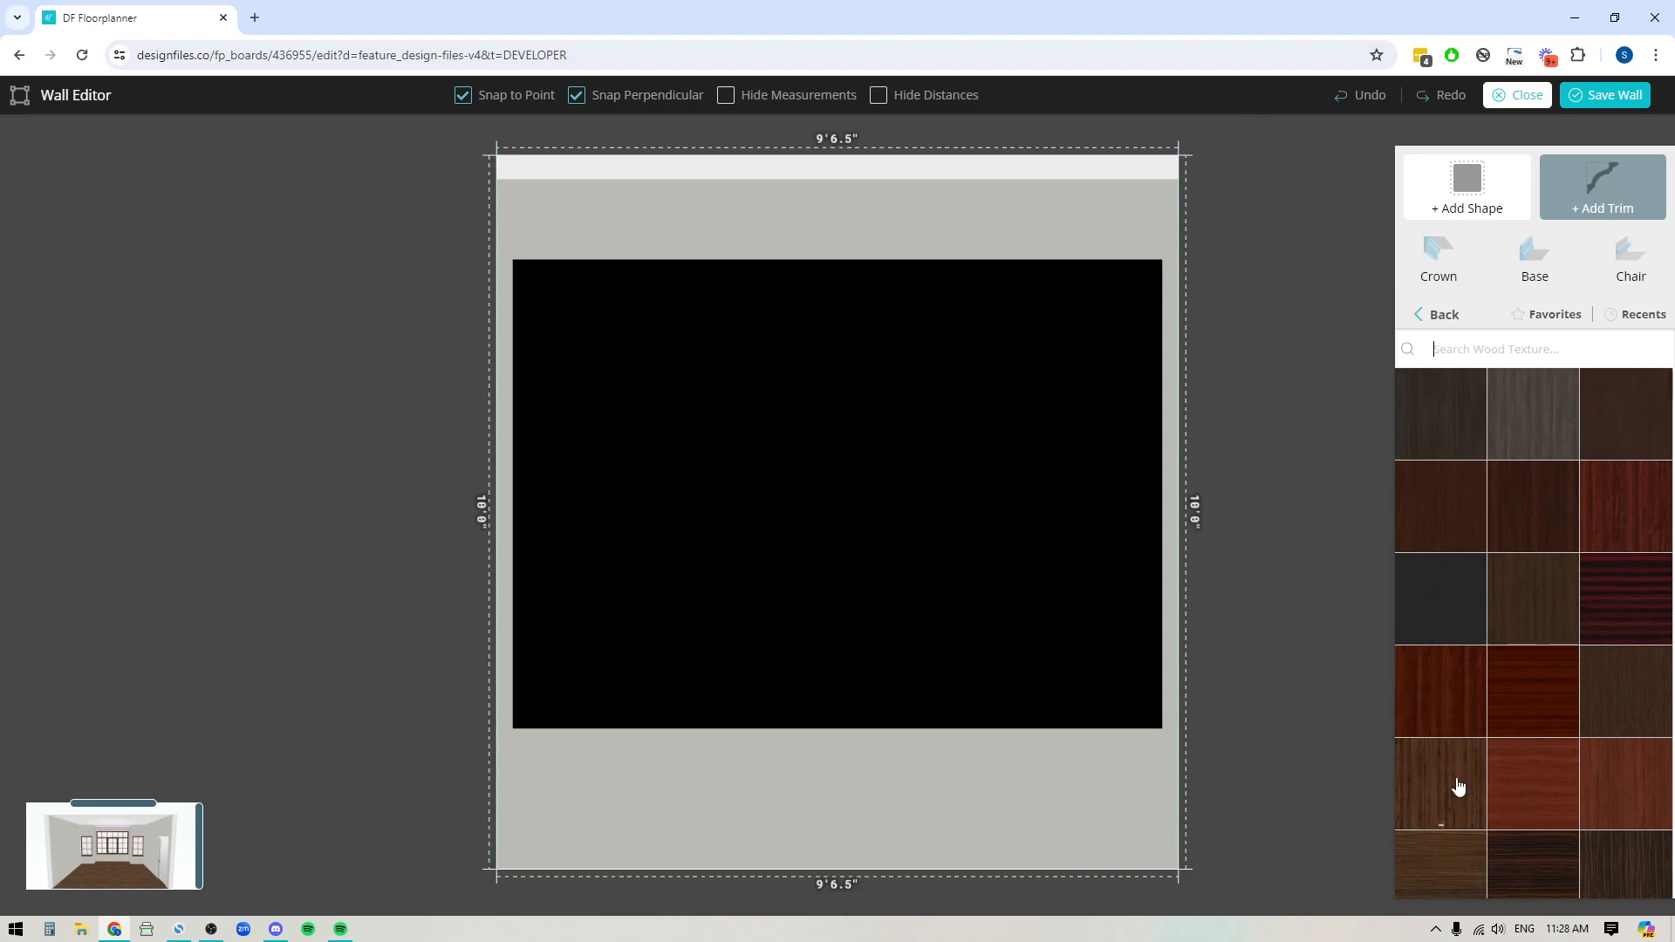
mouse_move(1056, 145)
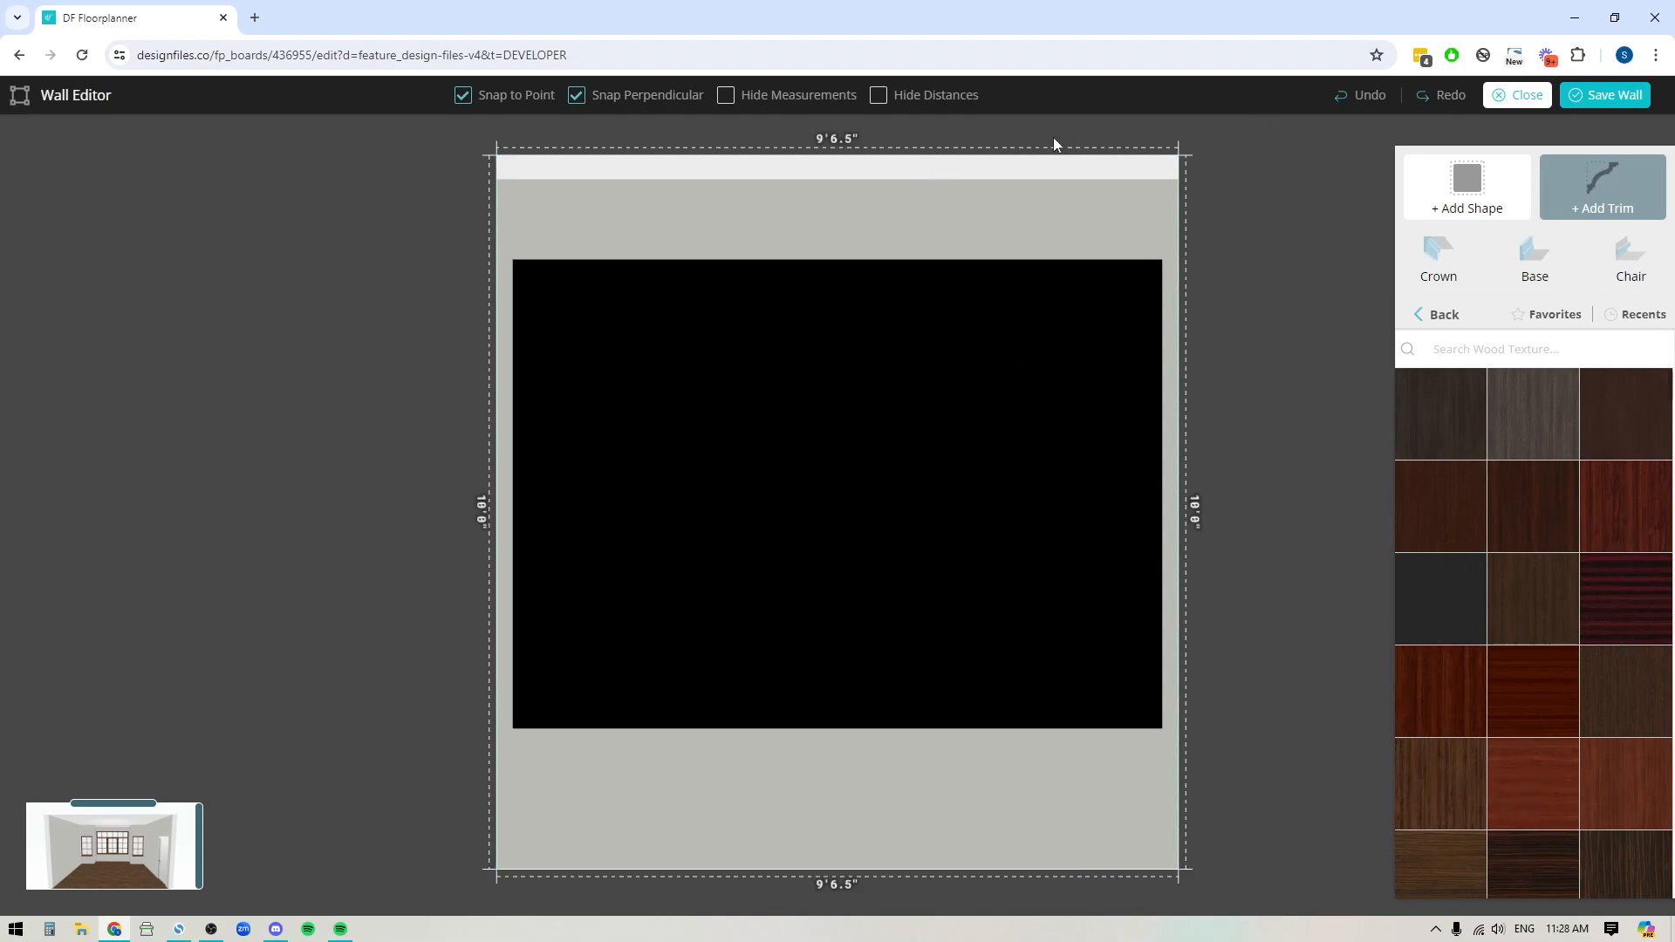
Step: Select the crown molding and give it the Red cherry wood finish
click(839, 150)
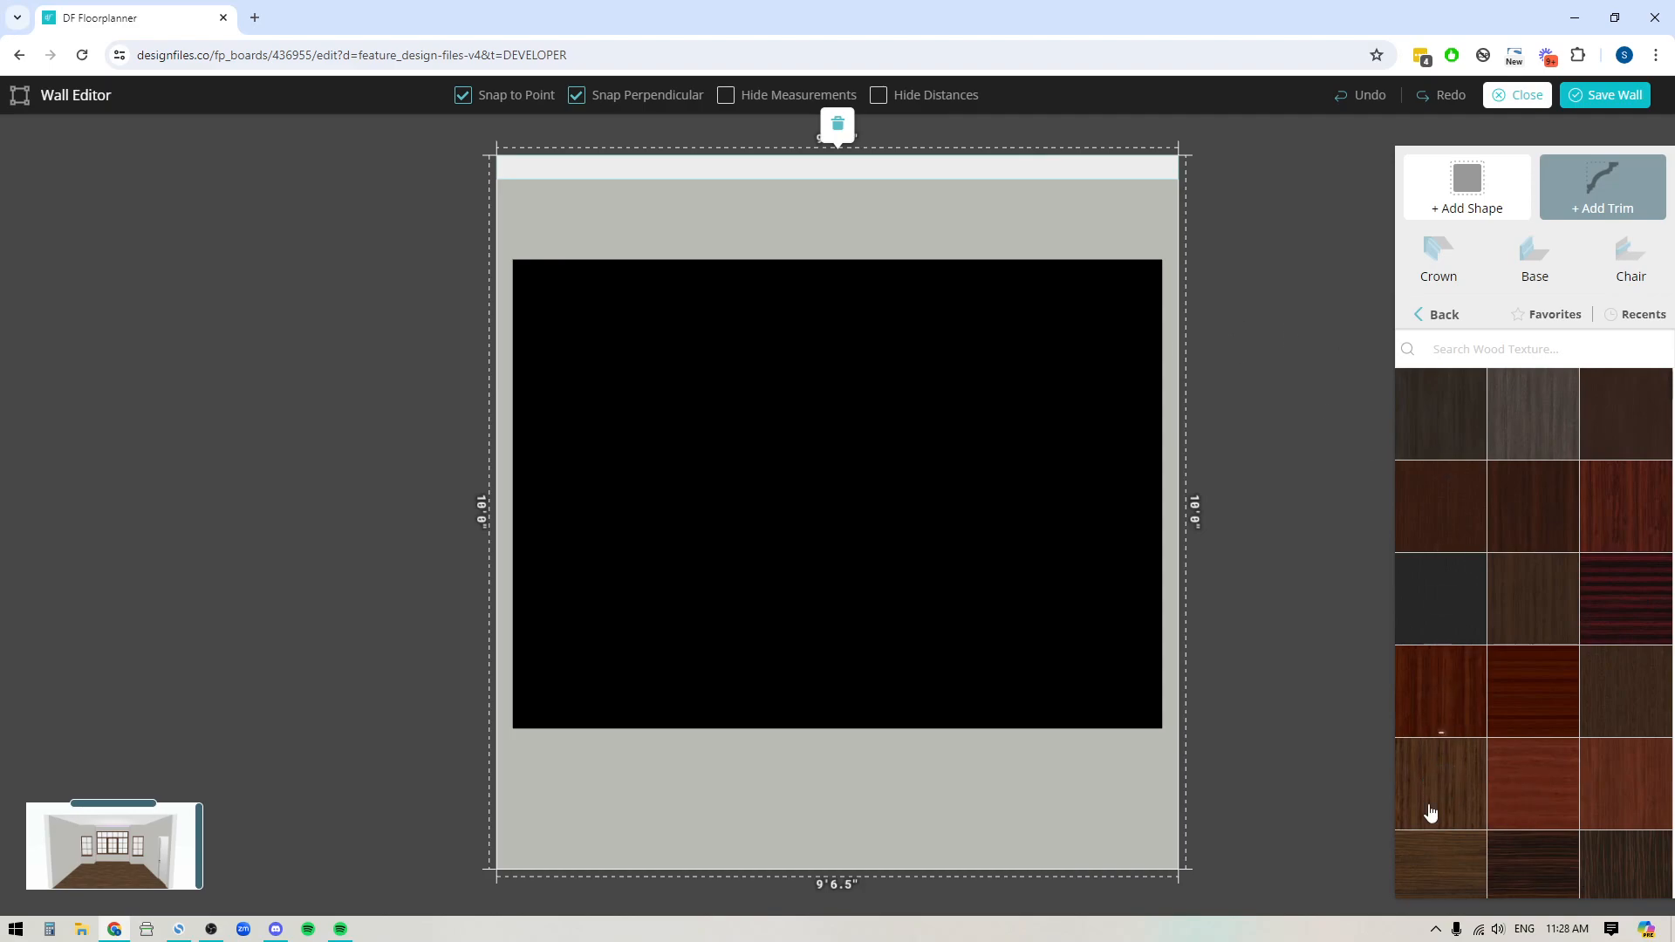
click(1441, 785)
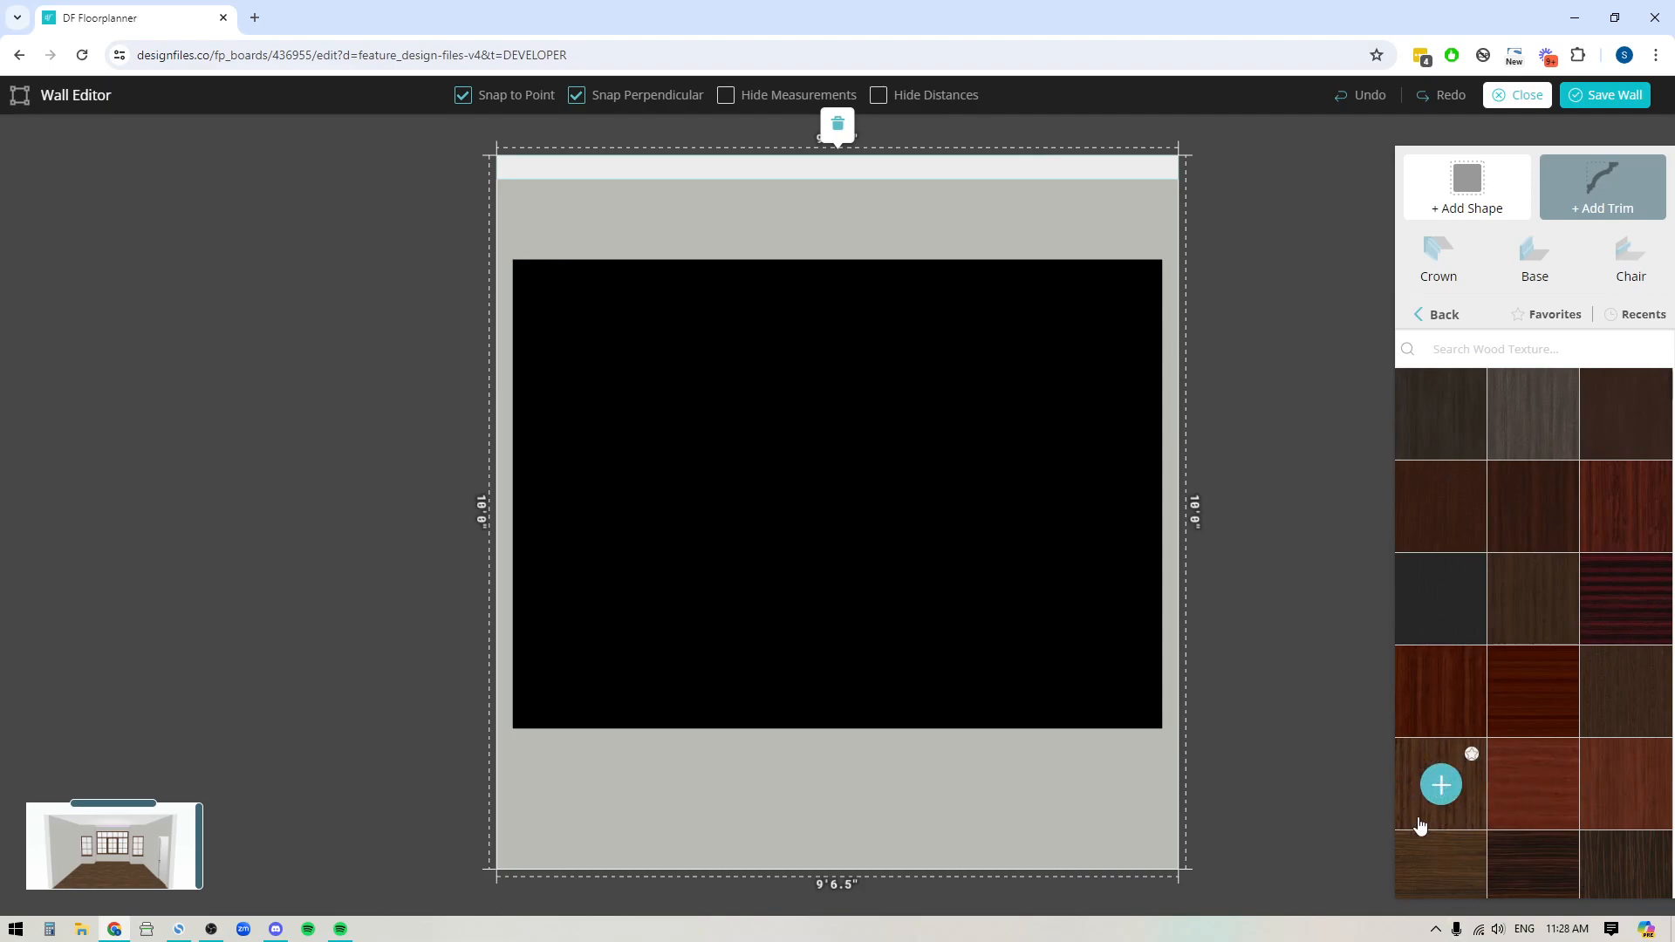
mouse_move(1532, 691)
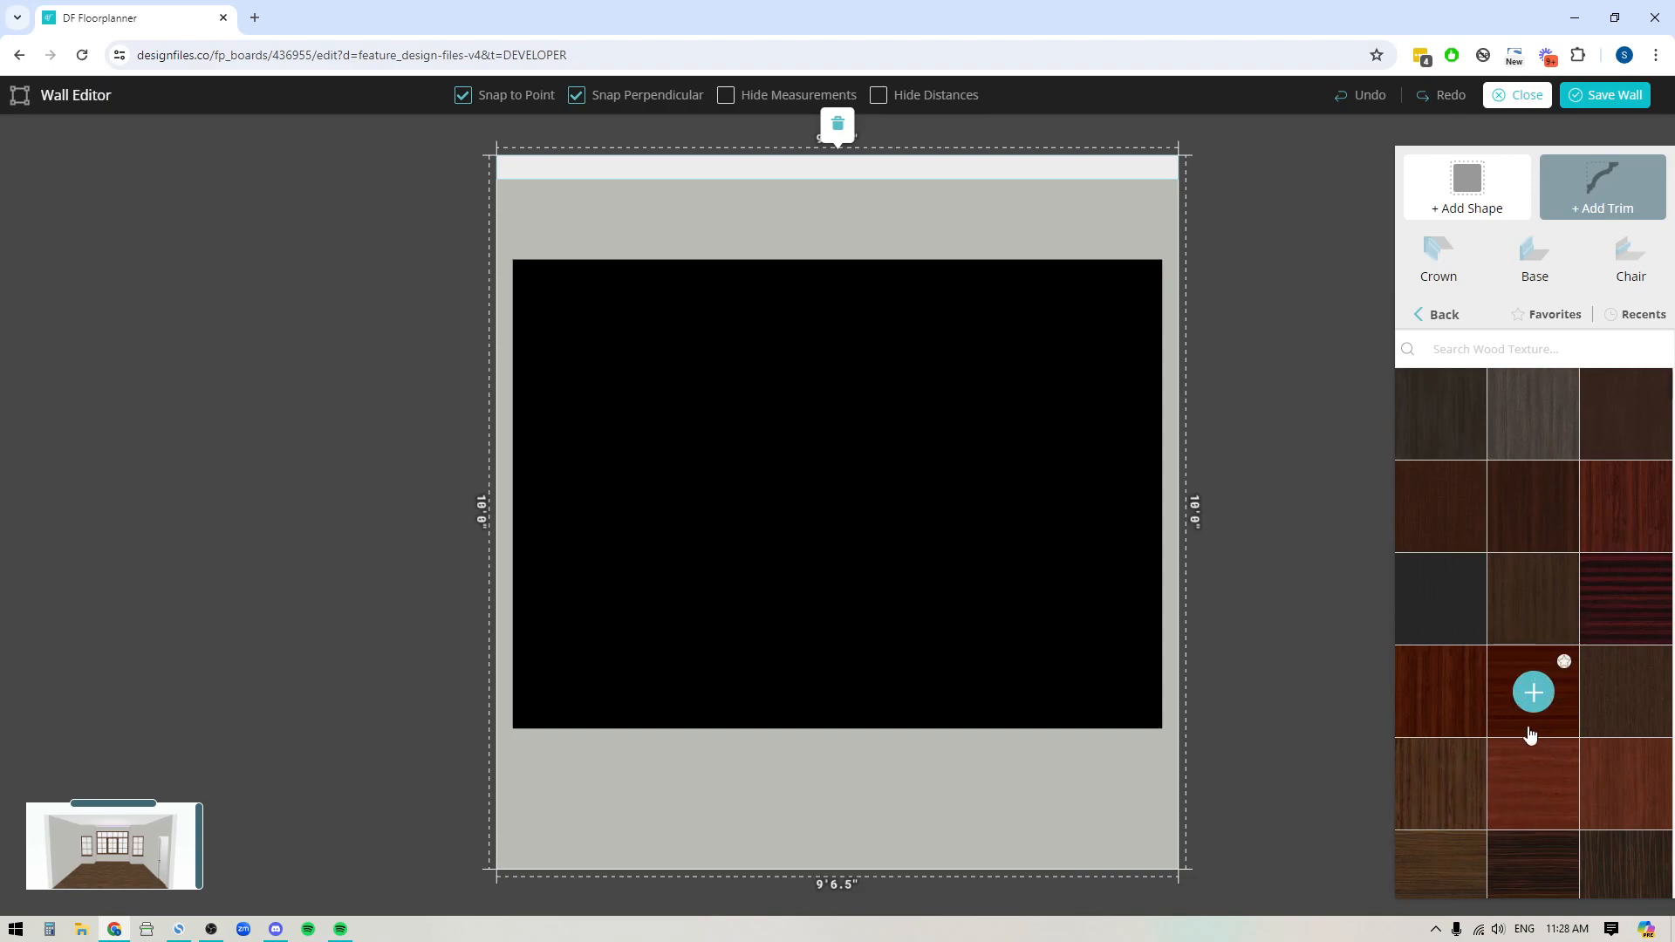
click(1533, 692)
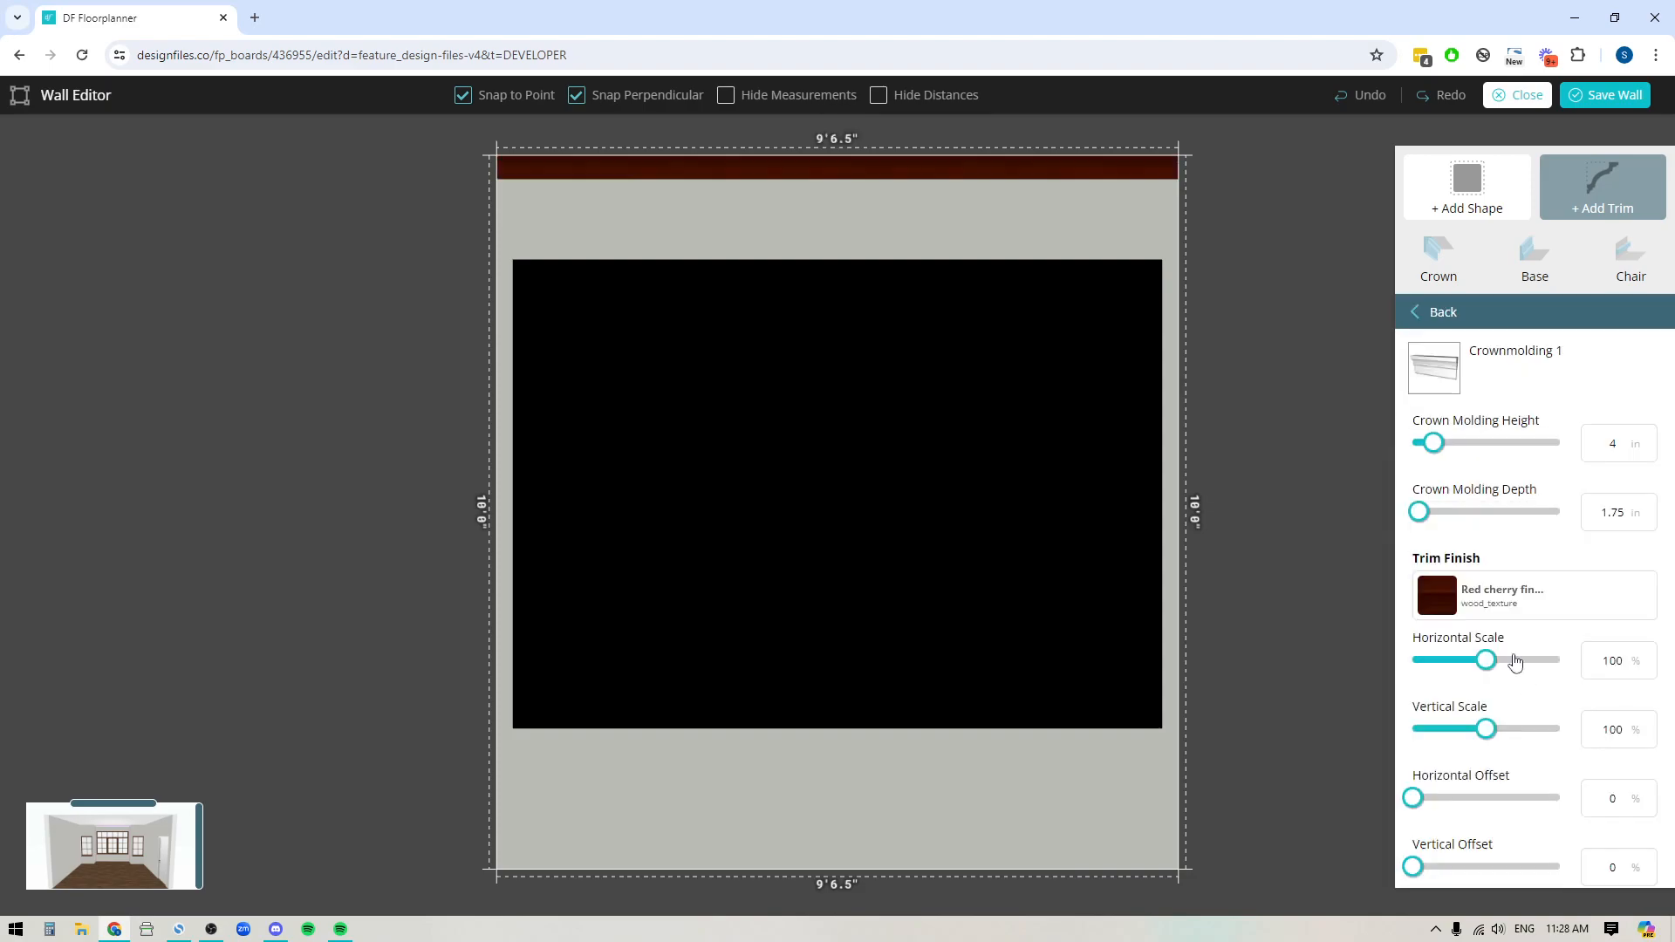
mouse_move(1080, 181)
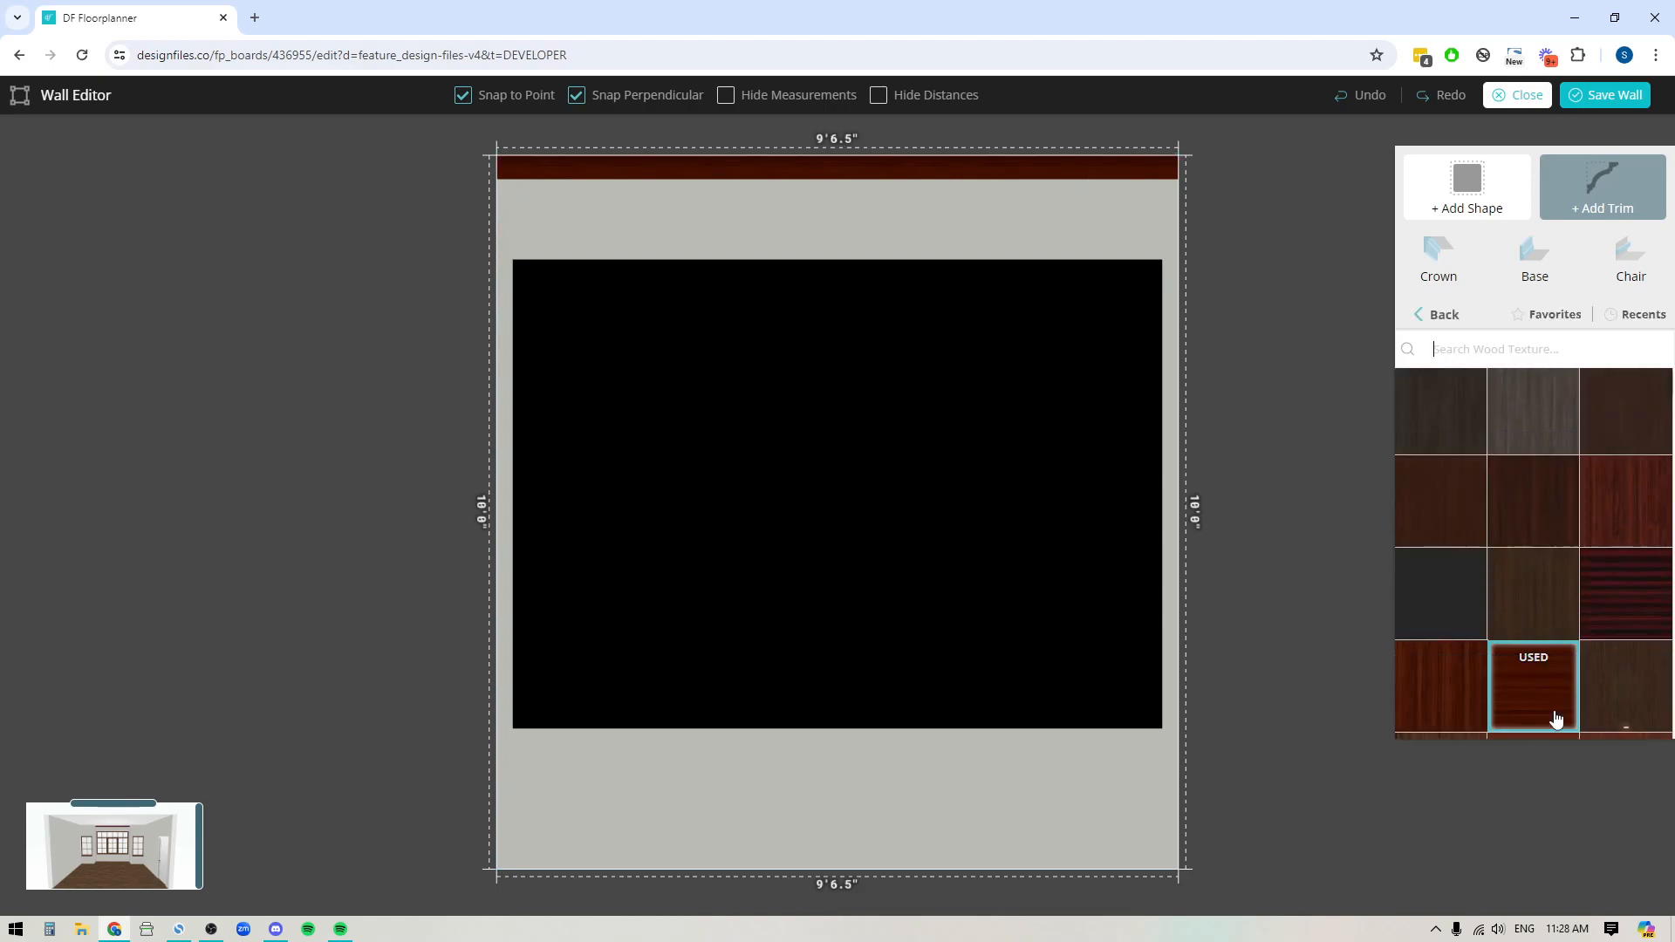
scroll(down, 3)
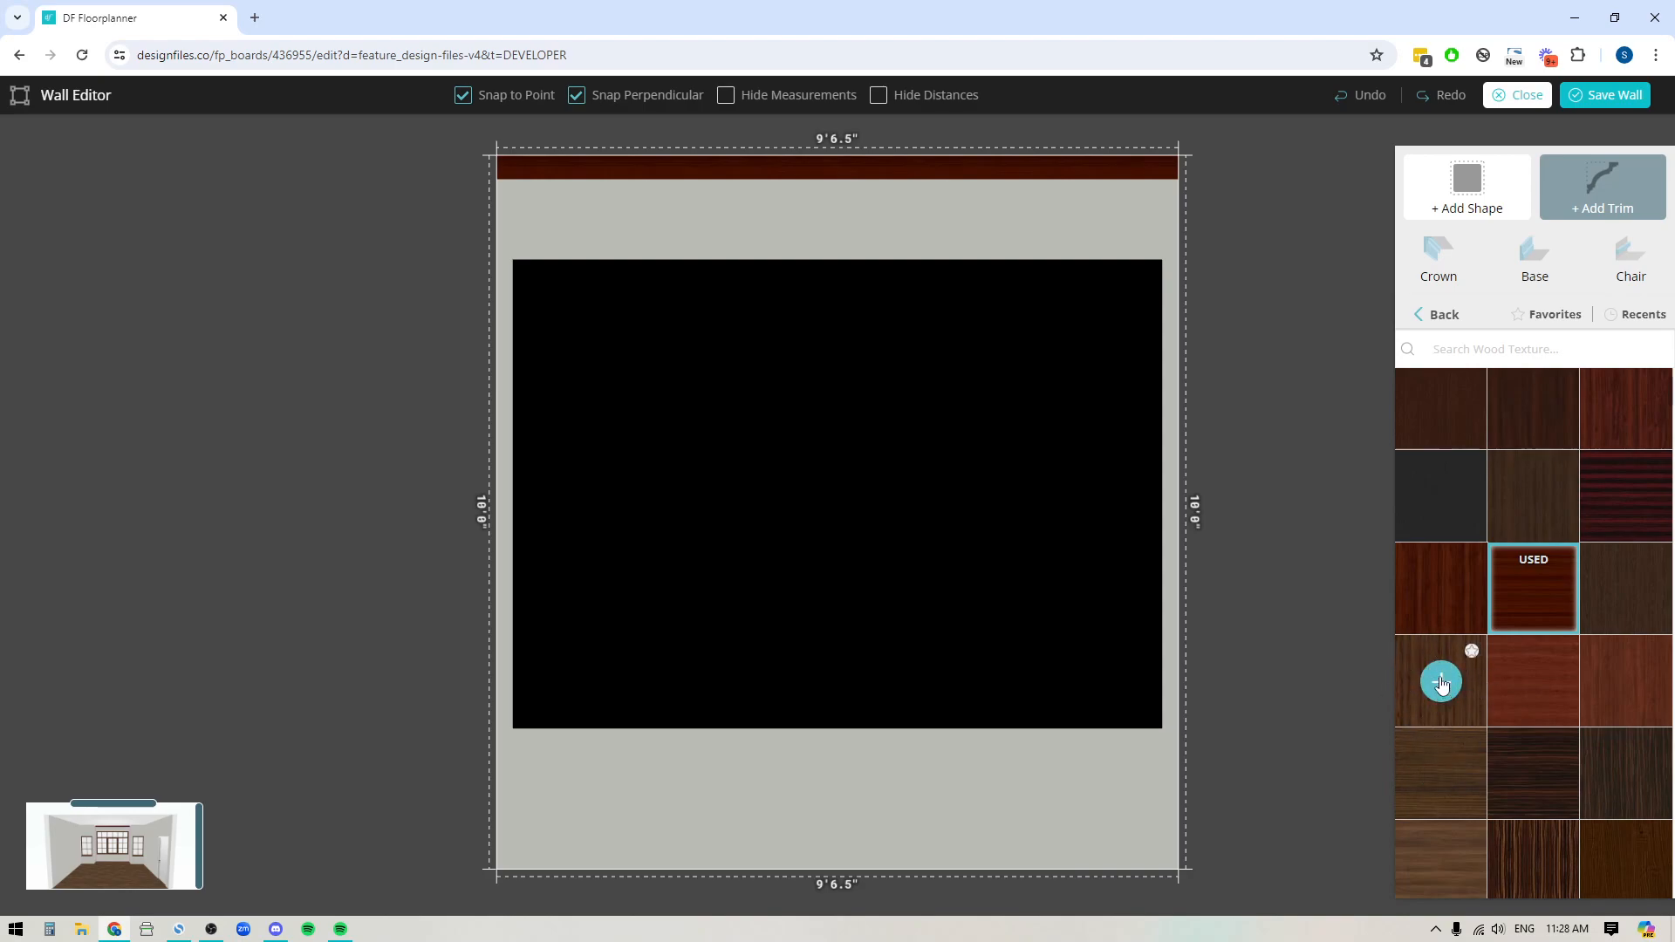
Step: Apply Dark tobacco to the crown molding and set texture rotation to 90
click(1532, 589)
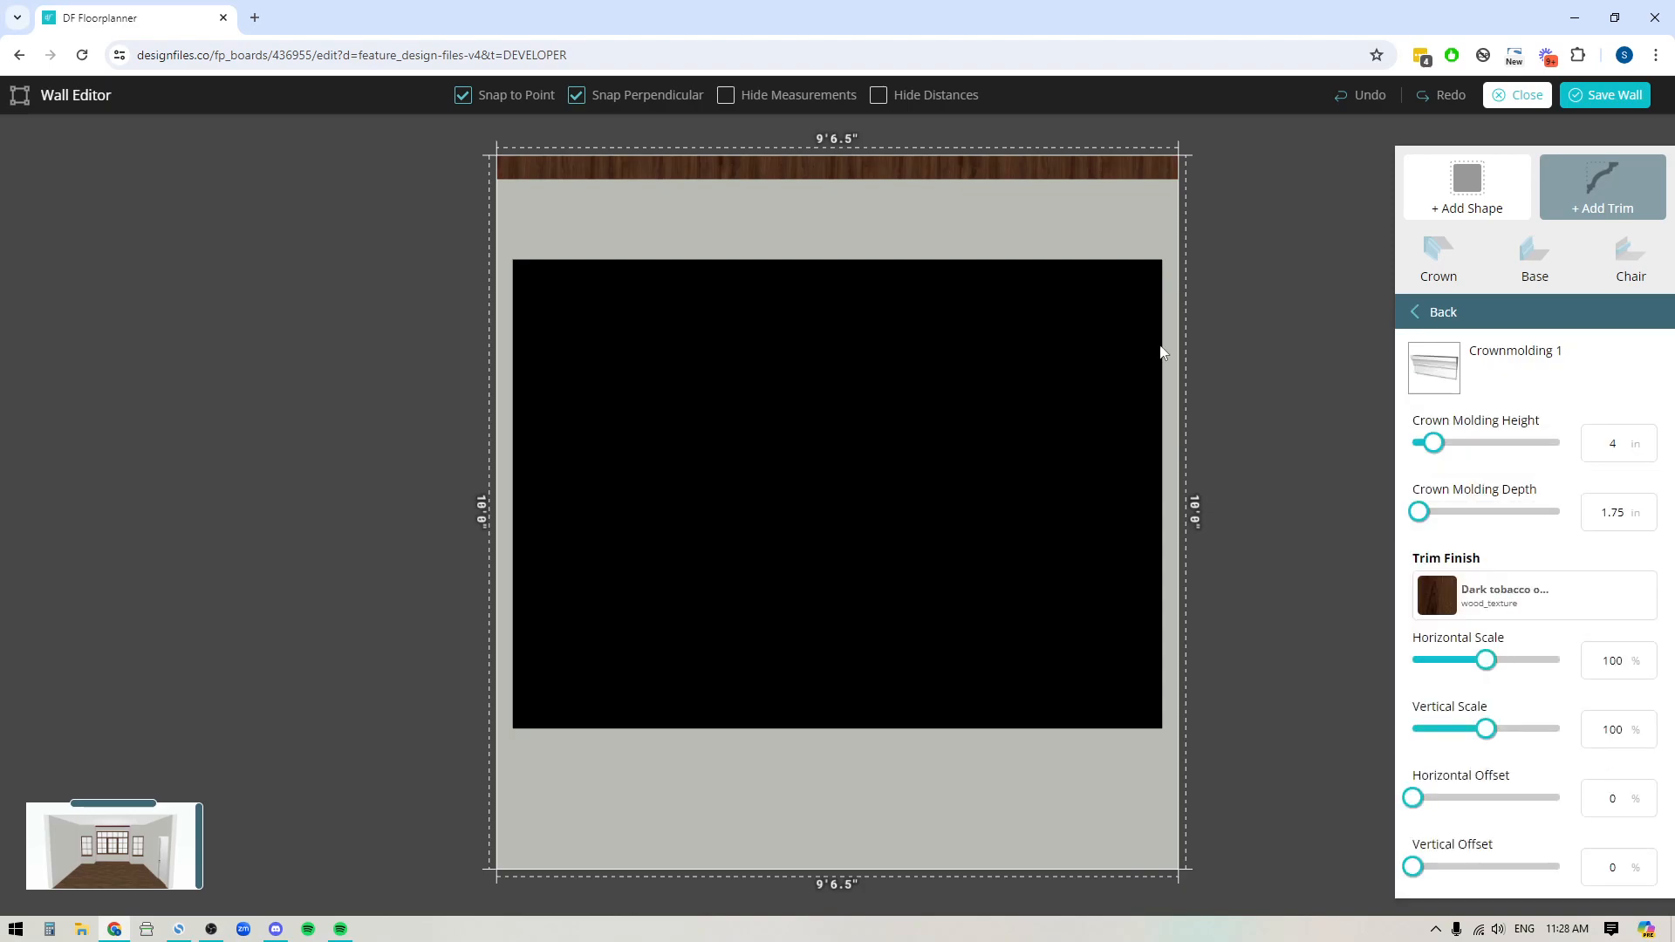
mouse_move(662, 178)
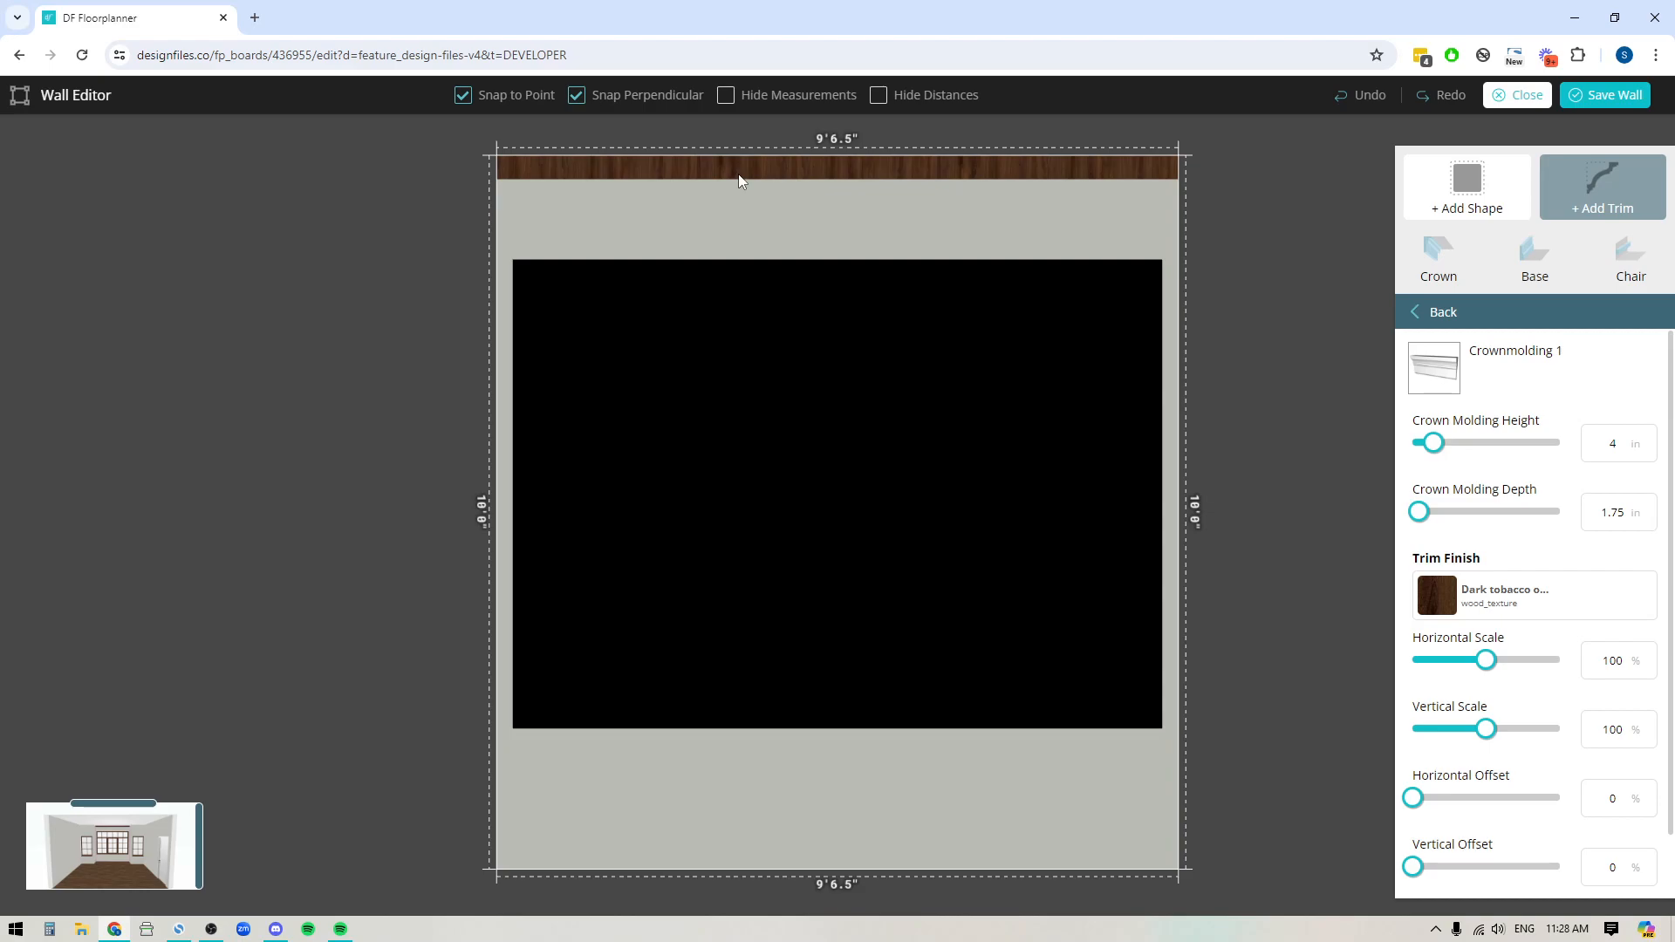
scroll(down, 3)
text(90)
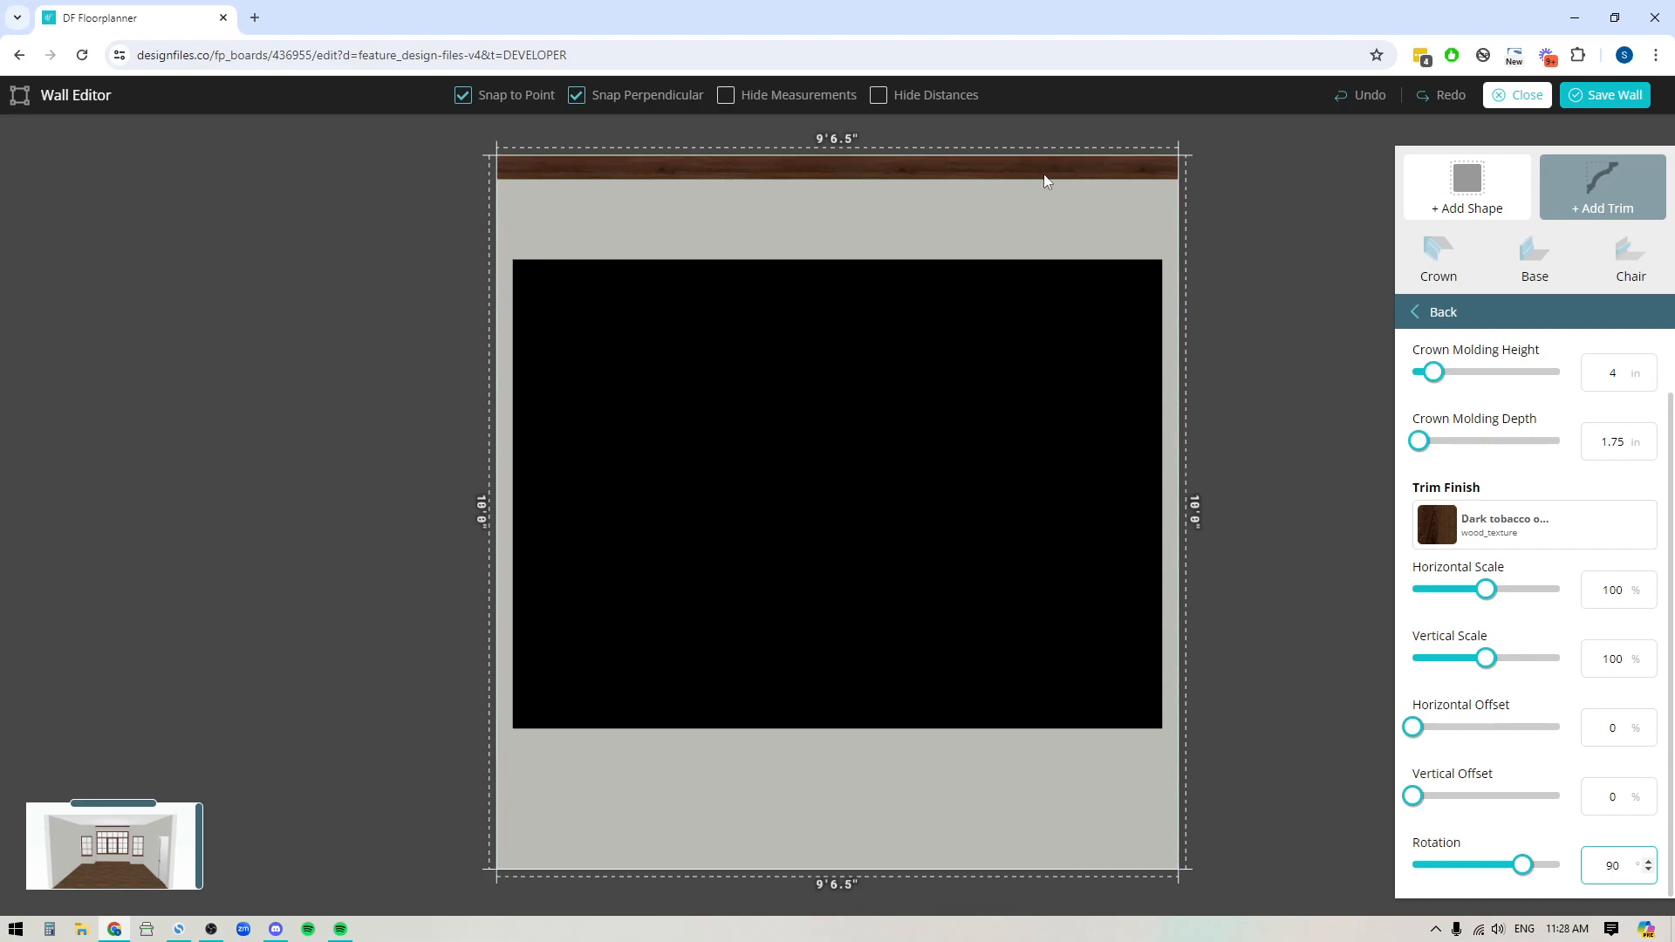
mouse_move(1243, 228)
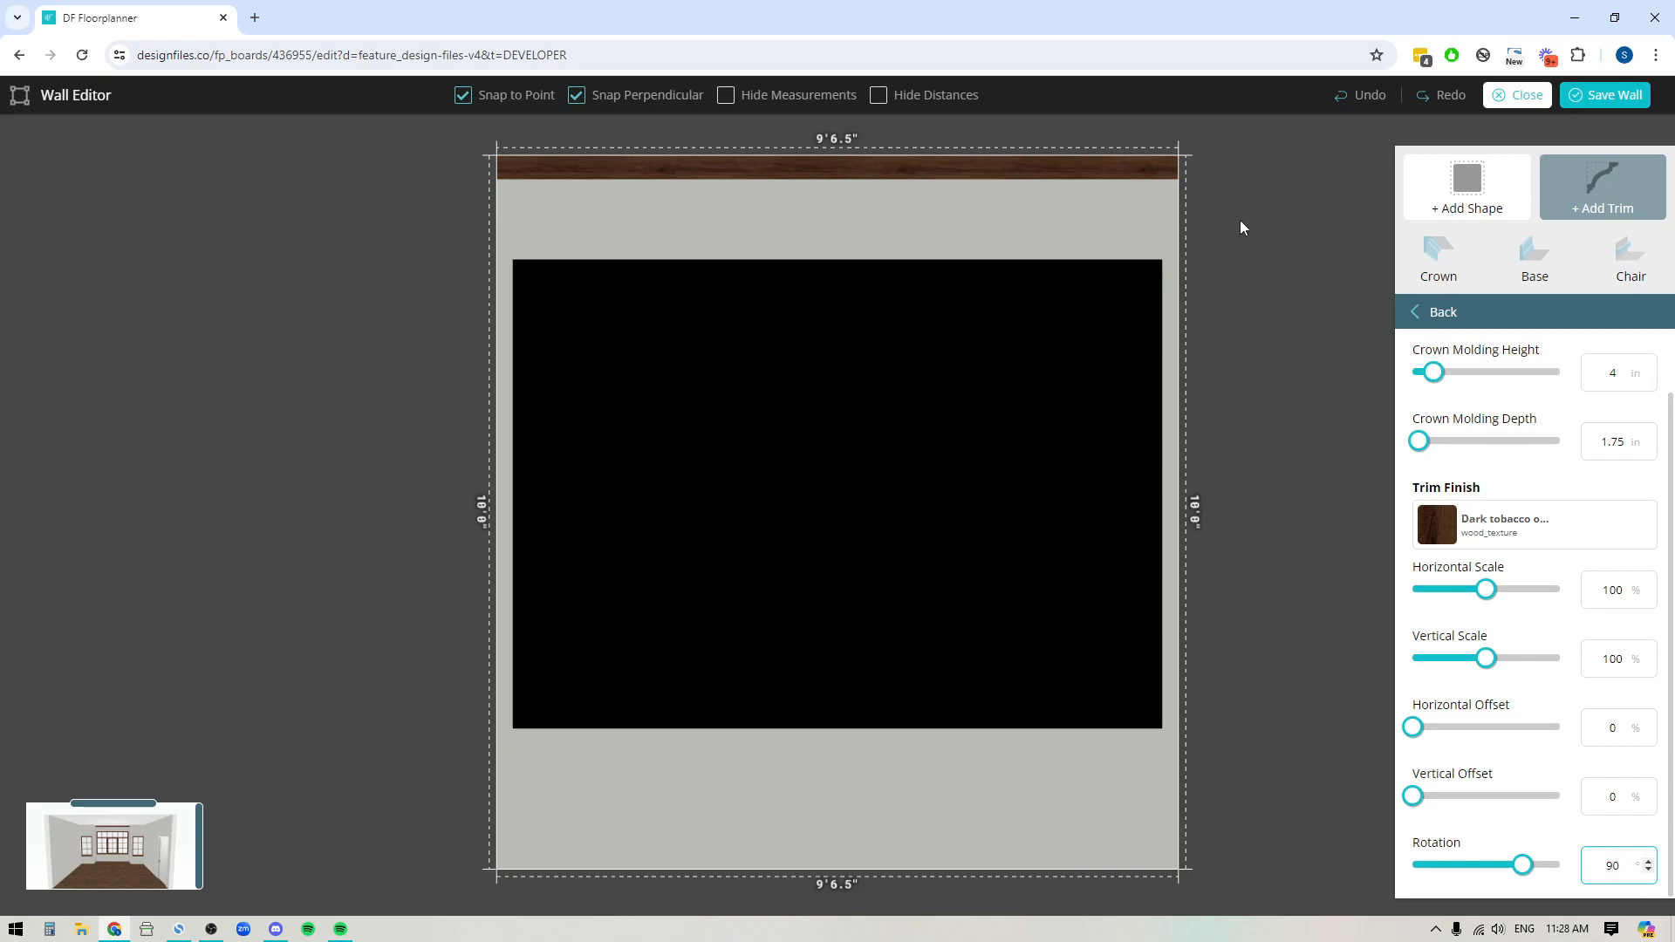
mouse_move(1534, 275)
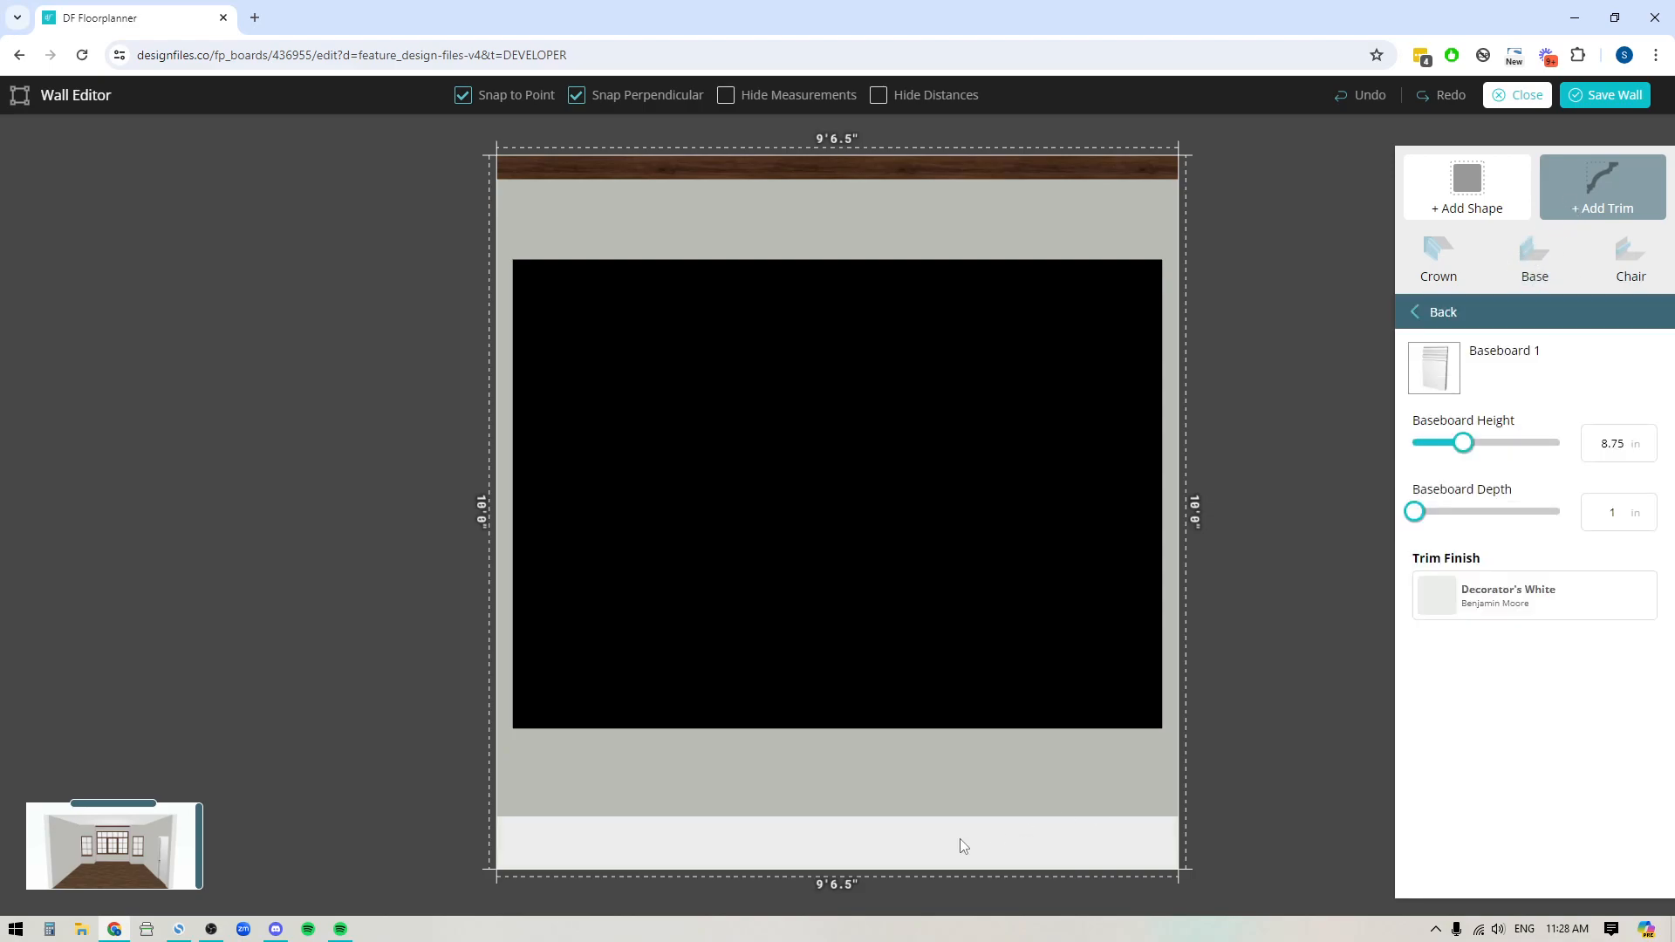
mouse_move(1581, 432)
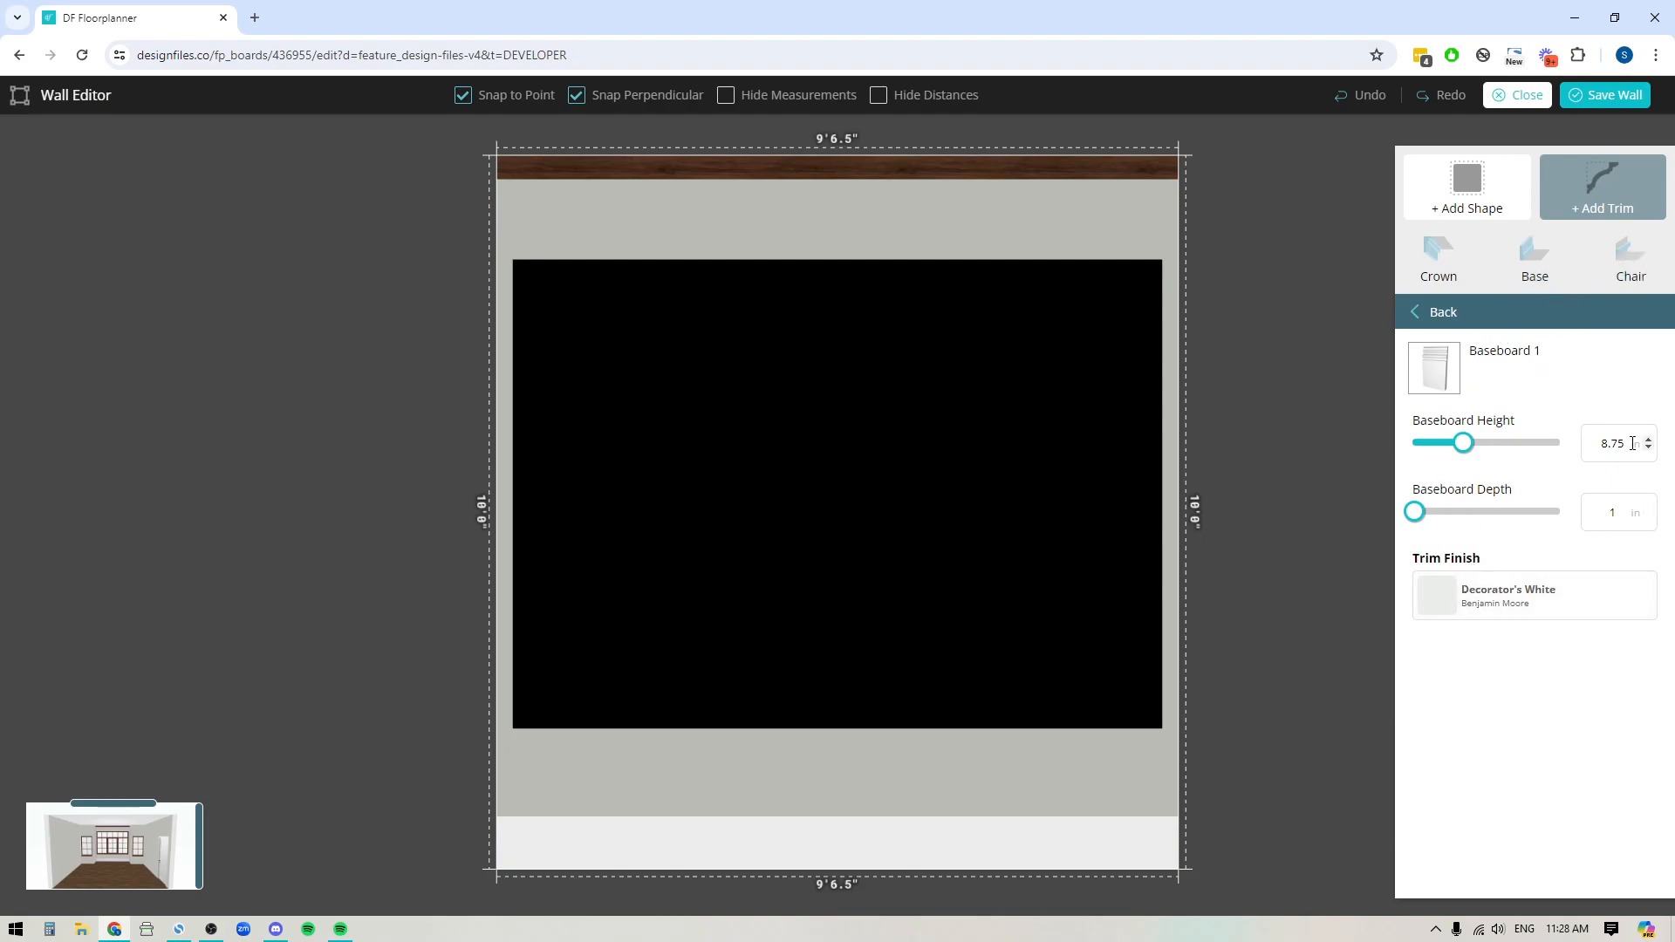
mouse_move(1639, 625)
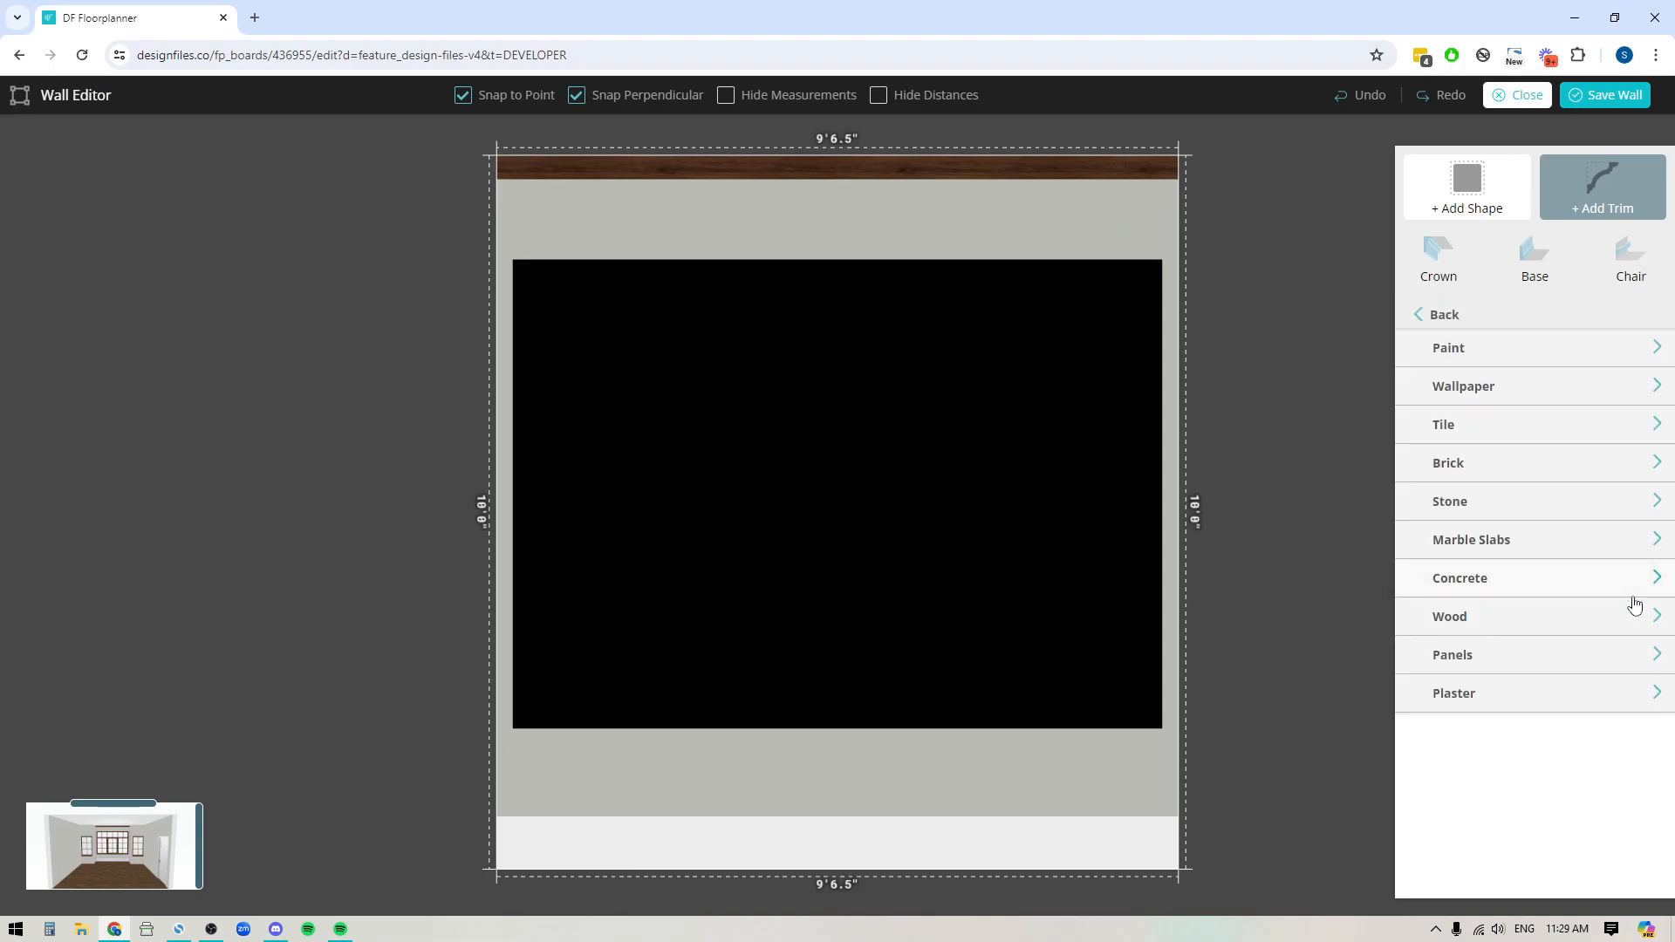
Step: Give the baseboard Dark tobacco wood rotated 90, then save the wall
click(1450, 617)
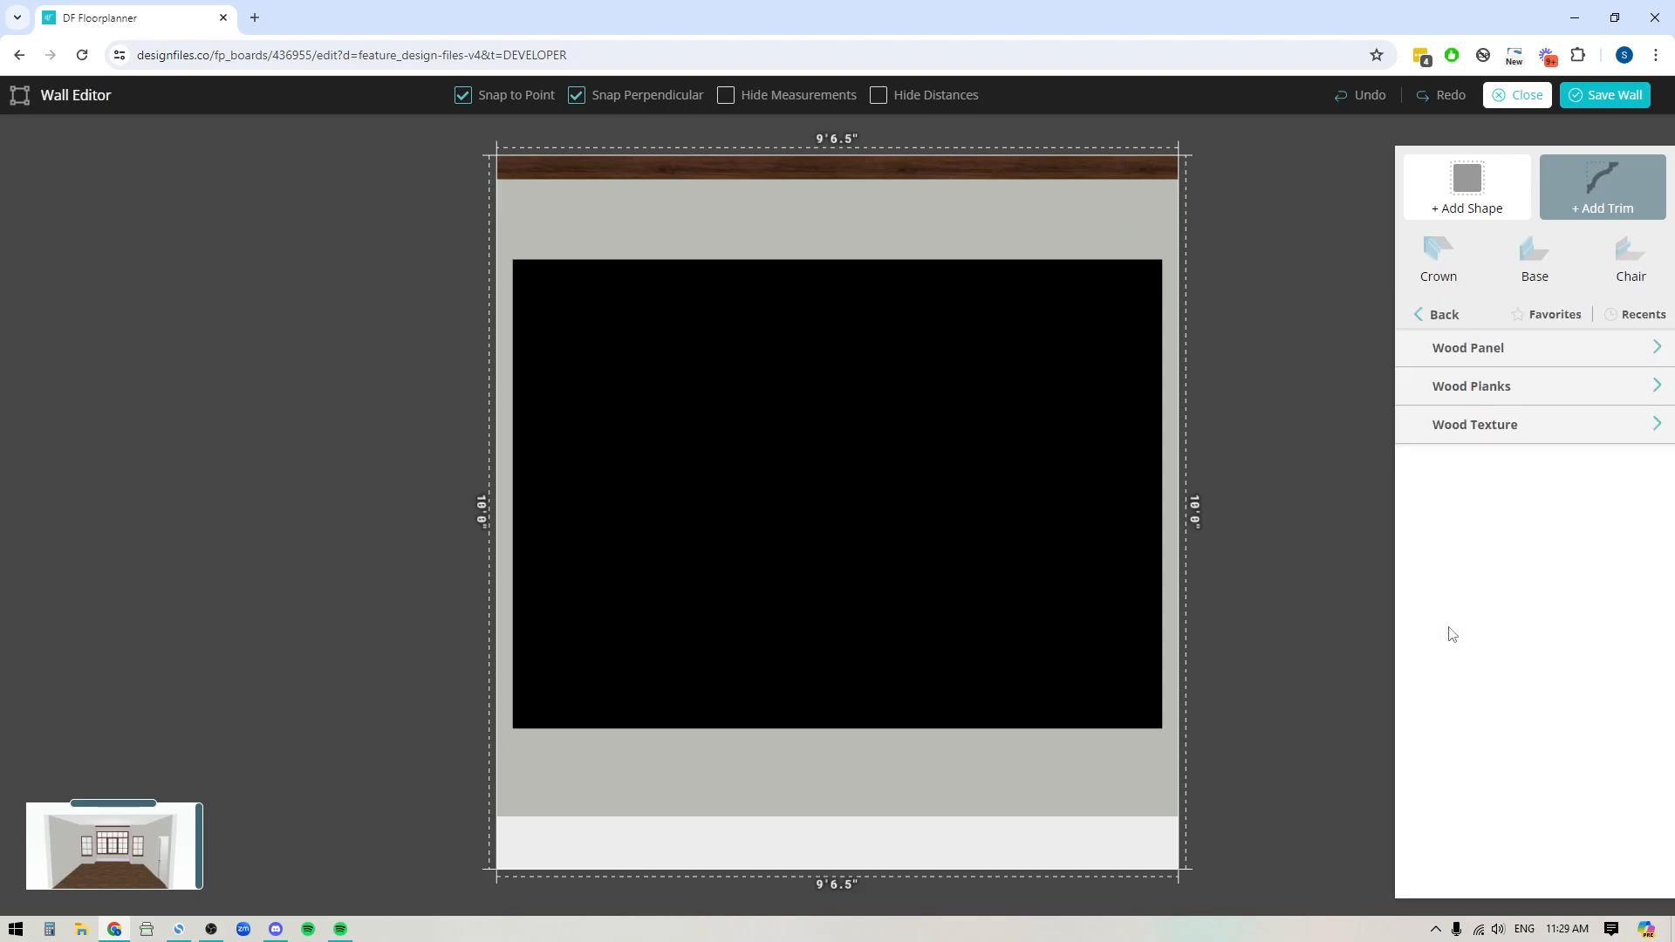
mouse_move(1581, 448)
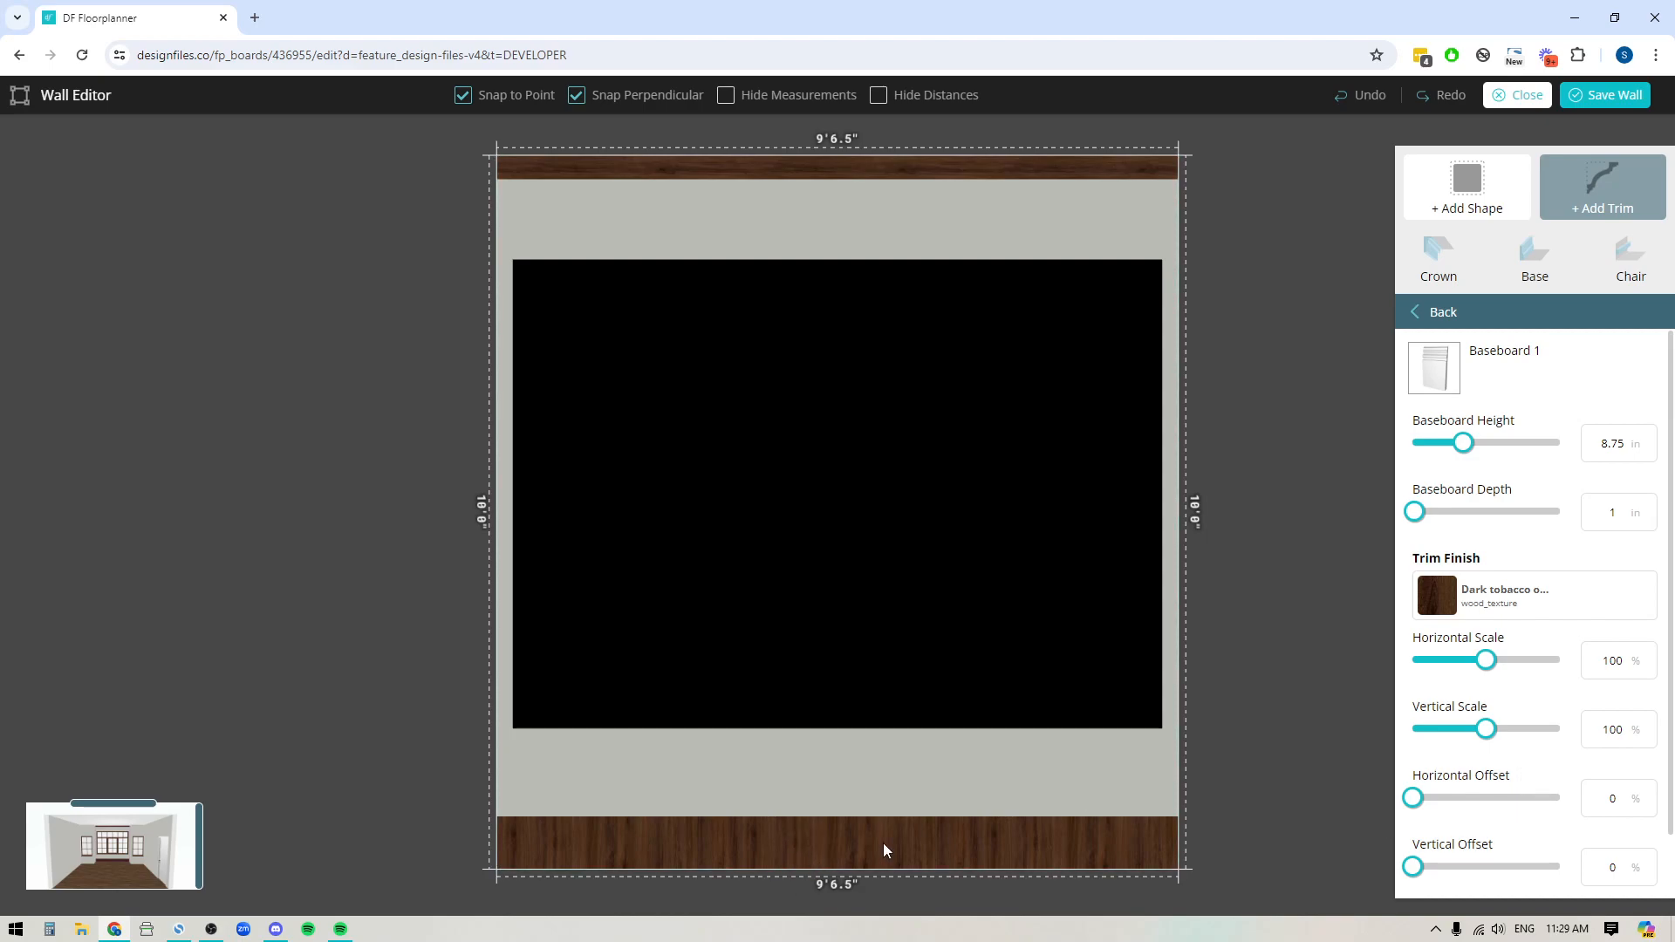
scroll(down, 3)
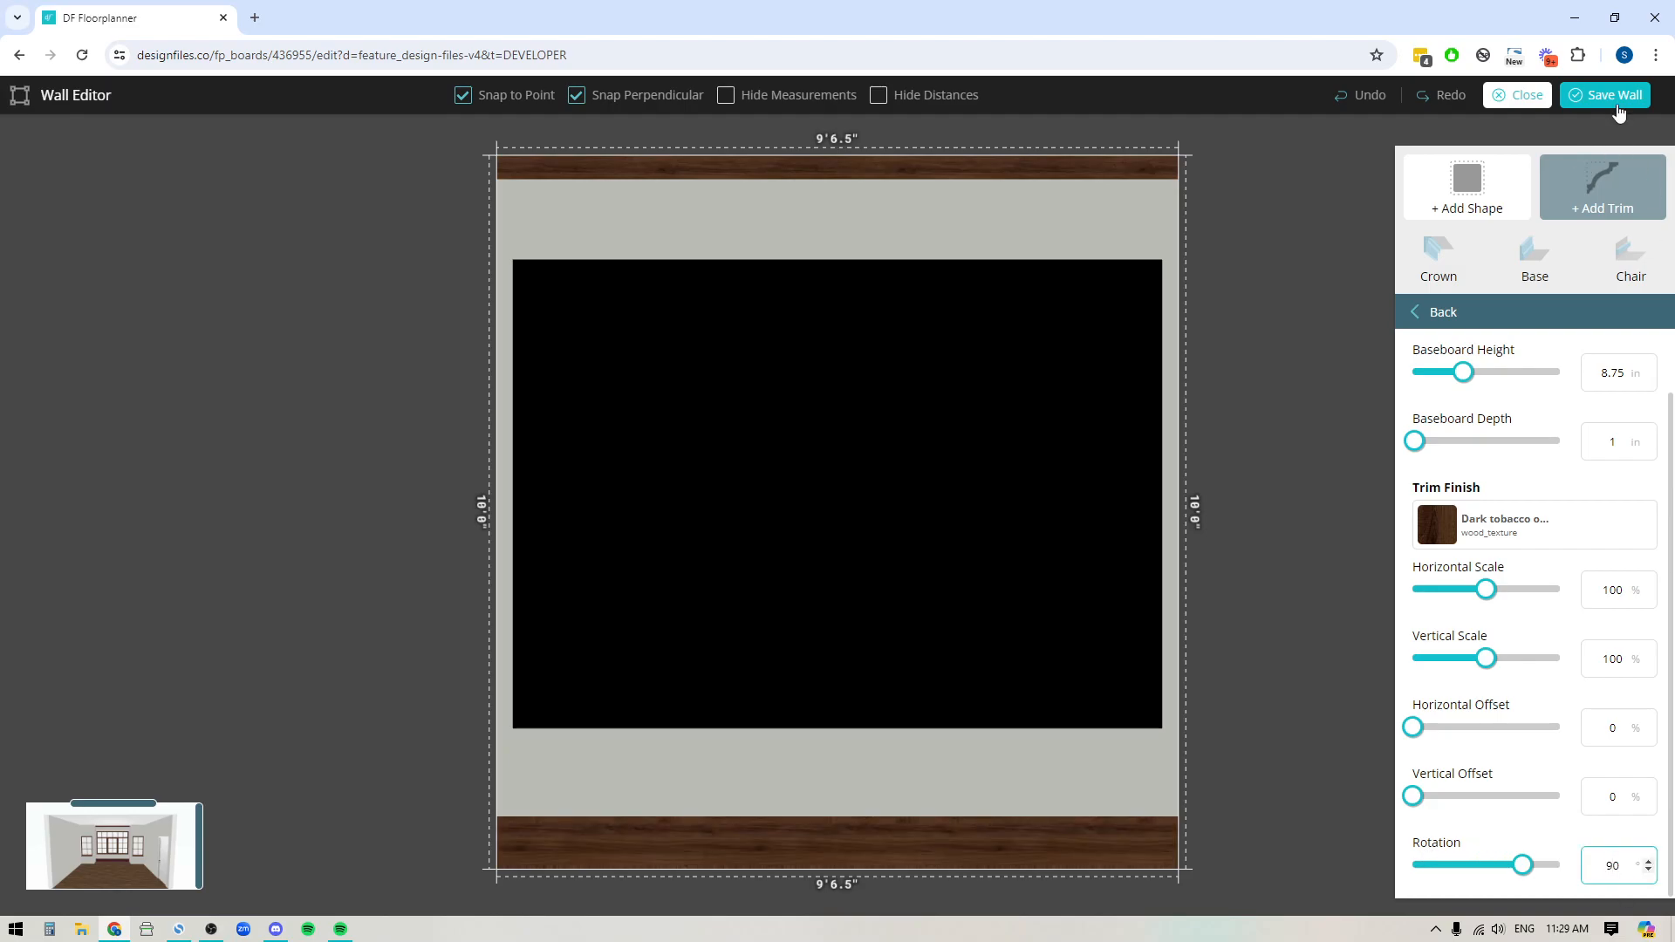
click(1517, 95)
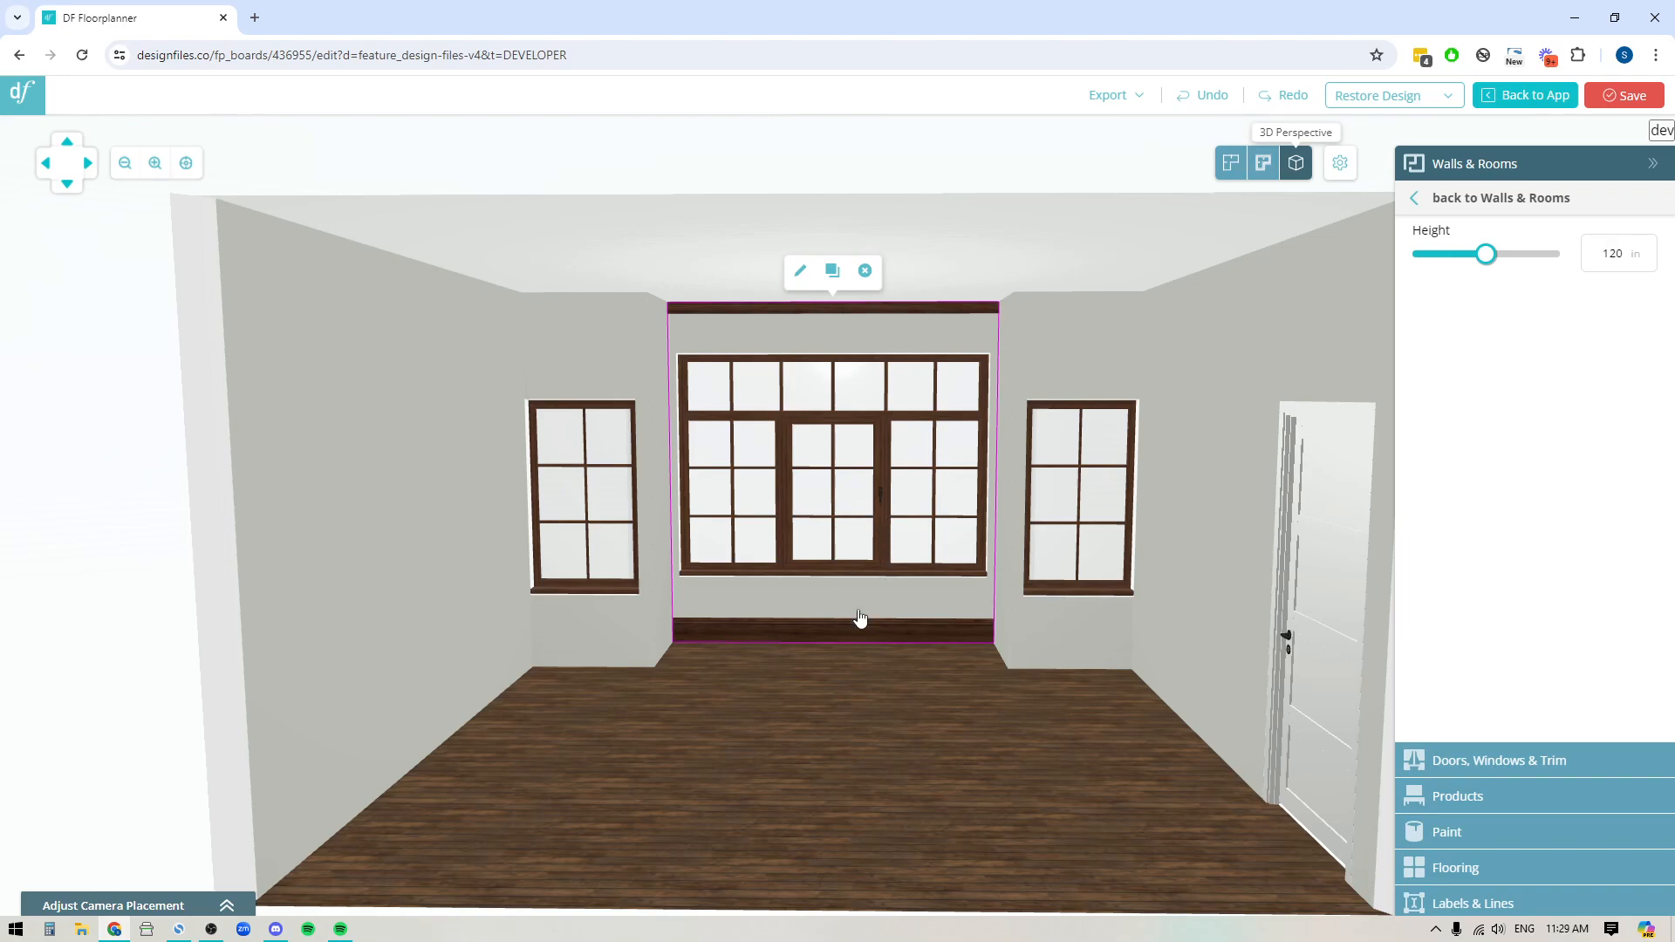
mouse_move(832, 271)
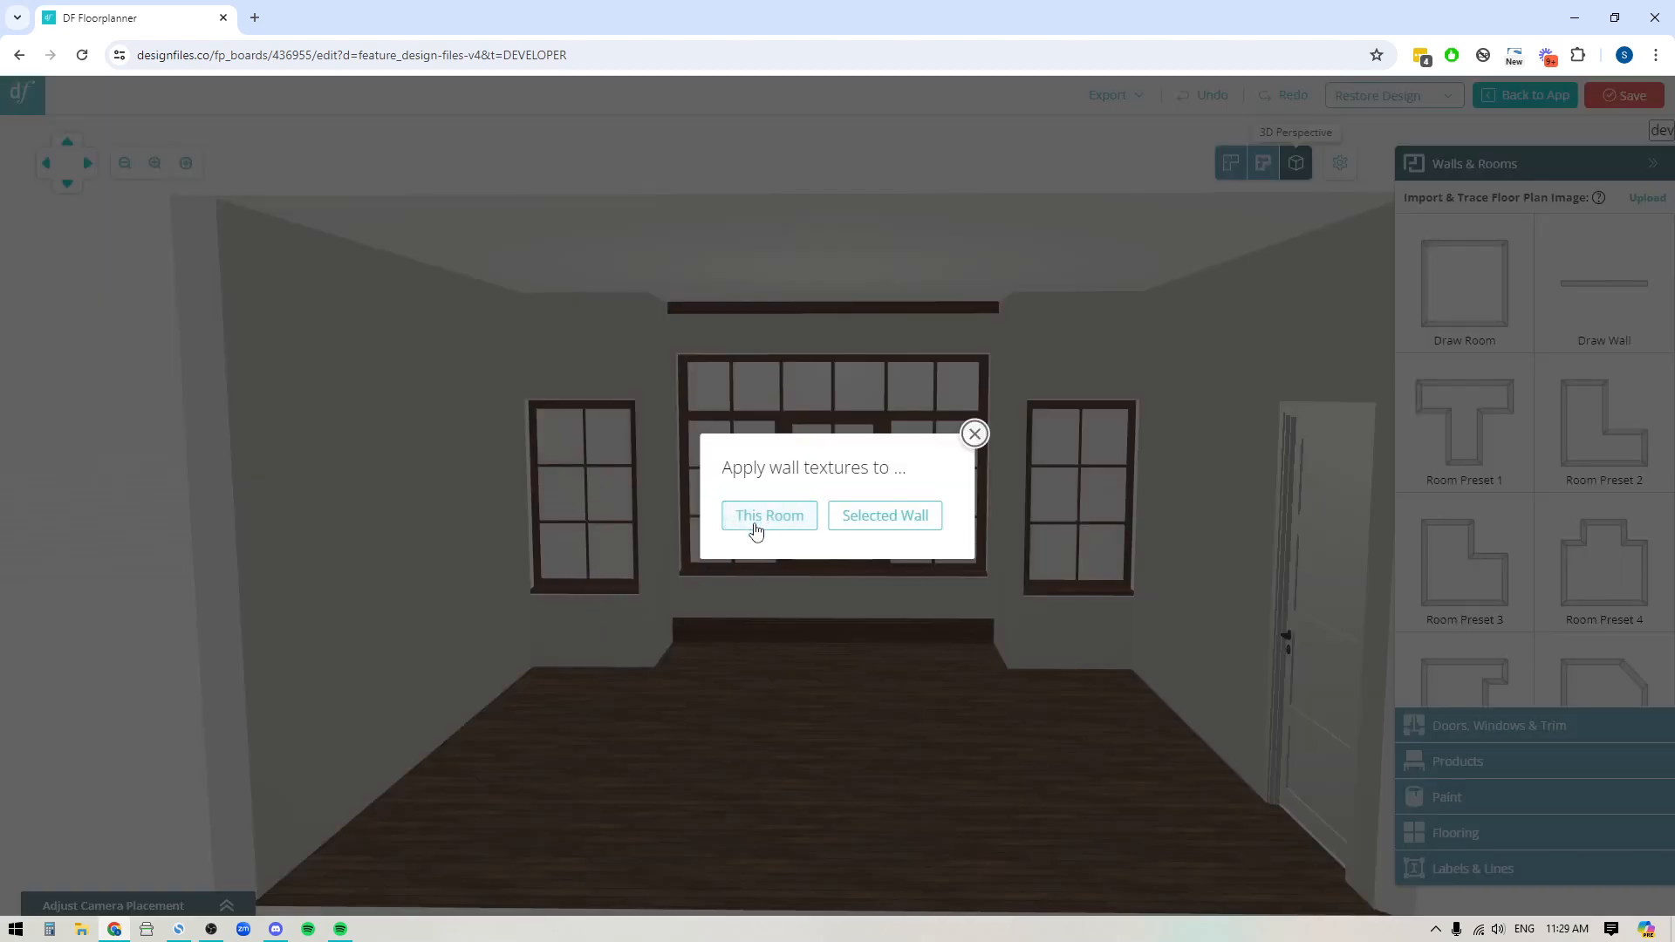
mouse_move(780, 527)
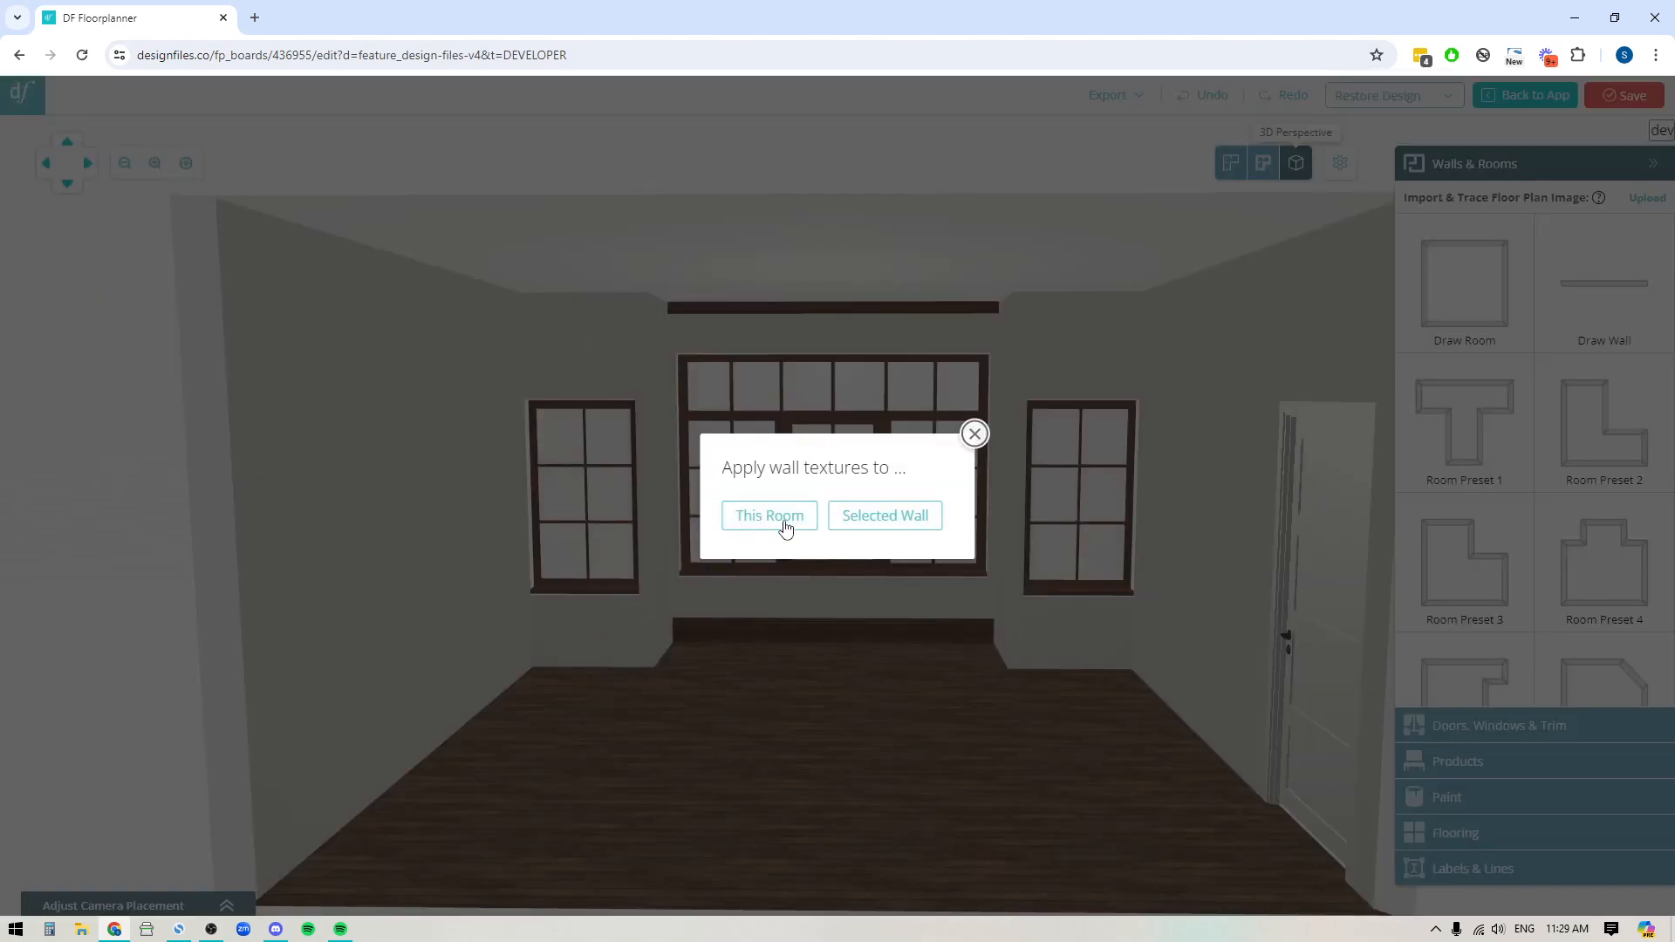
Step: Apply the back wall's trims to every wall with This Room
click(768, 515)
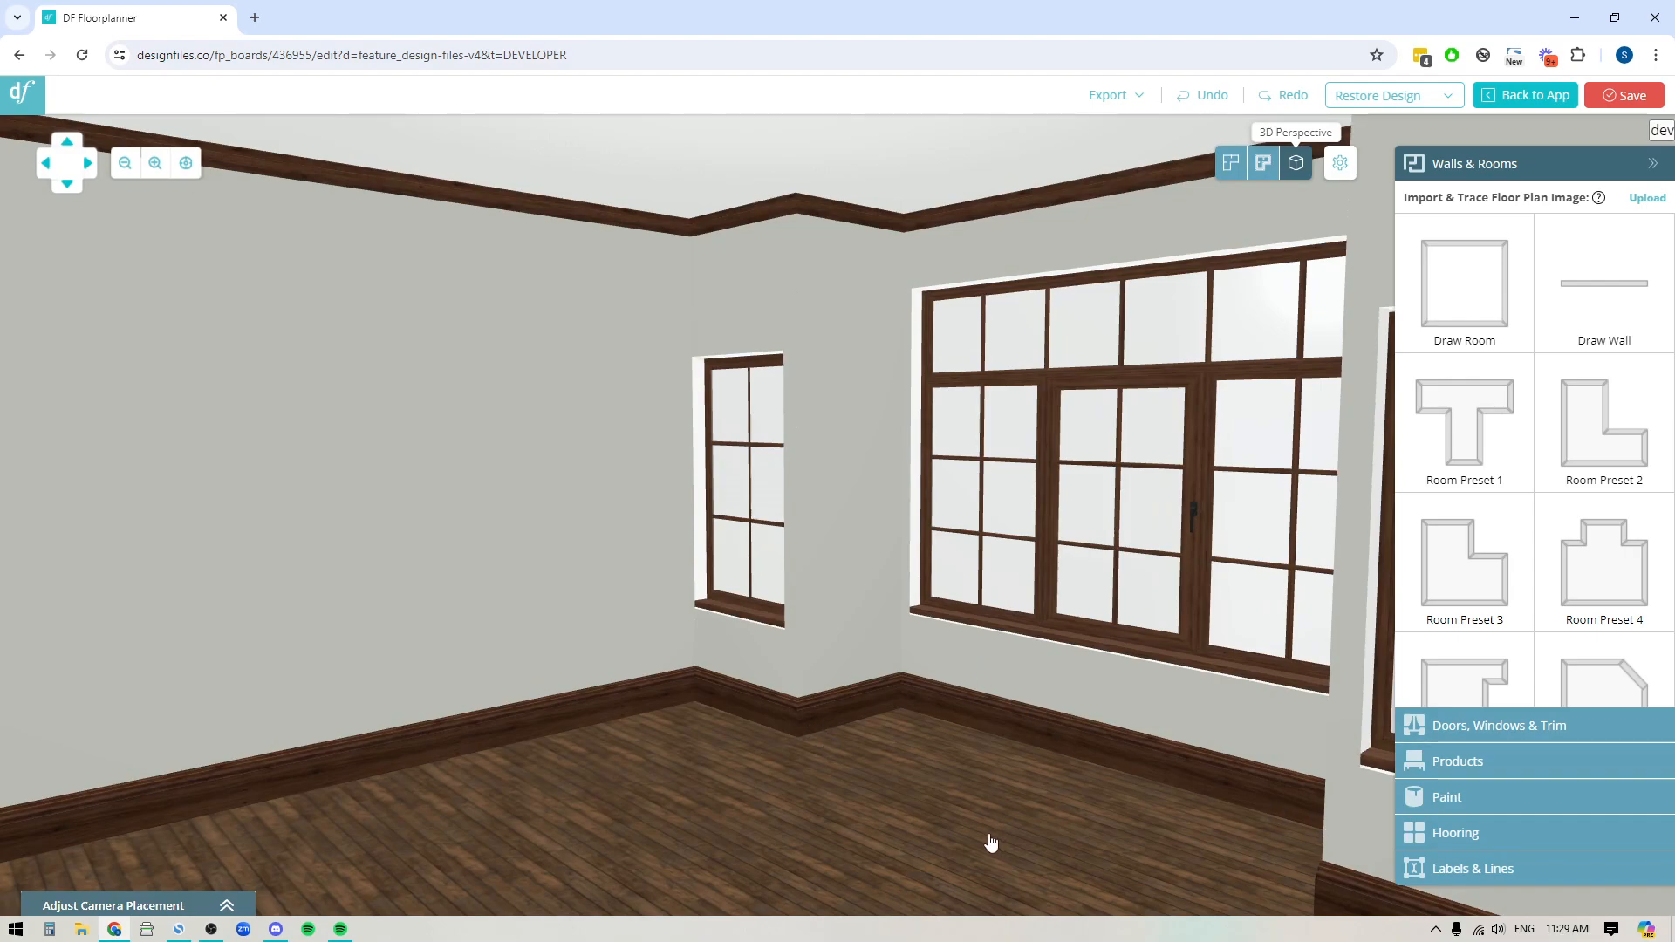
mouse_move(1109, 760)
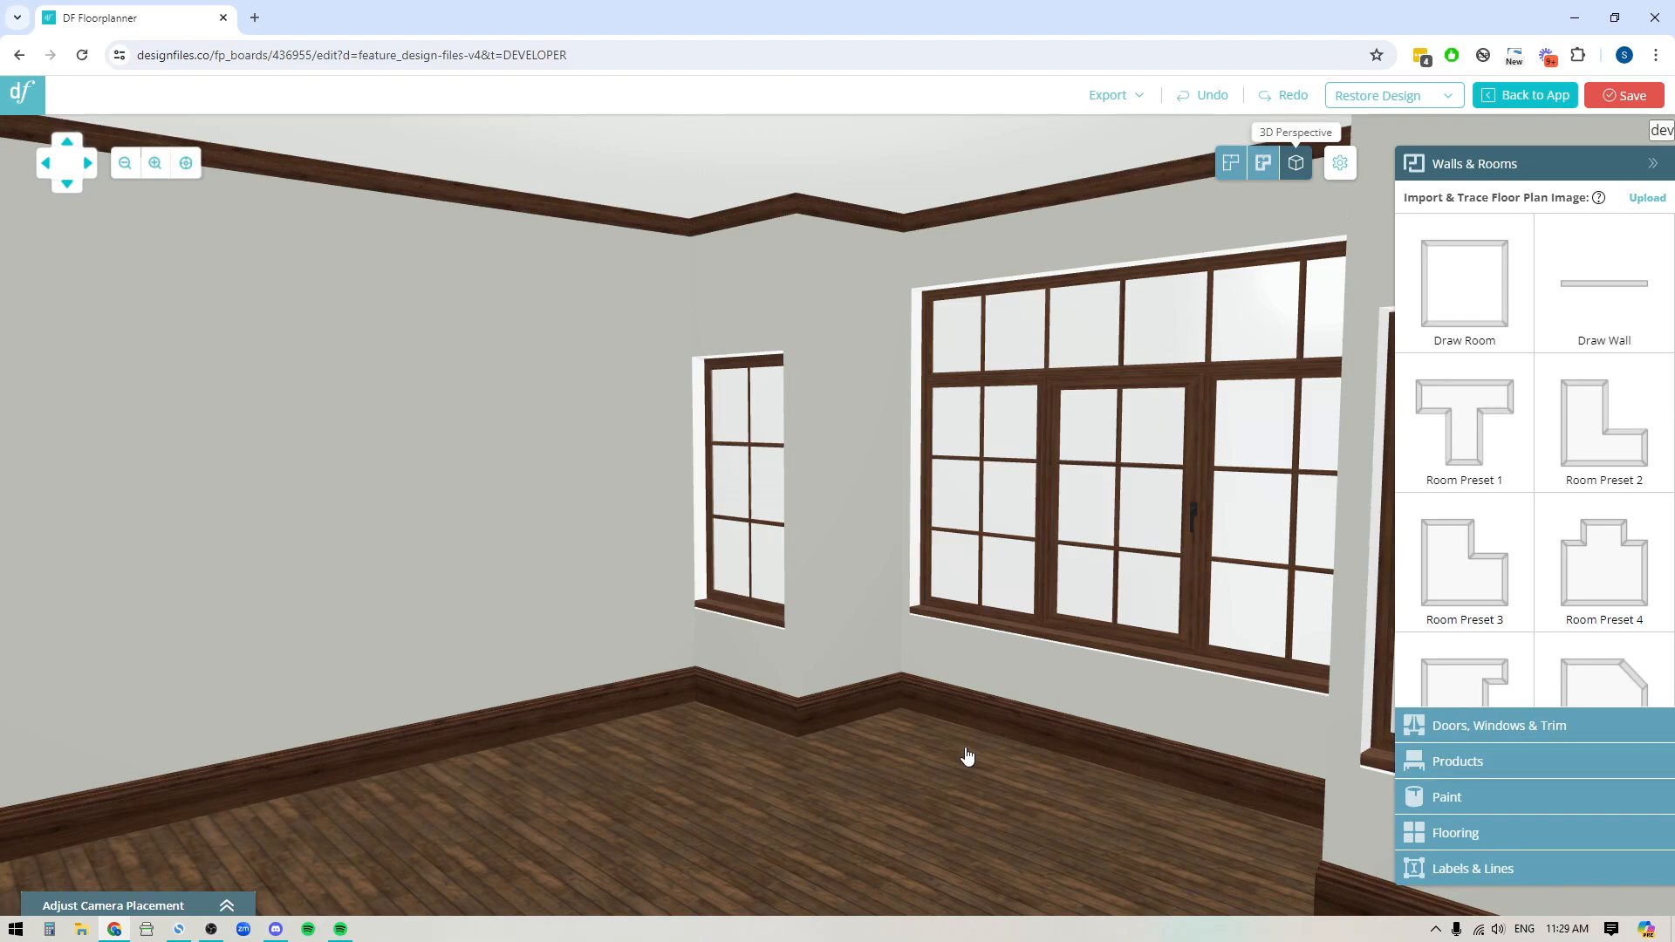
mouse_move(844, 743)
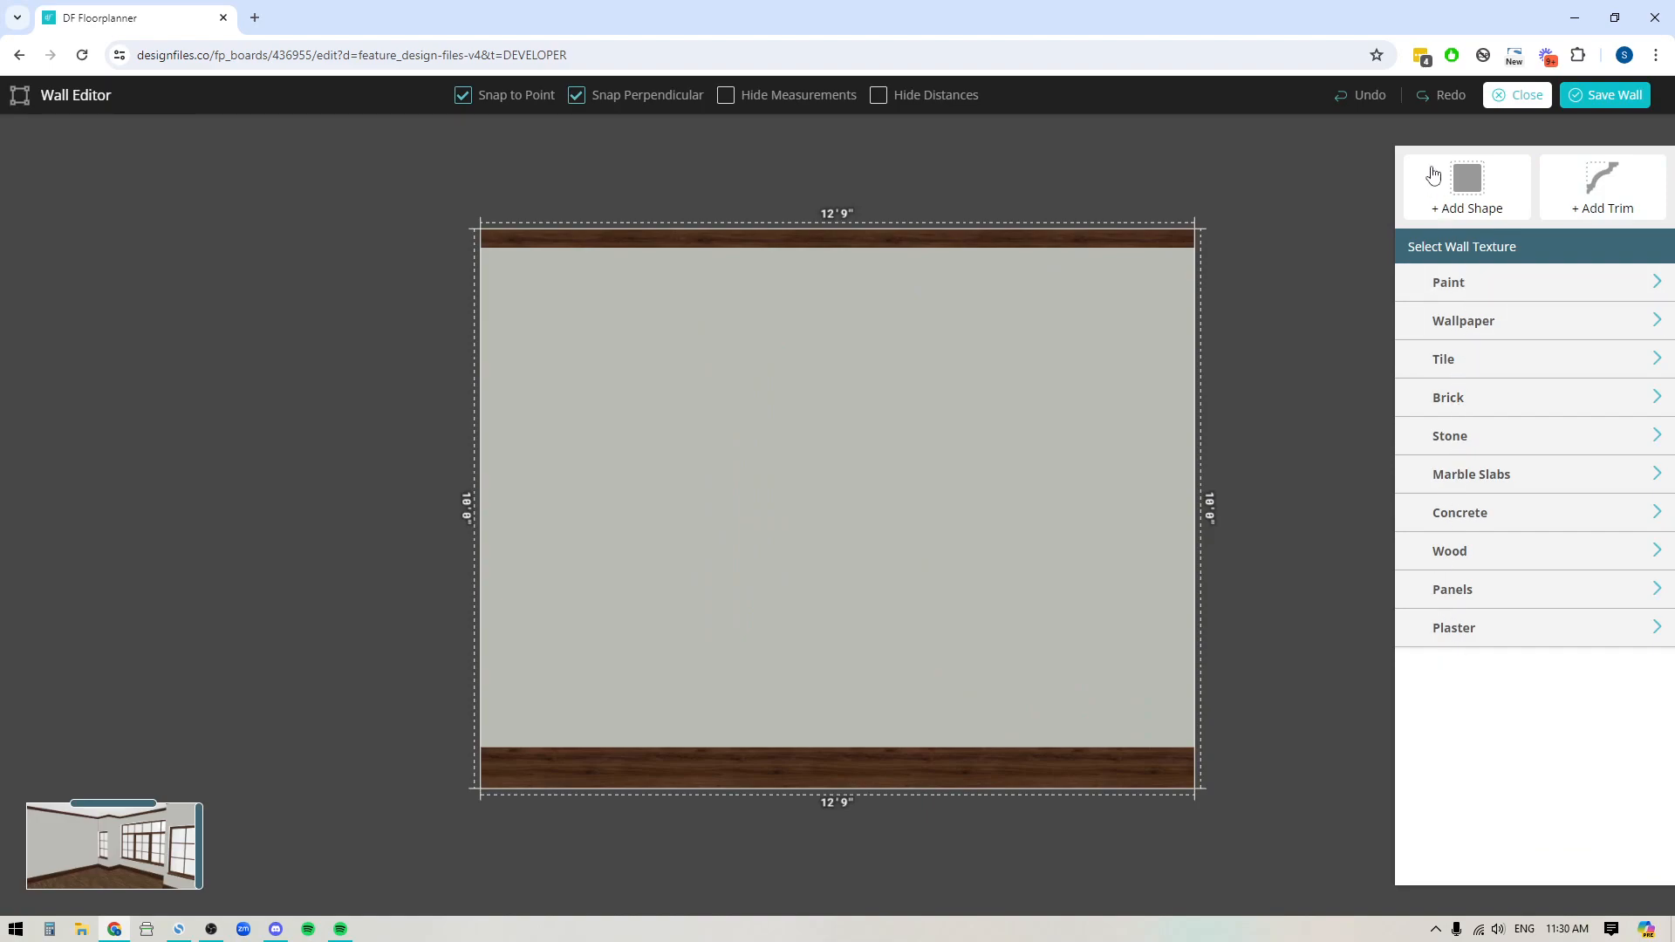
click(1448, 282)
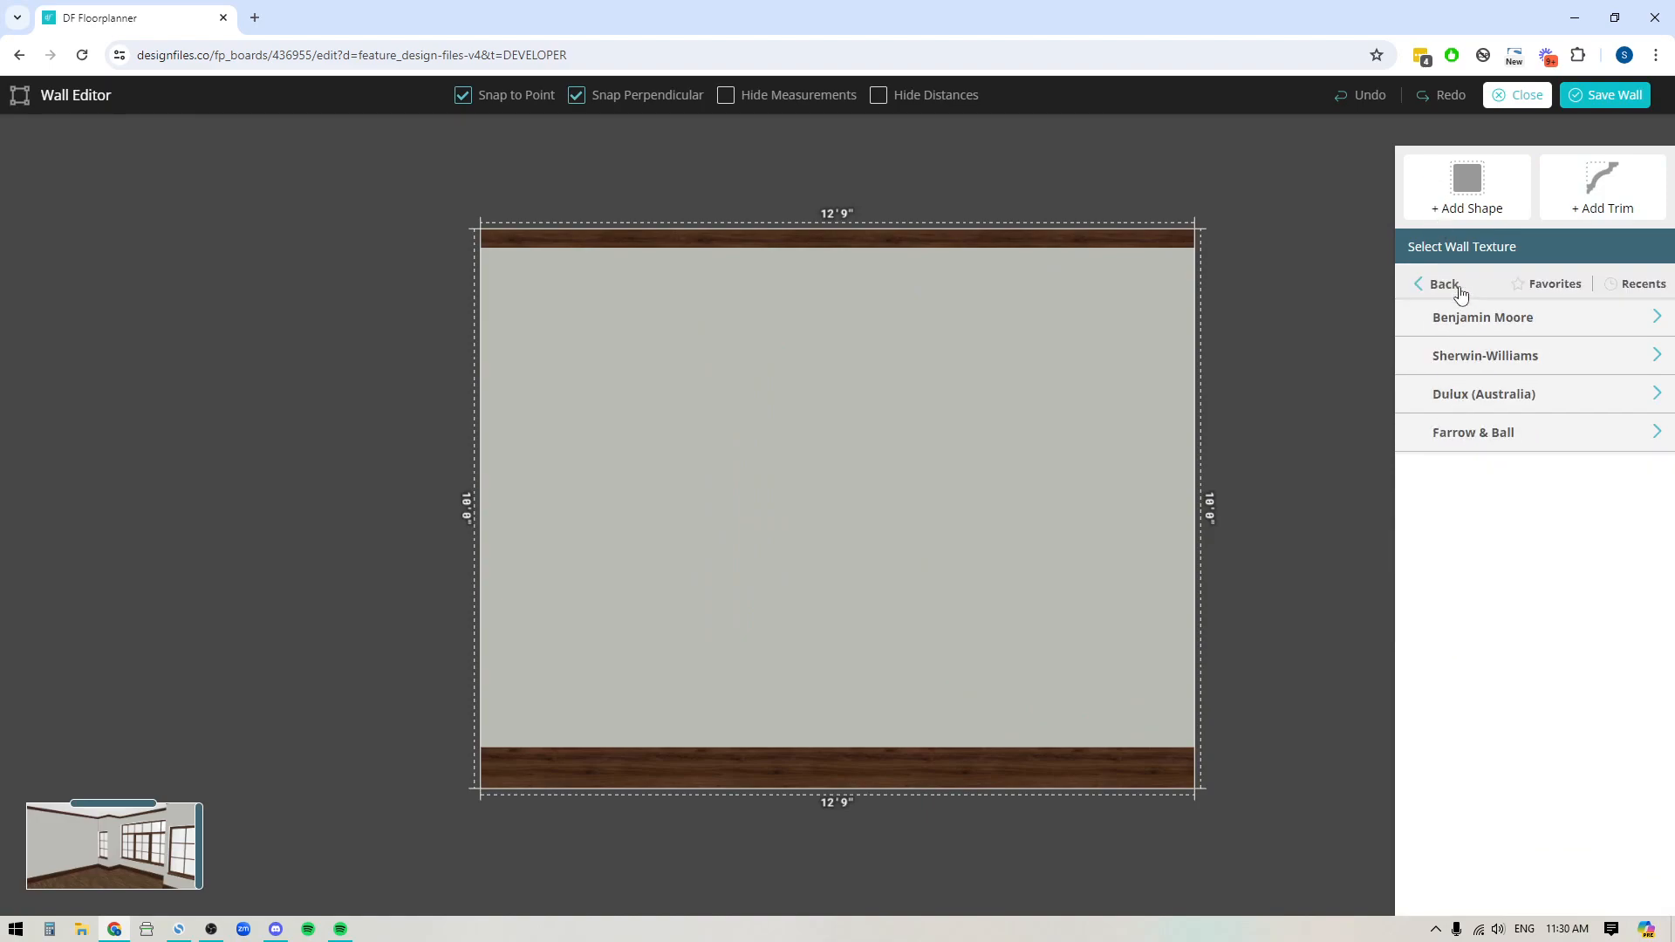
mouse_move(1446, 286)
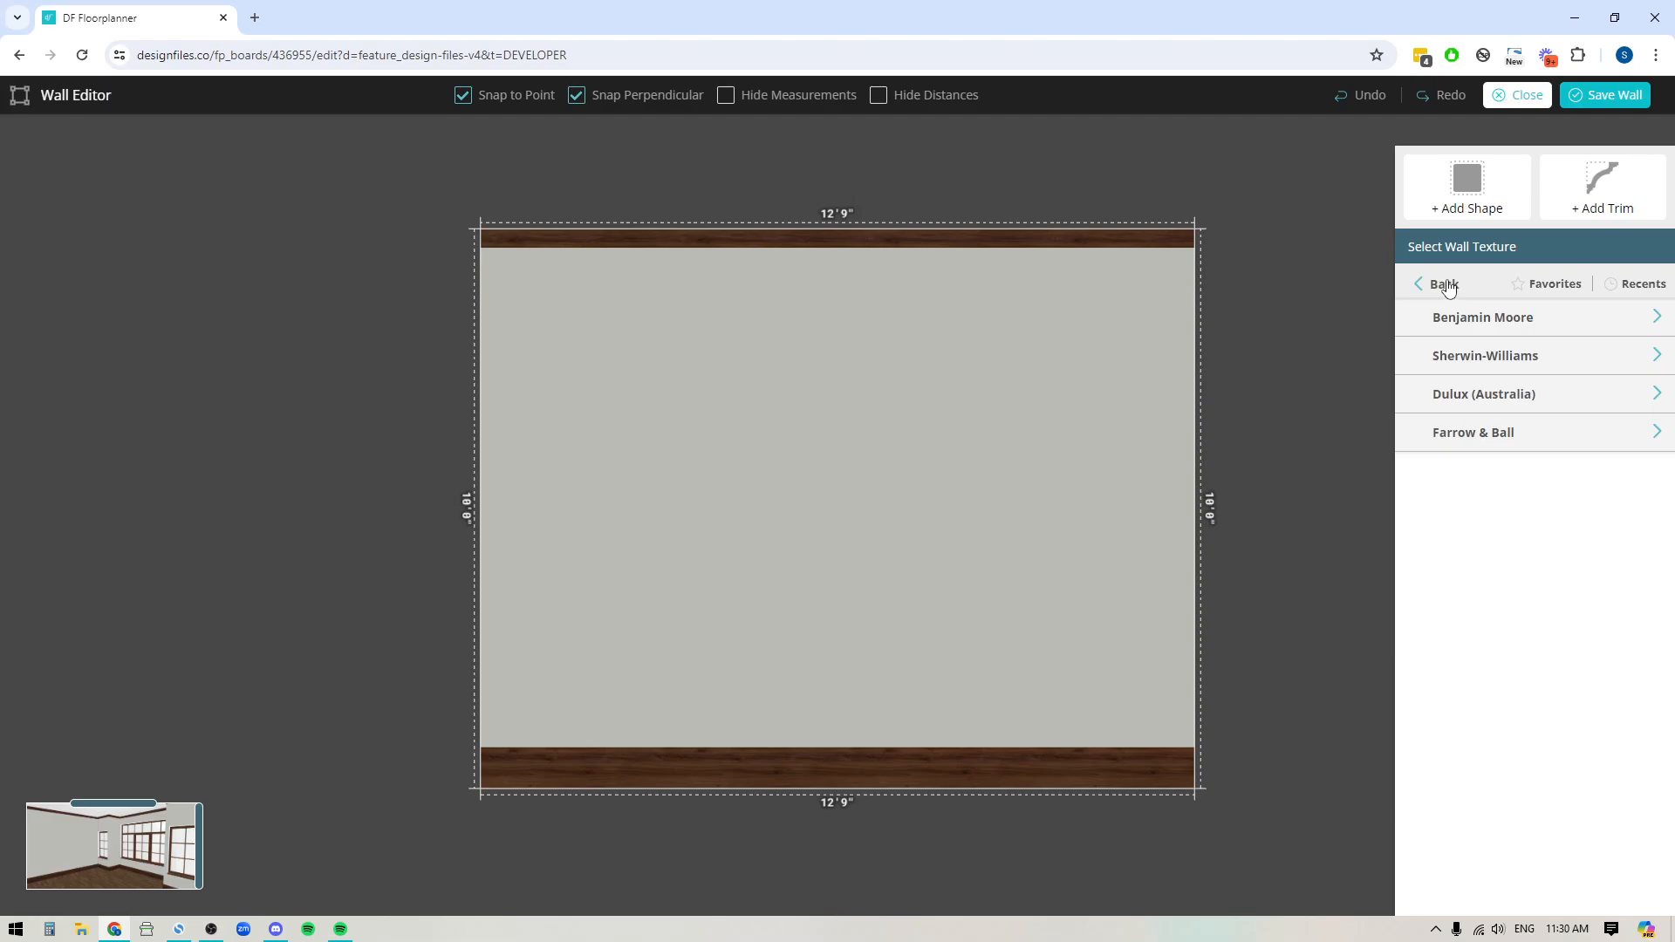
click(1444, 284)
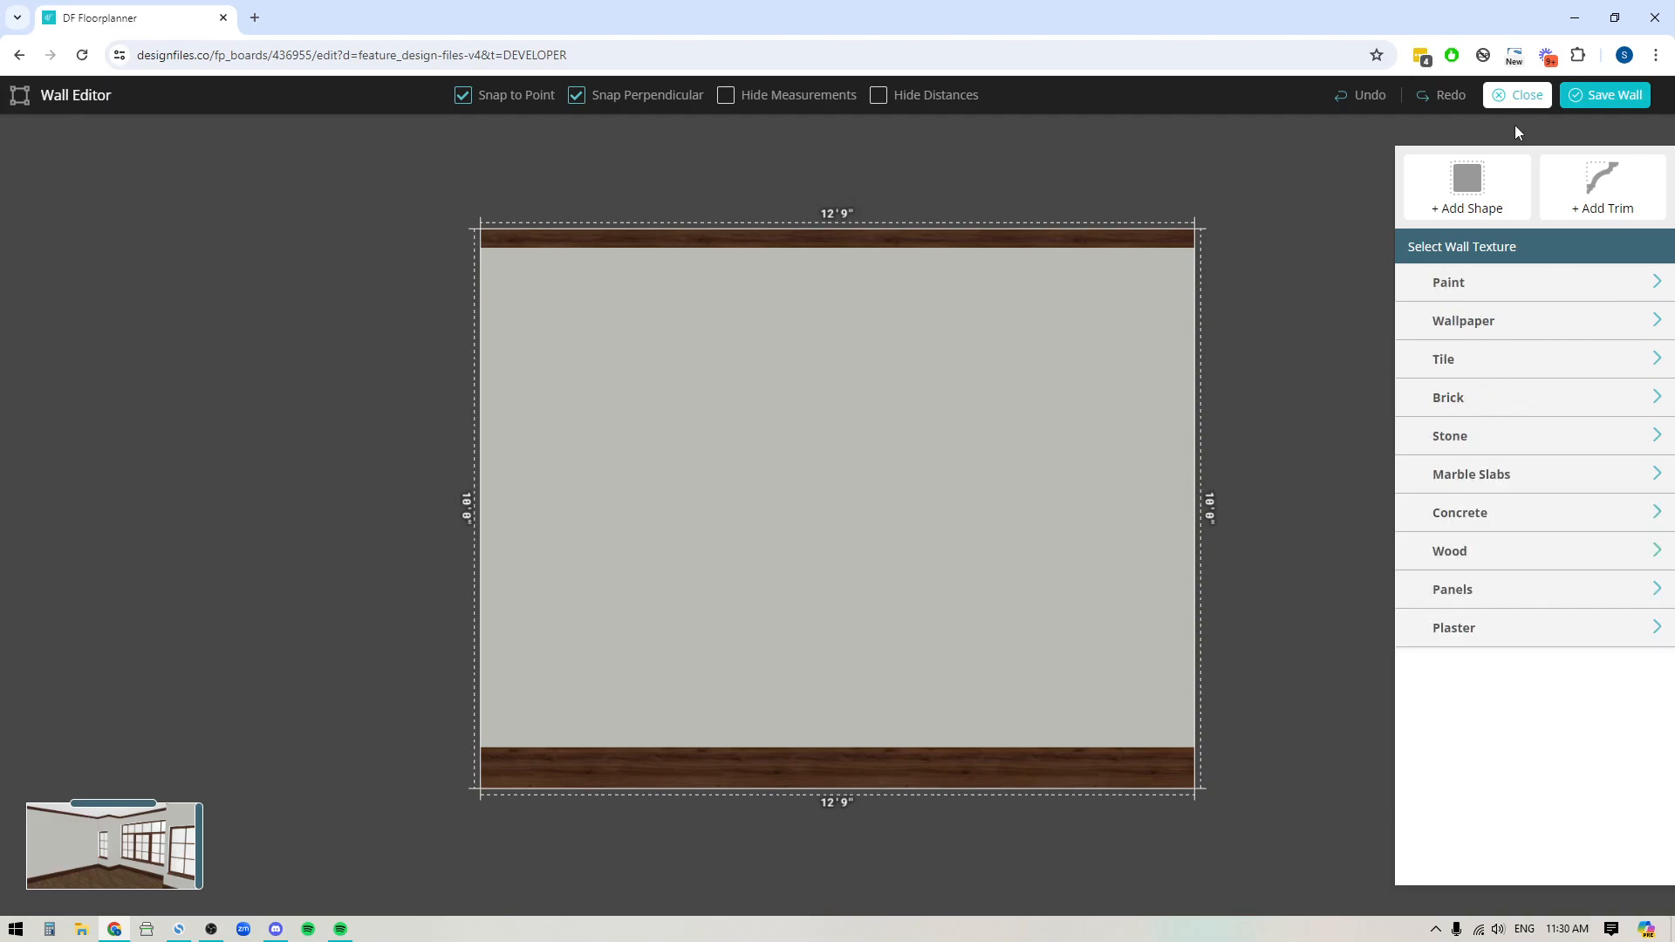